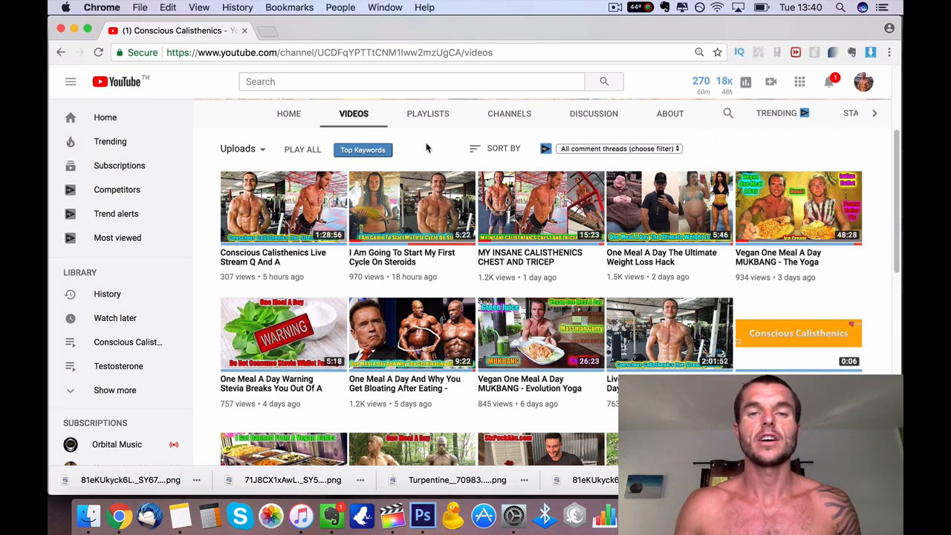
pyautogui.moveTo(499, 127)
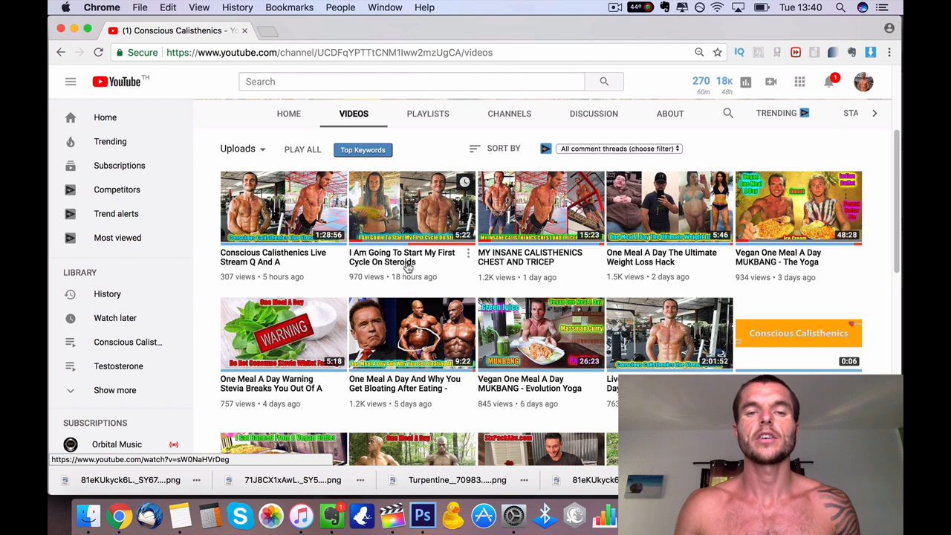
pyautogui.moveTo(410, 261)
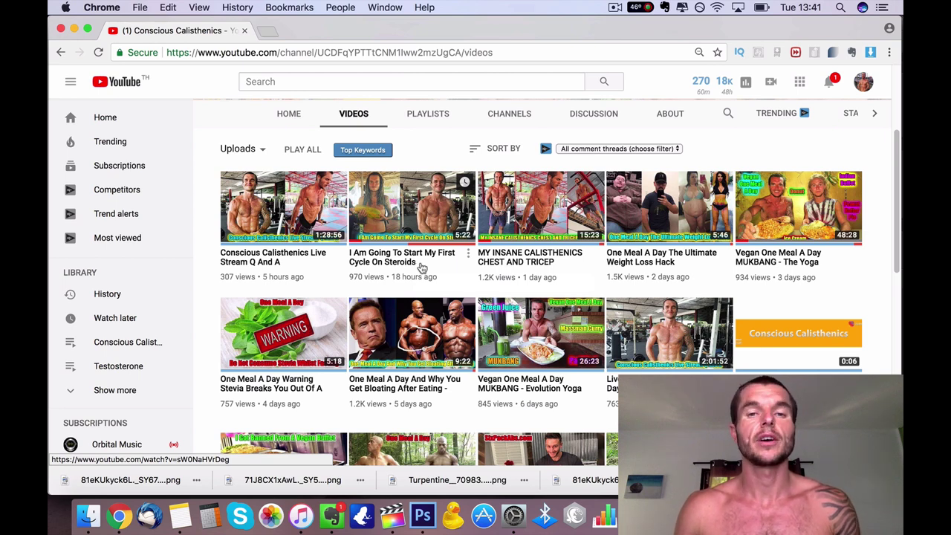
# - Open 'I Am Going To Start My First Cycle On Steroids' from the channel's videos
pyautogui.click(411, 207)
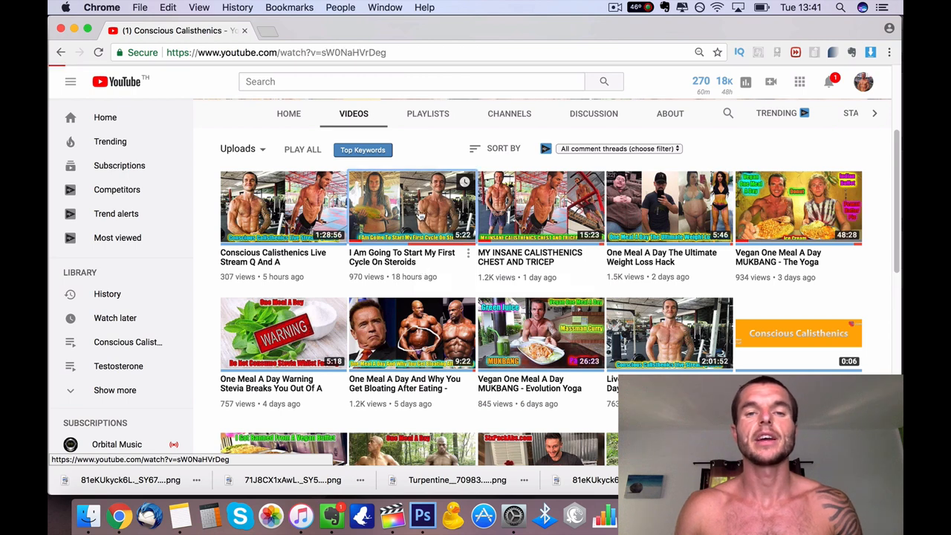
# - Pause playback on the steroids video
pyautogui.click(411, 207)
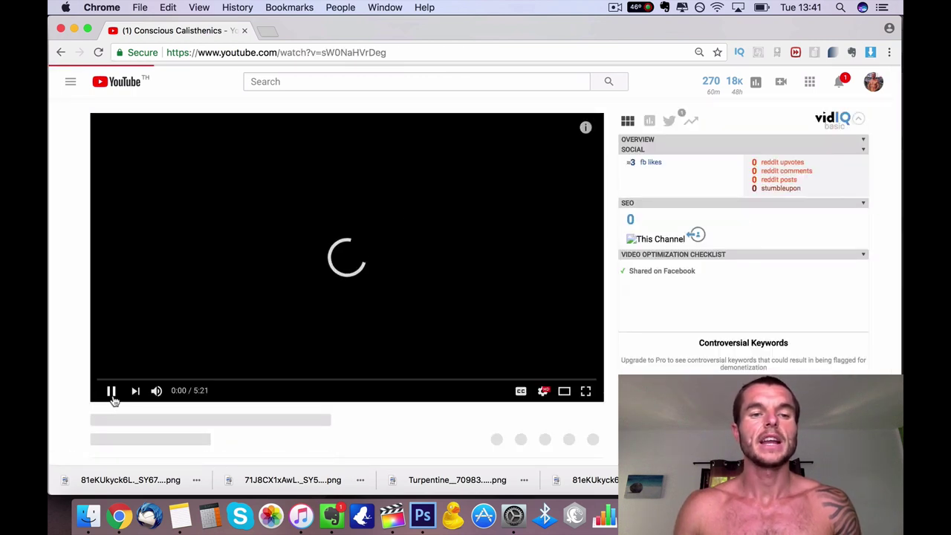
pyautogui.click(110, 391)
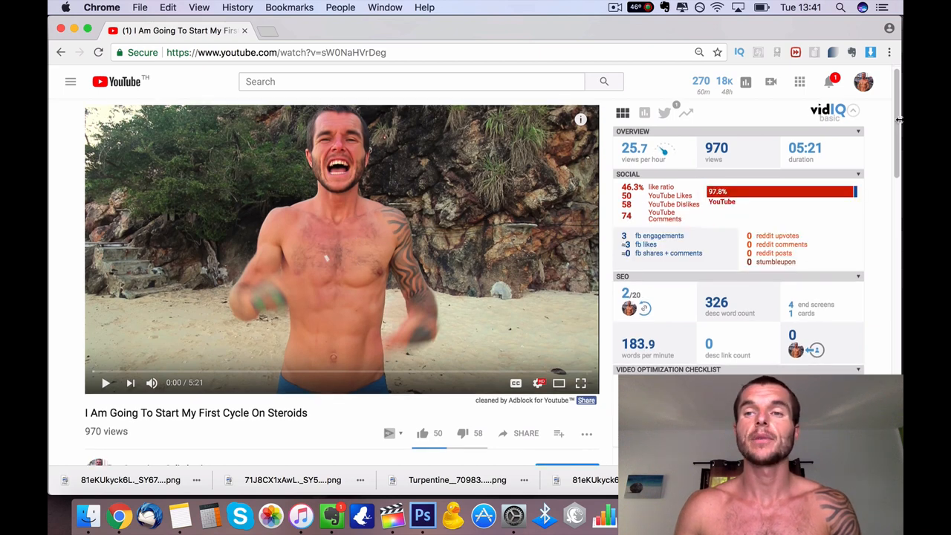
# - Reach the comments and expand the top comment's full text
pyautogui.scroll(-3)
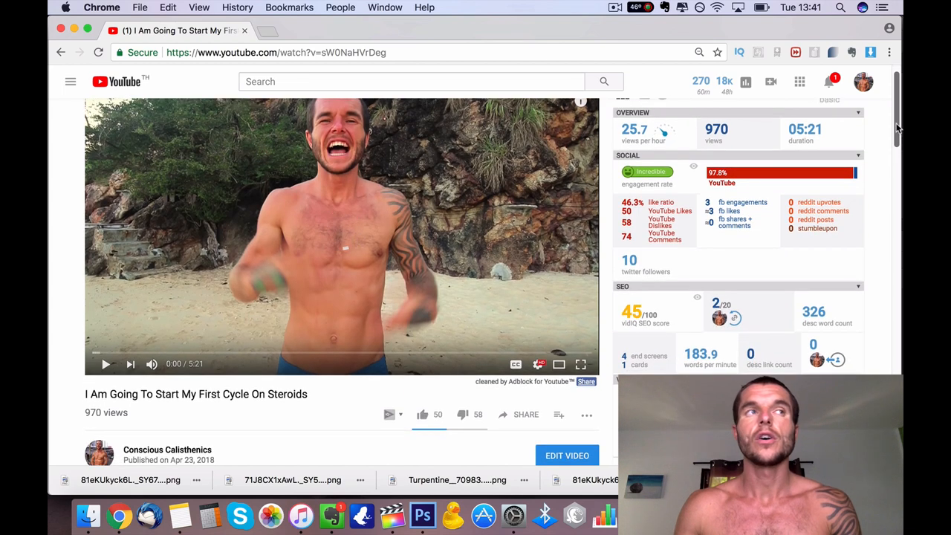
pyautogui.scroll(-3)
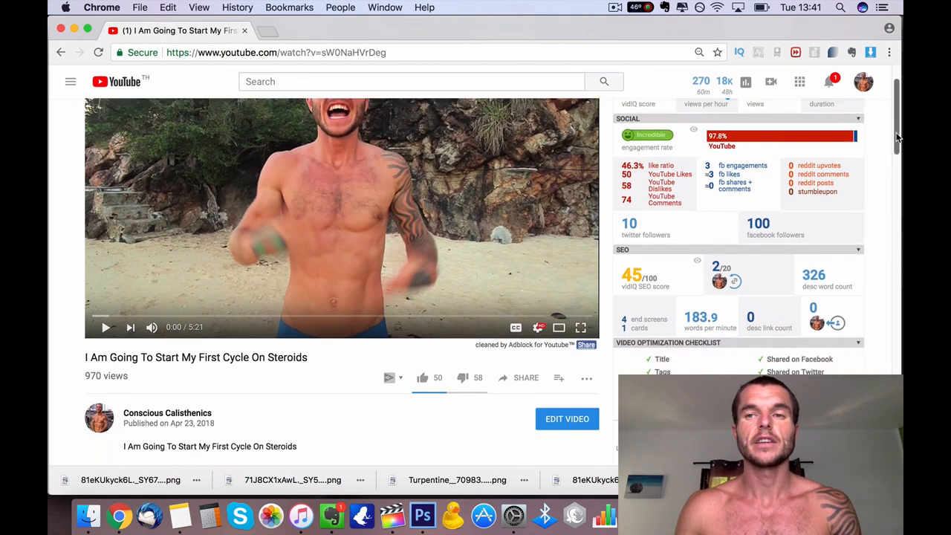
pyautogui.scroll(-3)
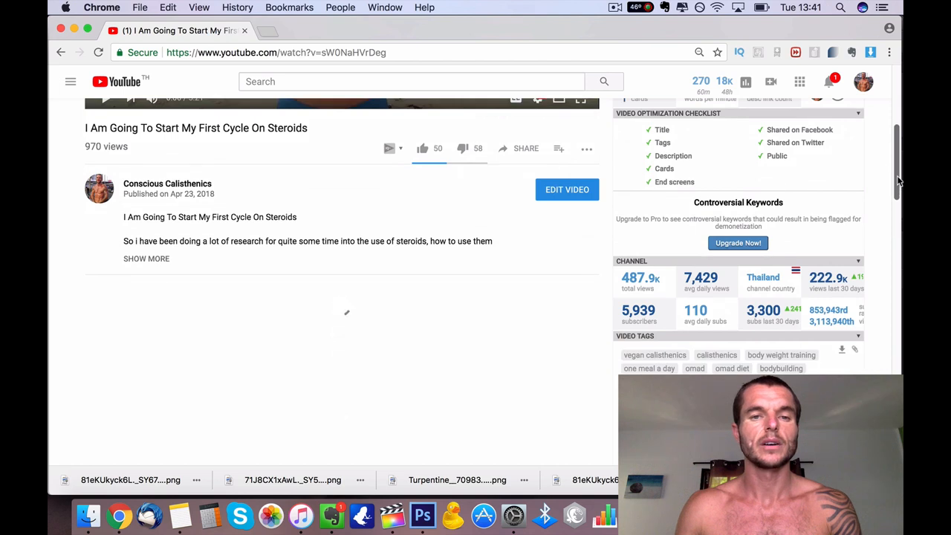
pyautogui.scroll(-3)
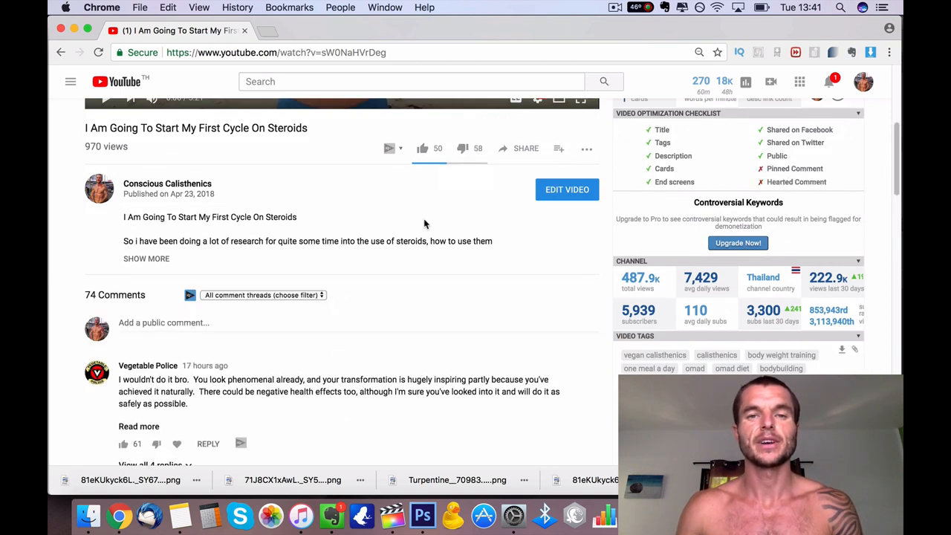
pyautogui.scroll(-3)
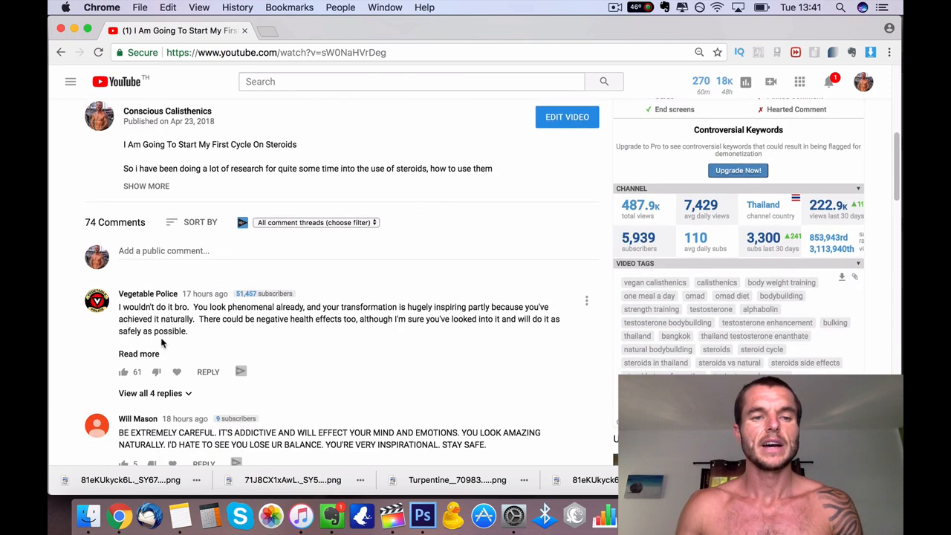
pyautogui.click(139, 354)
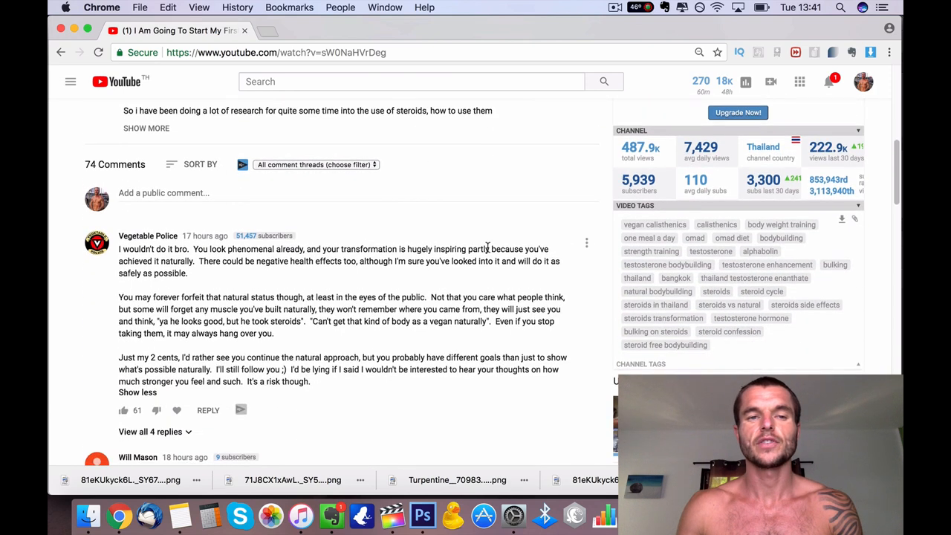
pyautogui.scroll(-3)
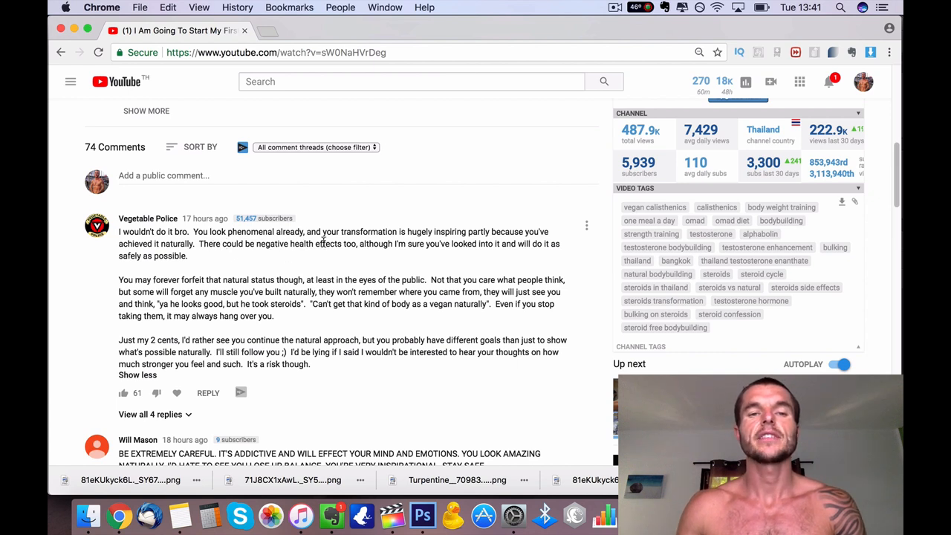
pyautogui.moveTo(356, 244)
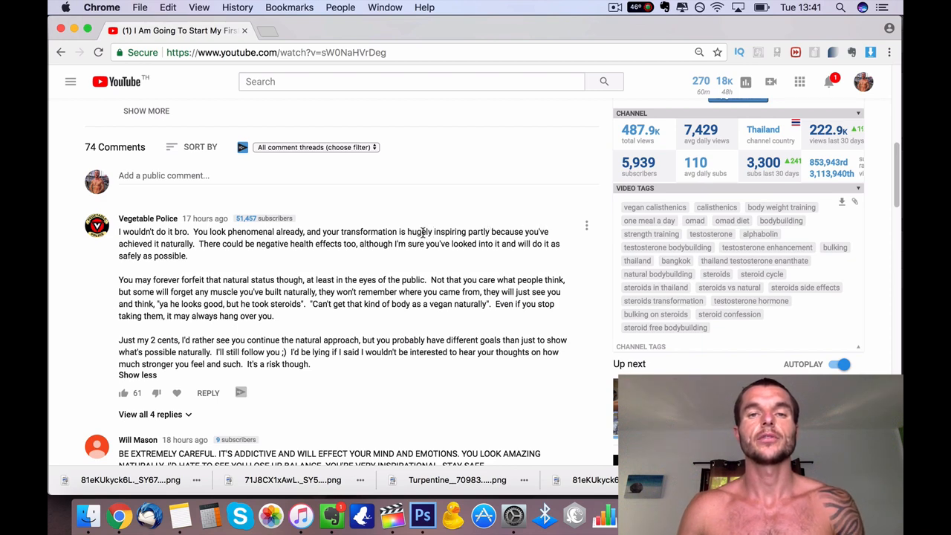
pyautogui.scroll(-3)
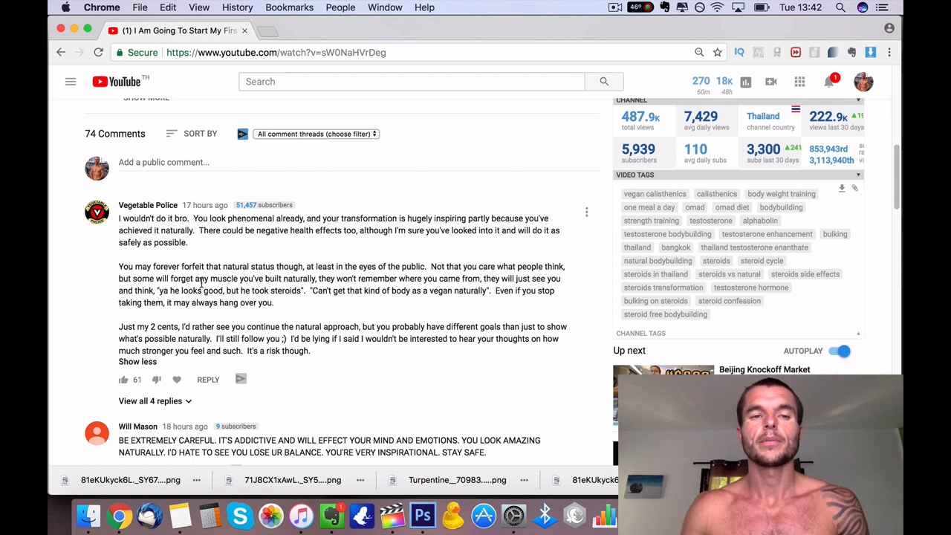
pyautogui.moveTo(291, 285)
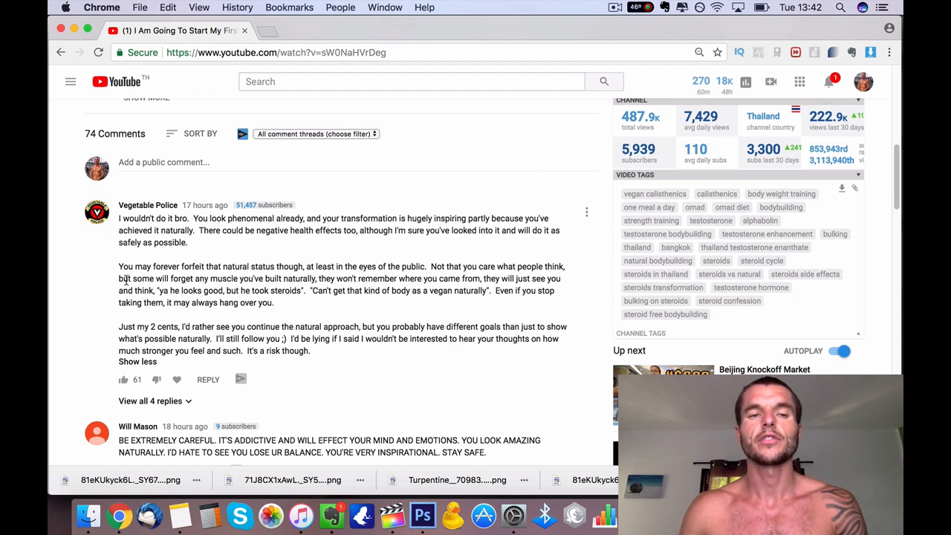
pyautogui.moveTo(267, 289)
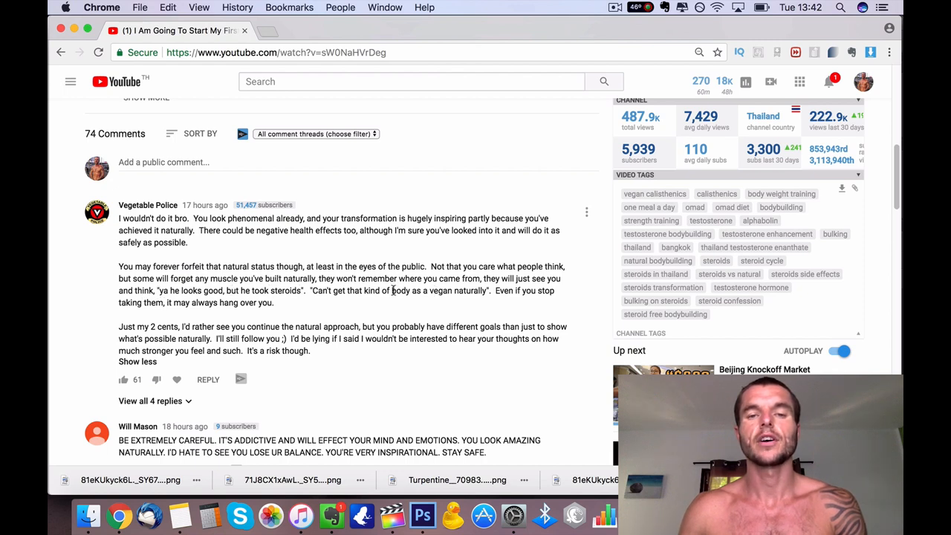
pyautogui.moveTo(277, 302)
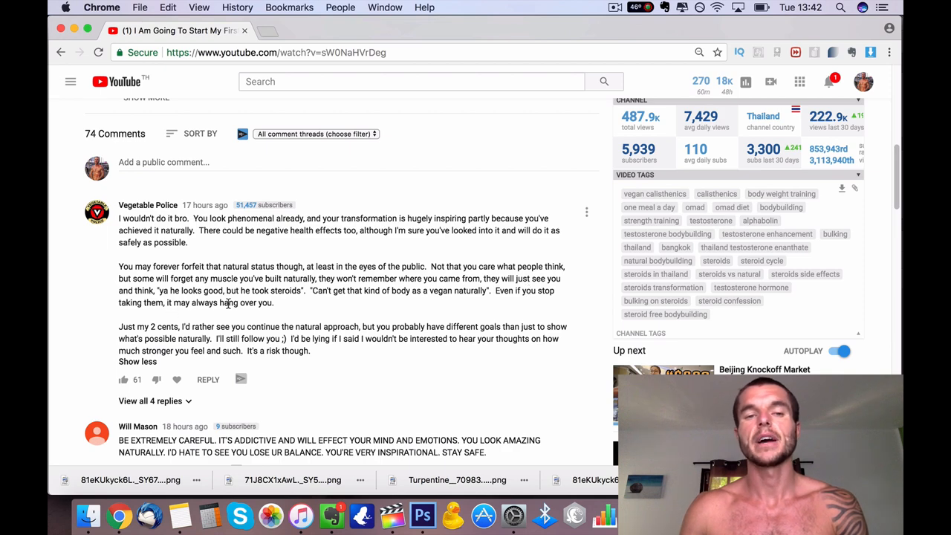
pyautogui.scroll(-3)
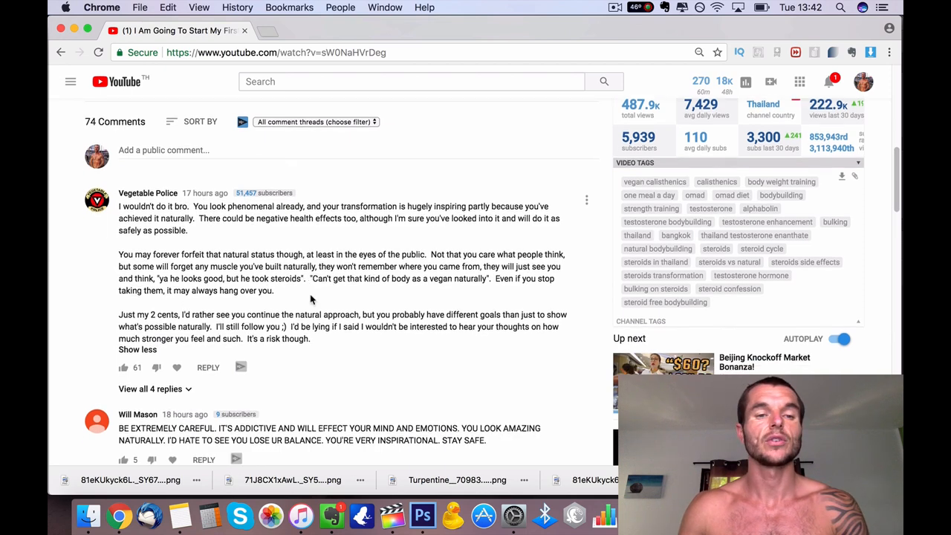
# - Move the thread up to show the steroid-addiction warning comment and its replies link
pyautogui.scroll(-3)
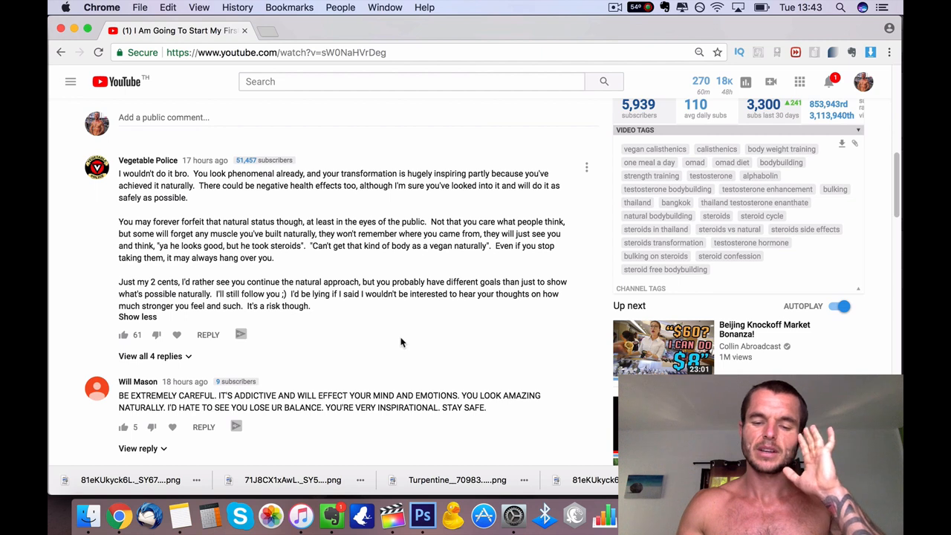
pyautogui.moveTo(410, 328)
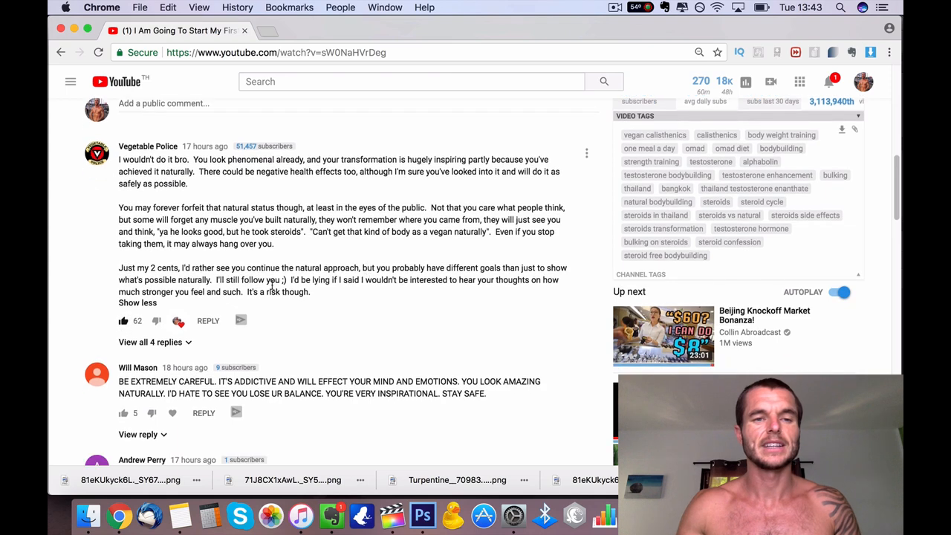
pyautogui.scroll(-3)
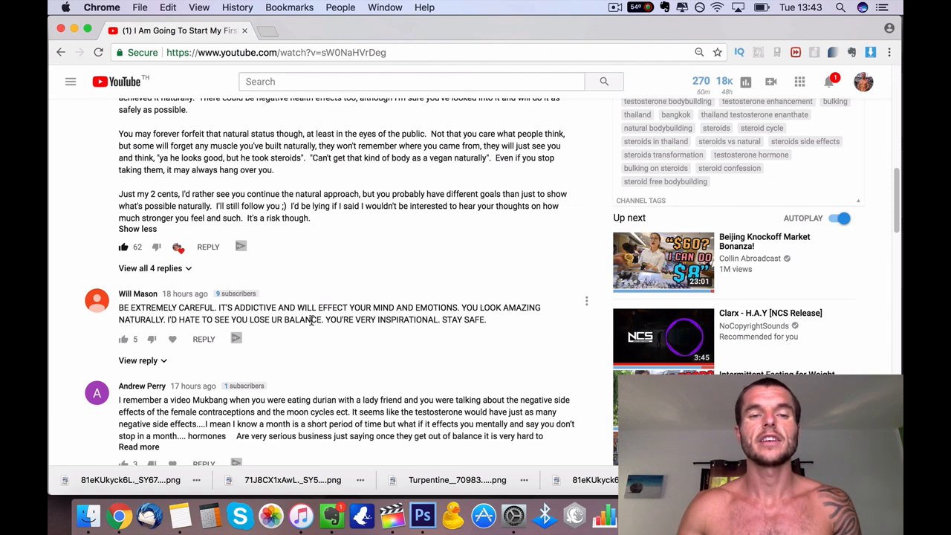
pyautogui.moveTo(503, 324)
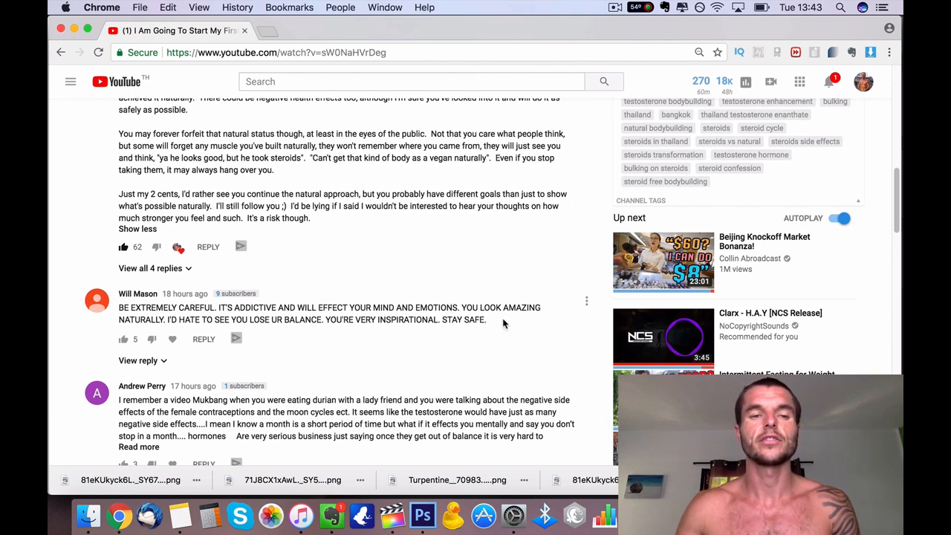
pyautogui.scroll(-3)
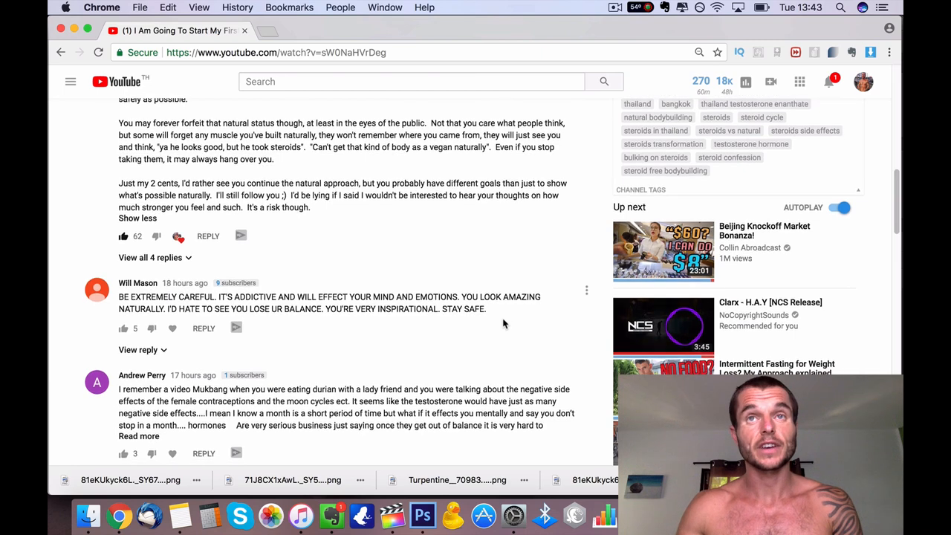
pyautogui.scroll(-3)
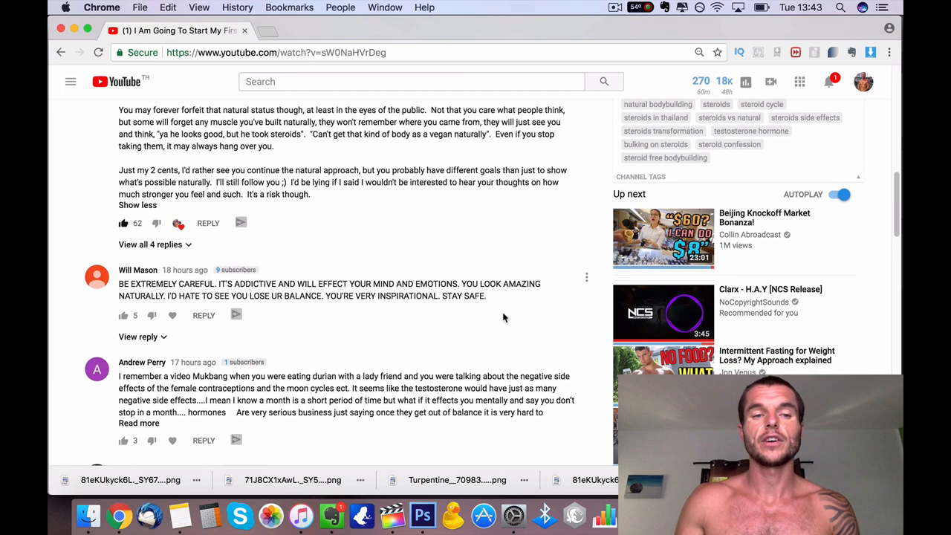
pyautogui.scroll(-3)
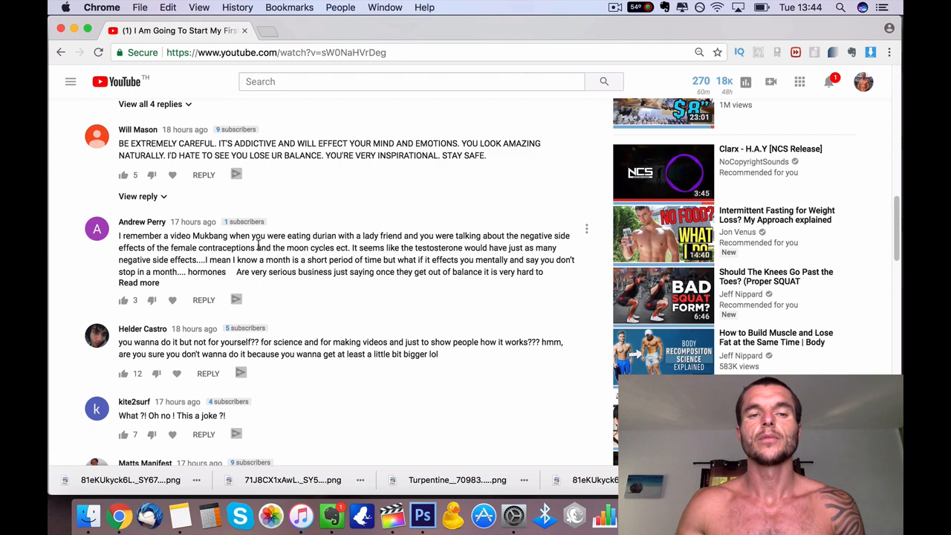
pyautogui.scroll(-3)
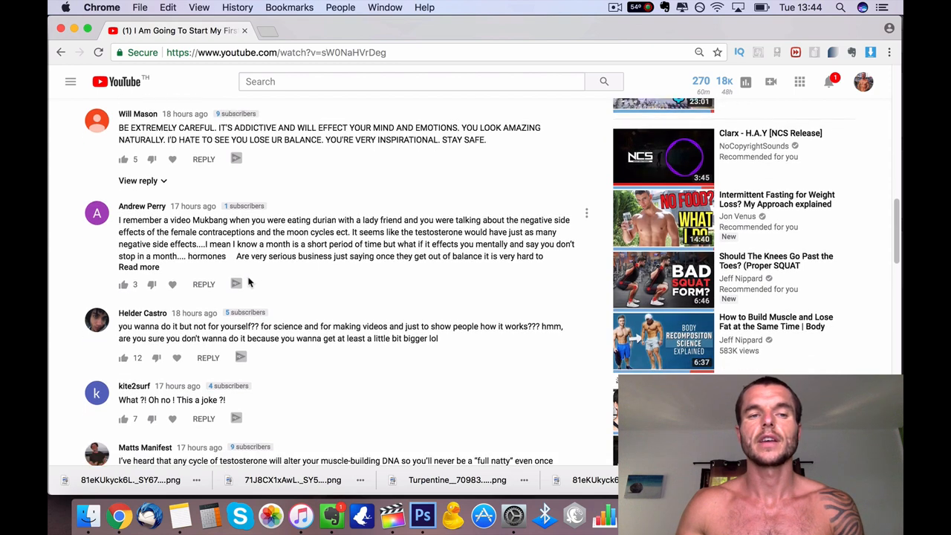
pyautogui.click(138, 267)
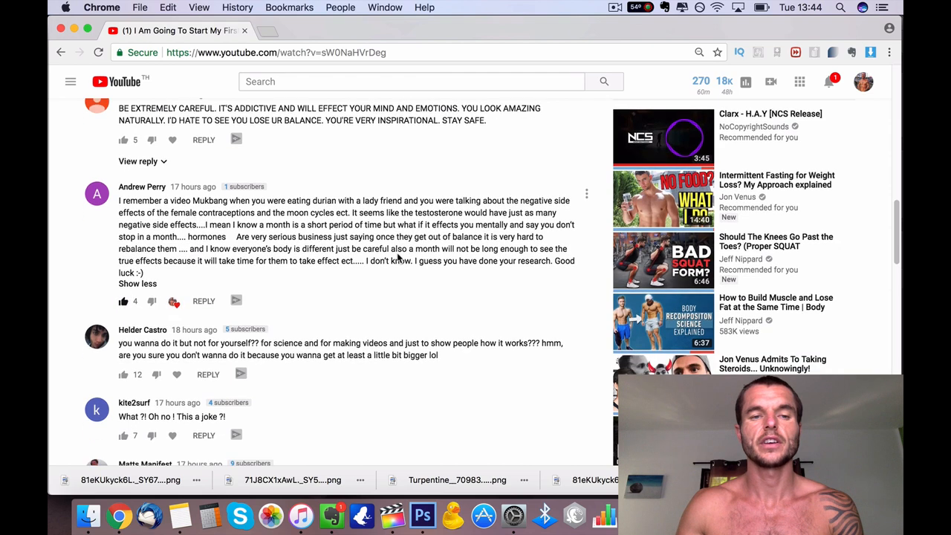
pyautogui.scroll(-3)
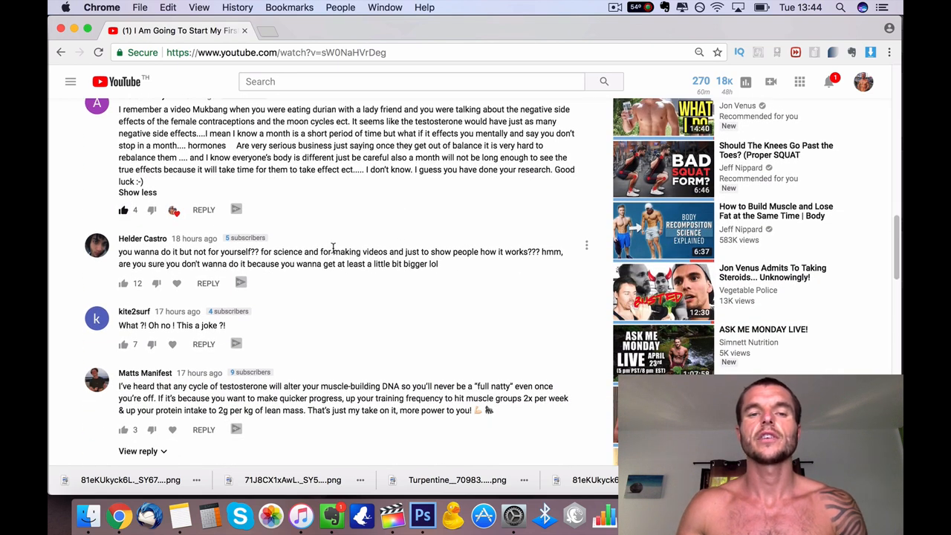
pyautogui.moveTo(536, 253)
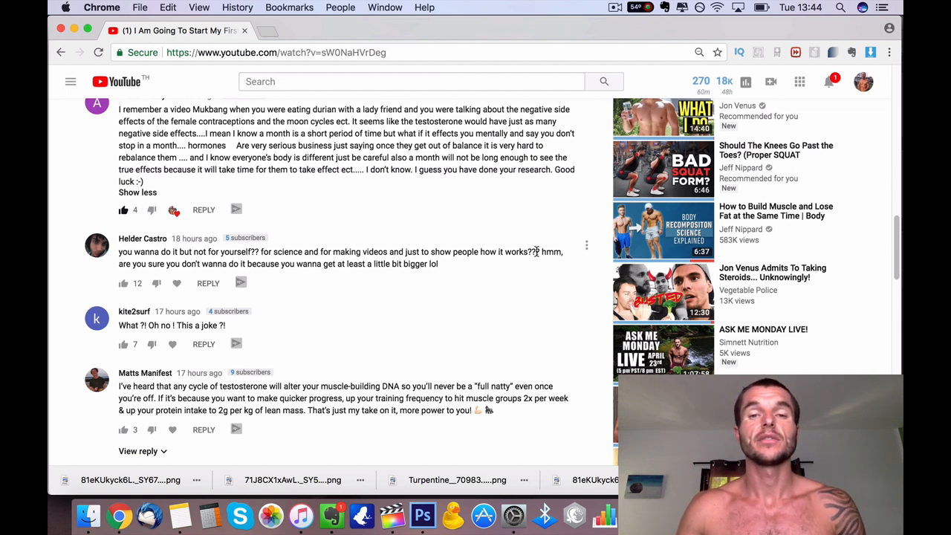
pyautogui.moveTo(467, 264)
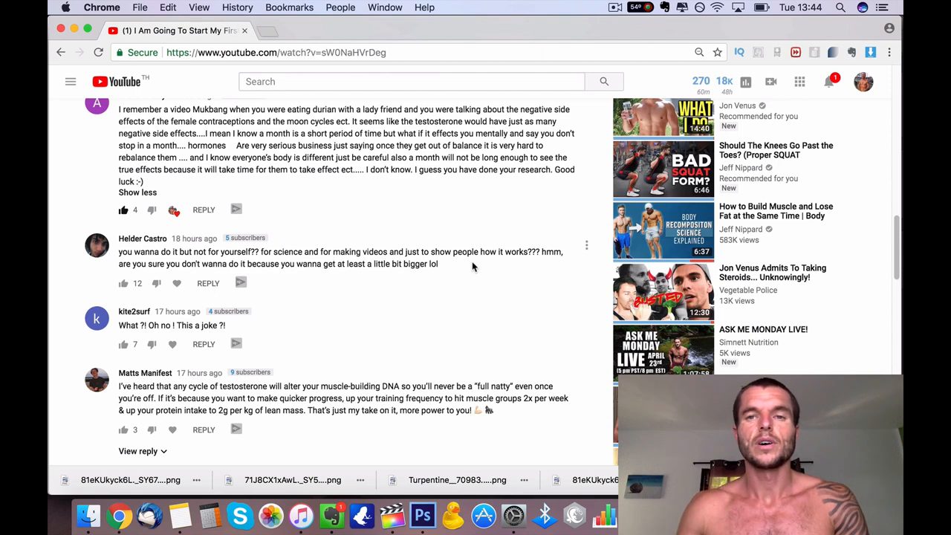
pyautogui.scroll(-3)
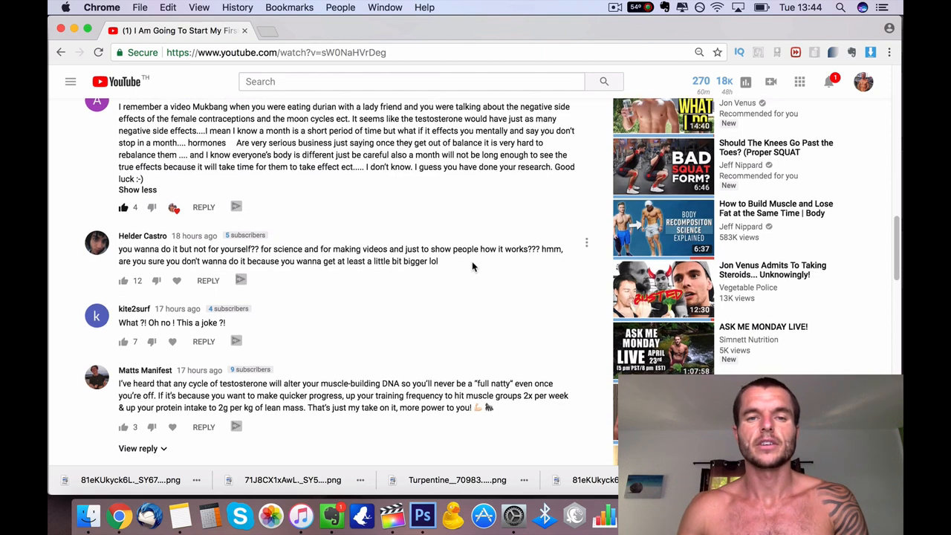
pyautogui.scroll(-3)
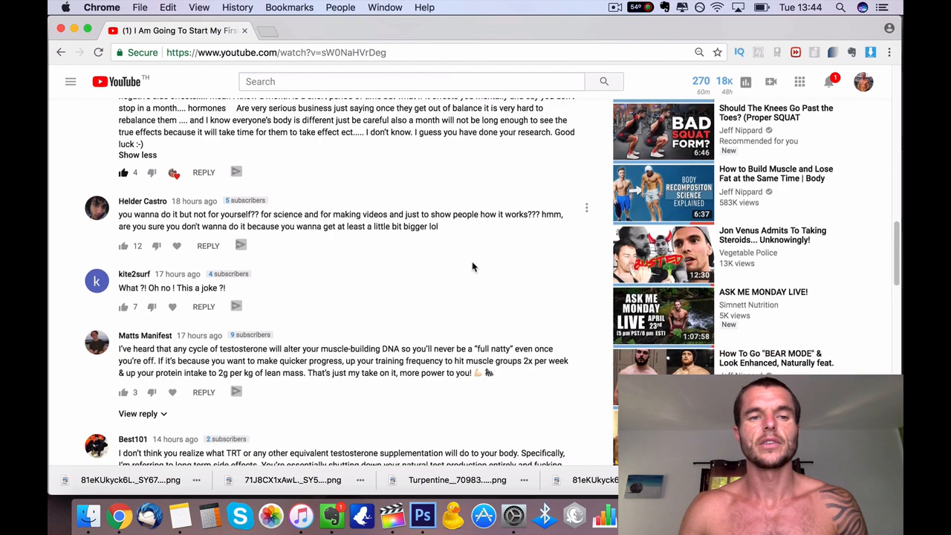
pyautogui.scroll(-3)
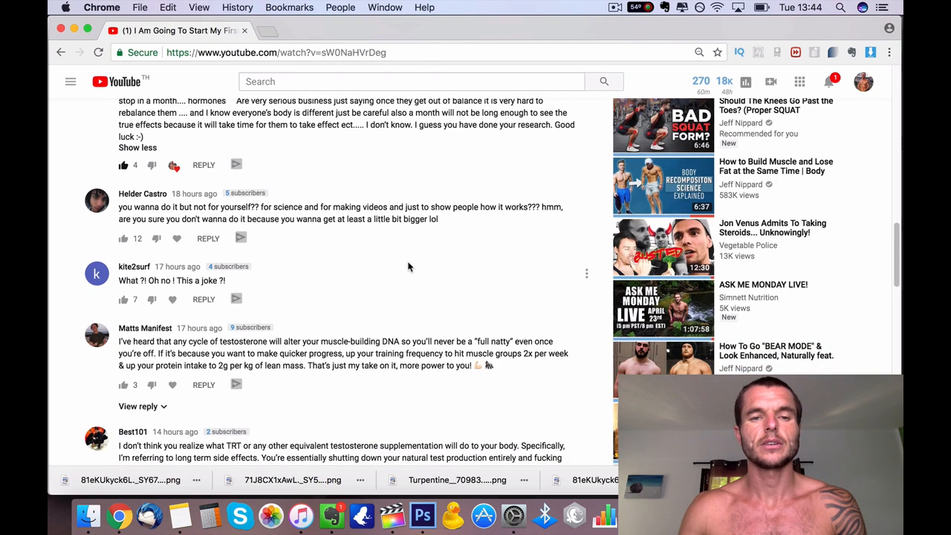
pyautogui.scroll(-3)
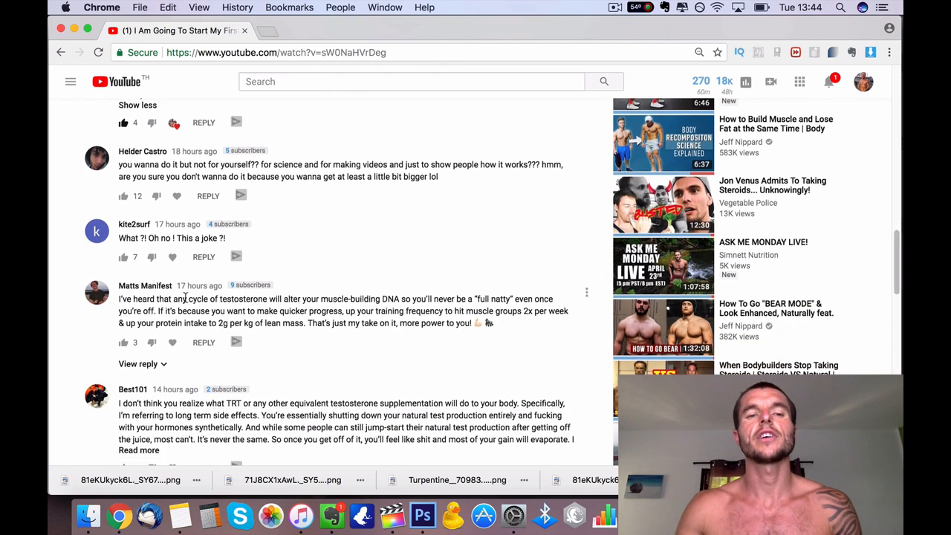
pyautogui.moveTo(145, 285)
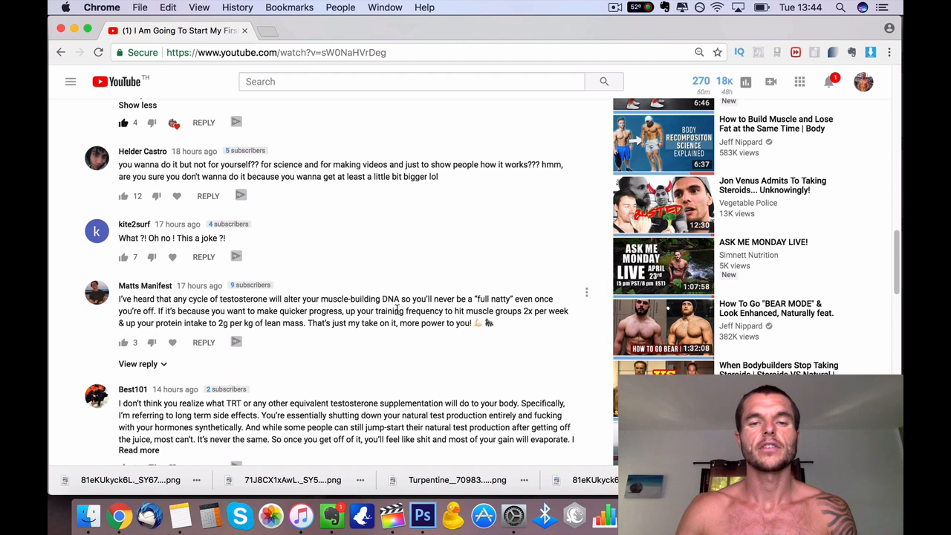
pyautogui.moveTo(443, 311)
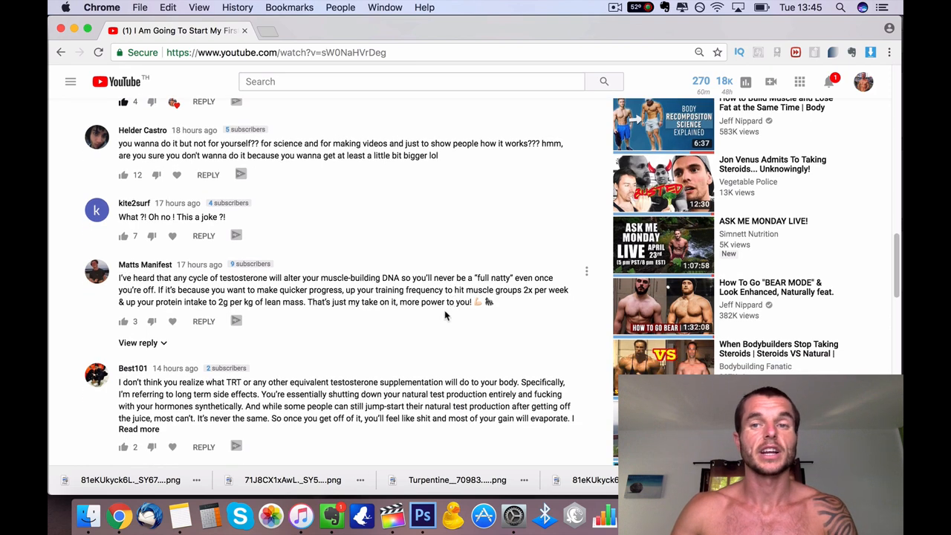
pyautogui.scroll(-3)
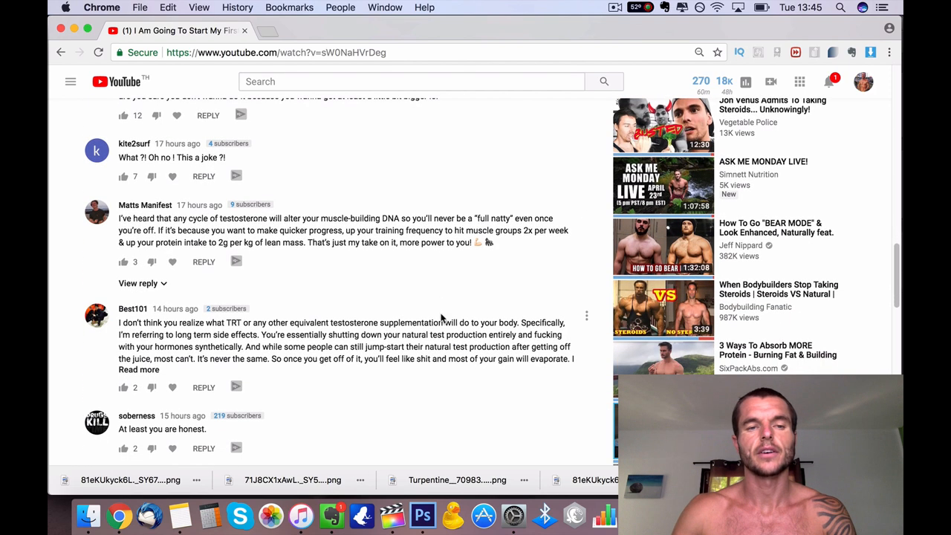
pyautogui.scroll(-3)
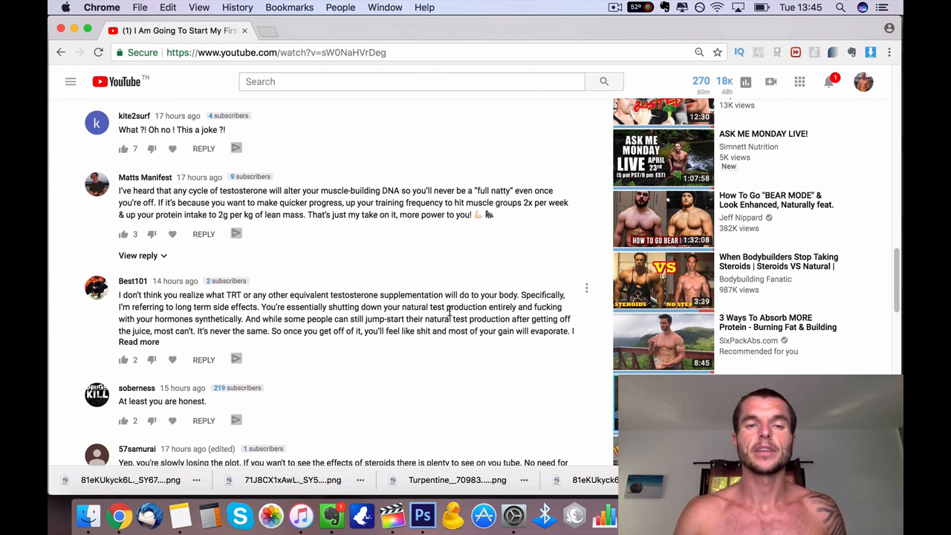
pyautogui.moveTo(425, 354)
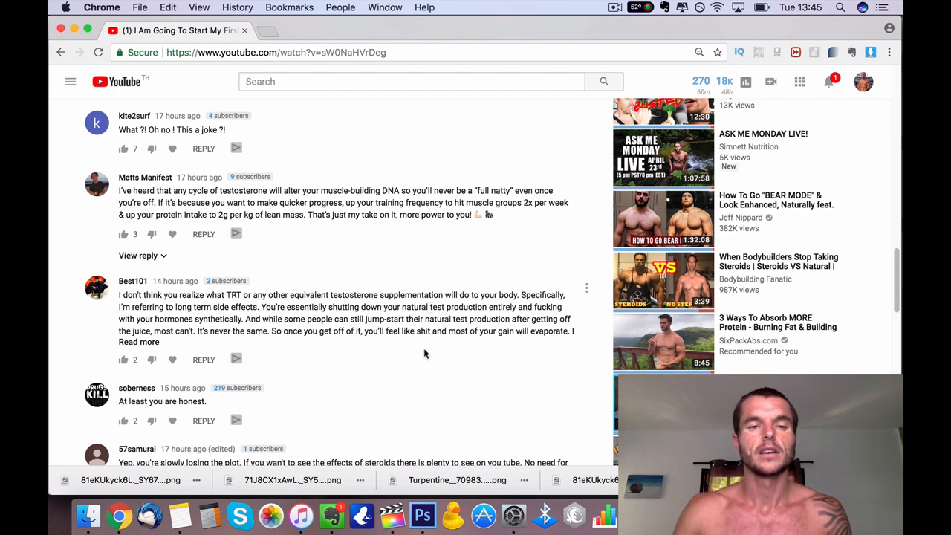
pyautogui.scroll(-3)
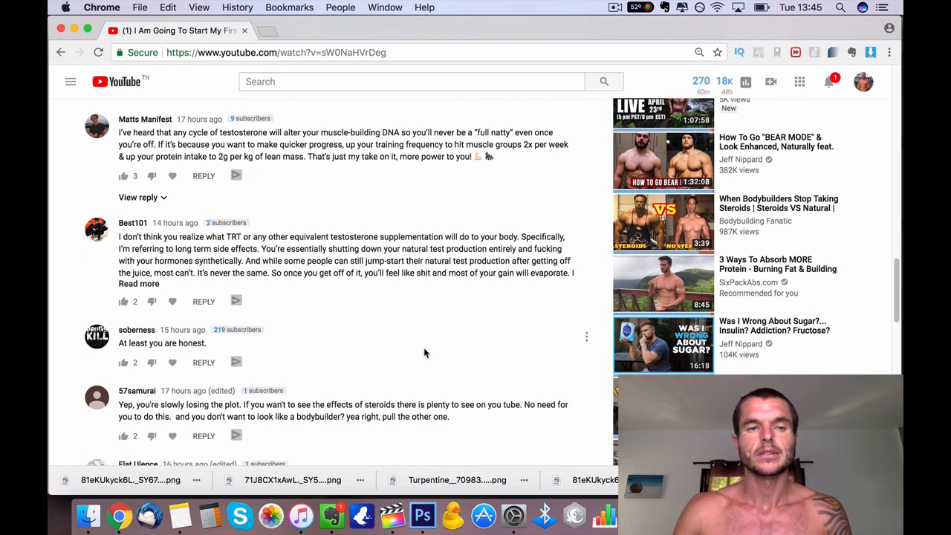
pyautogui.moveTo(119, 236)
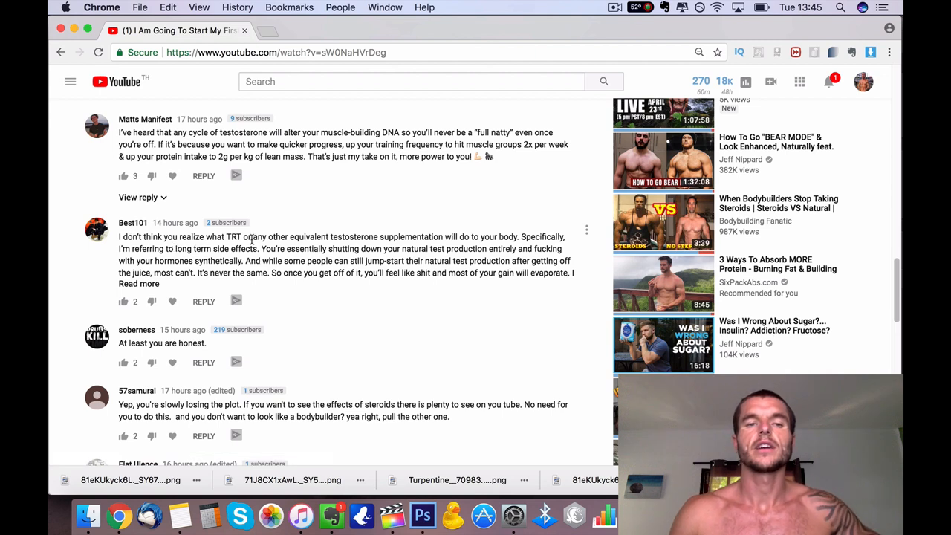
pyautogui.moveTo(463, 236)
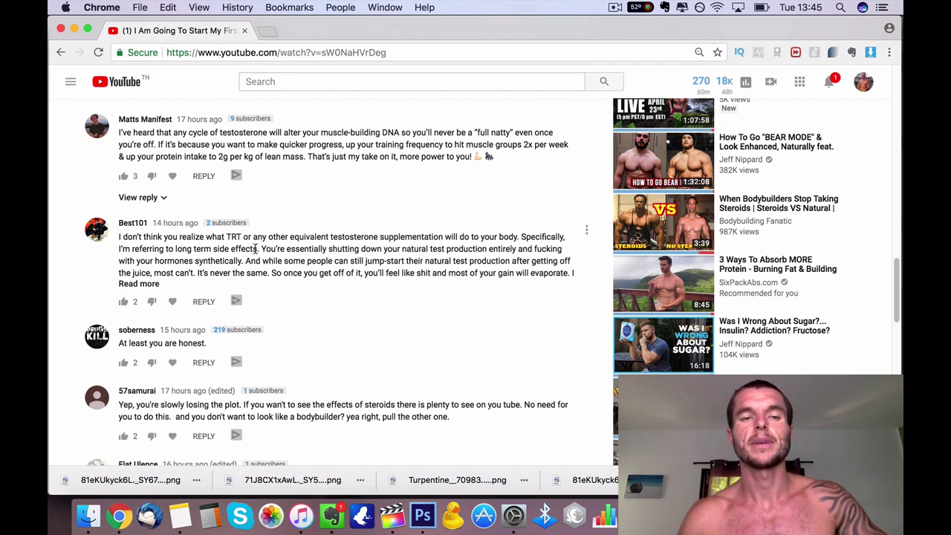
pyautogui.moveTo(199, 262)
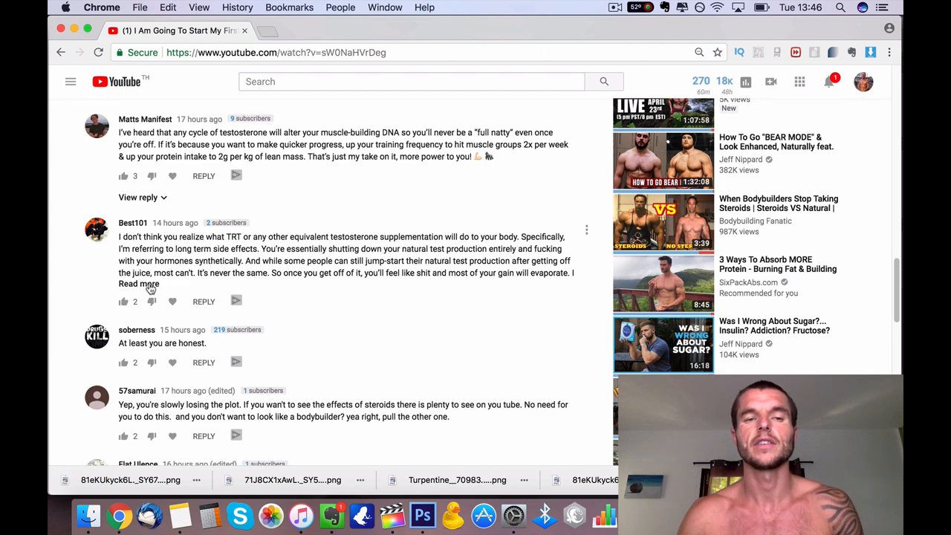
pyautogui.click(138, 282)
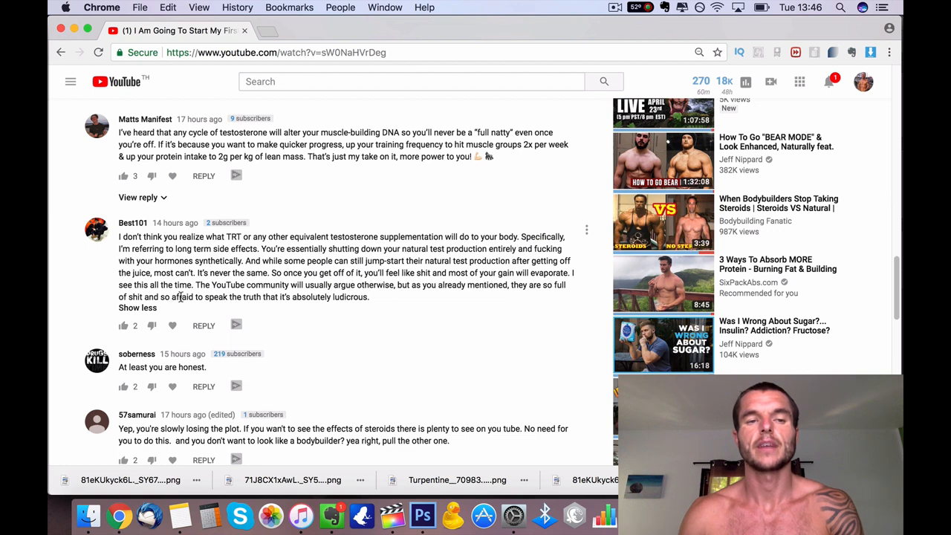
pyautogui.moveTo(422, 300)
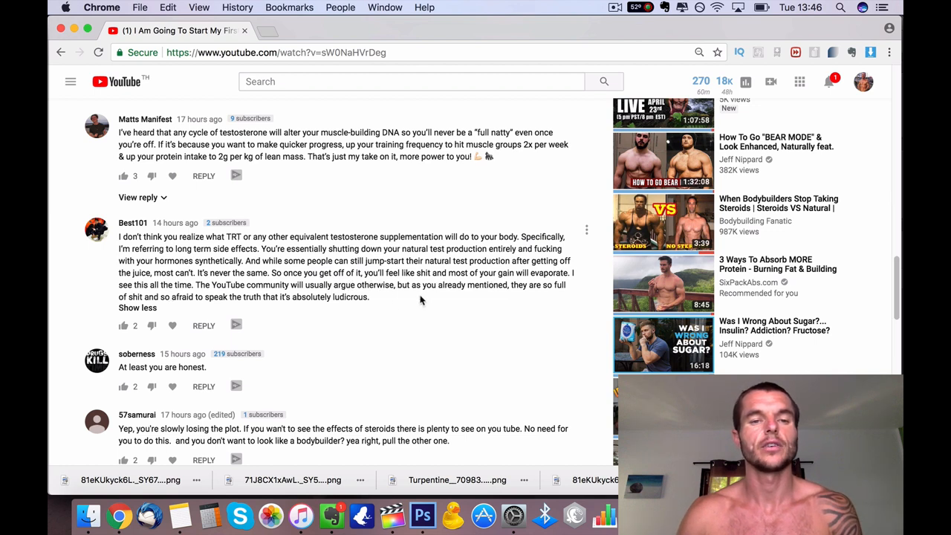
pyautogui.scroll(-3)
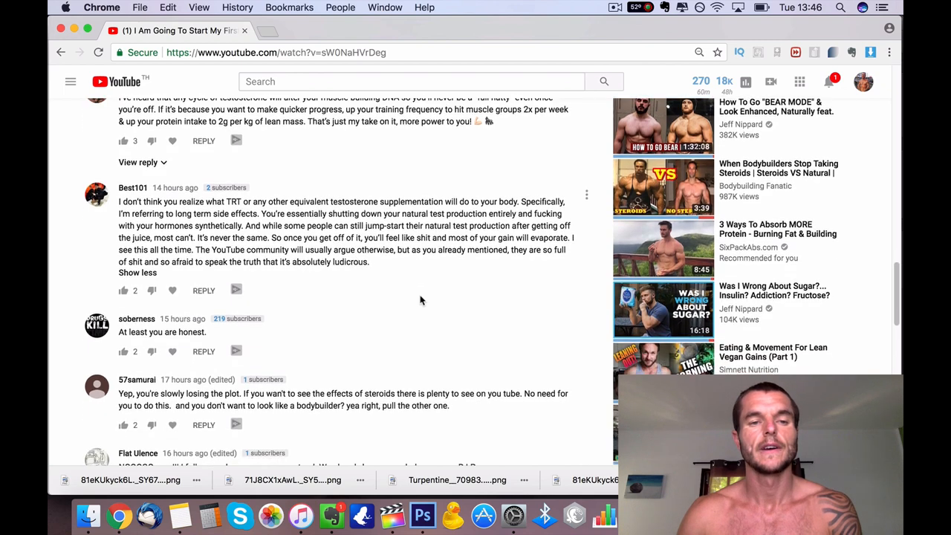
pyautogui.scroll(-3)
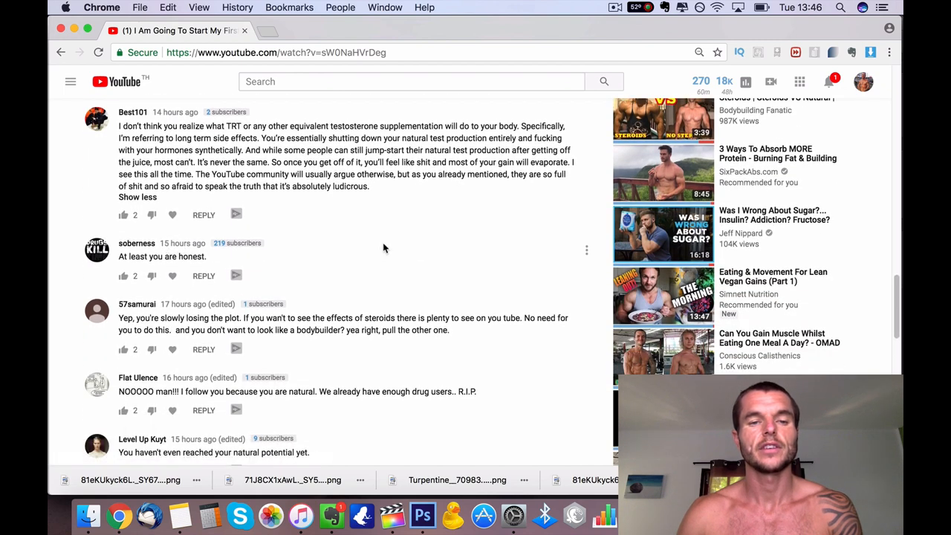
pyautogui.scroll(-3)
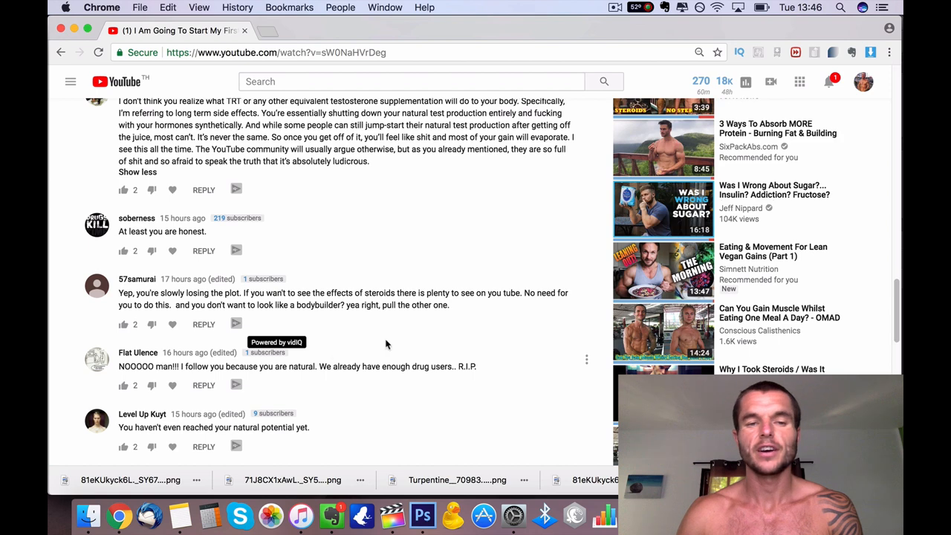
pyautogui.scroll(-3)
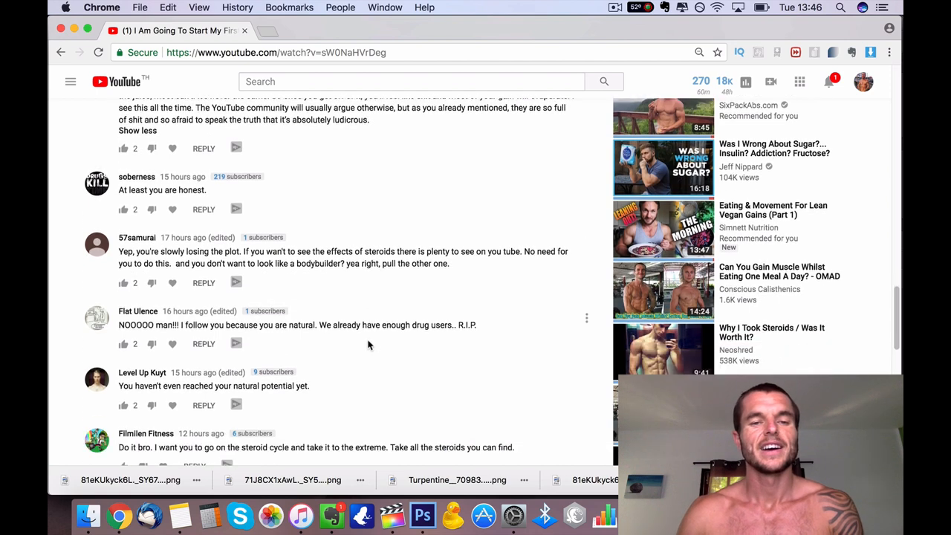
pyautogui.scroll(-3)
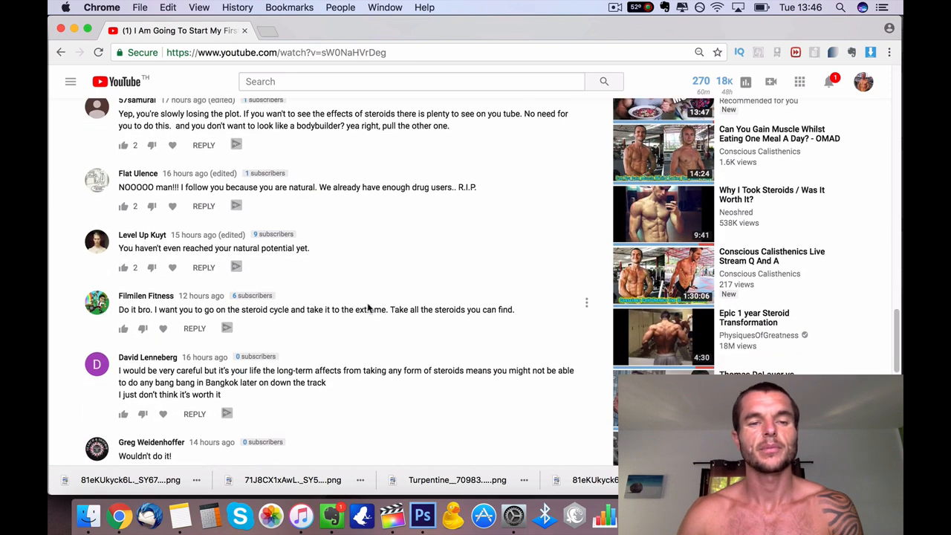
pyautogui.scroll(-3)
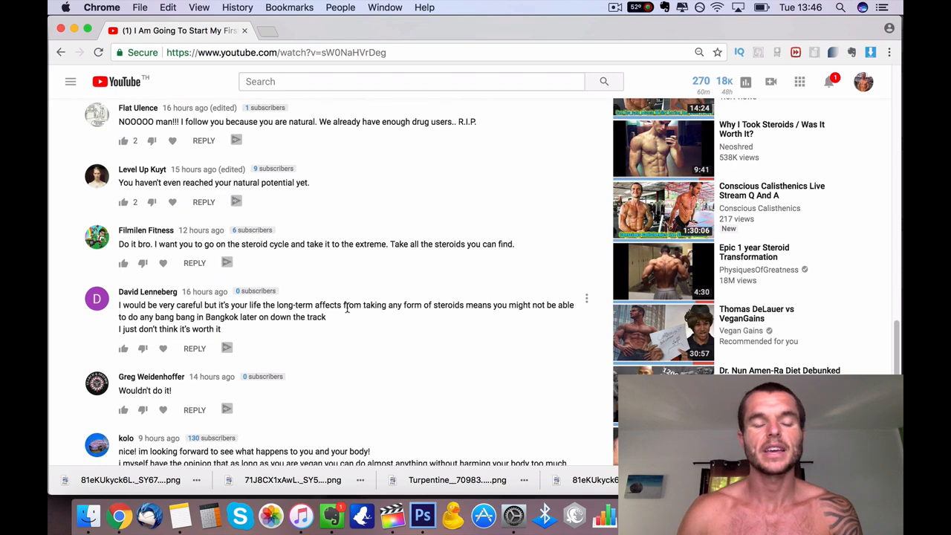
pyautogui.scroll(-3)
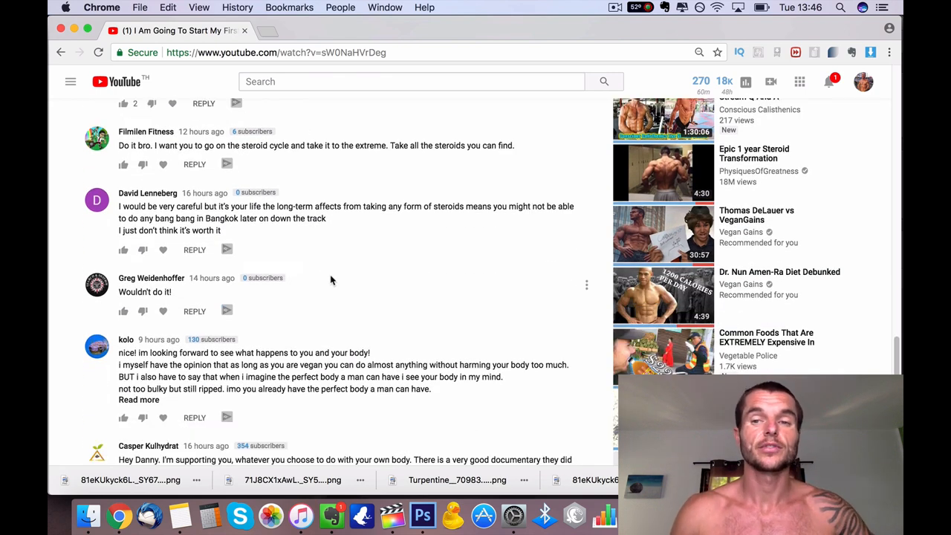
pyautogui.scroll(-3)
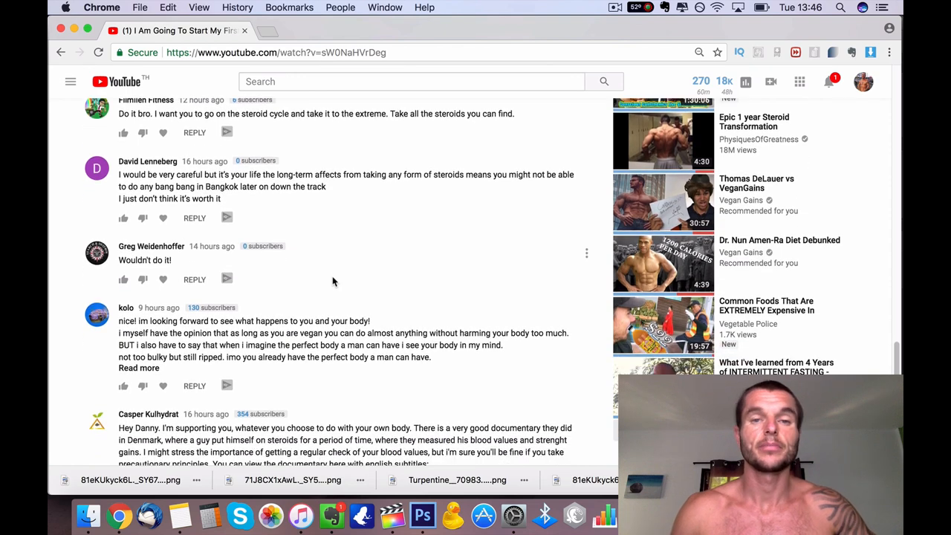
pyautogui.scroll(-3)
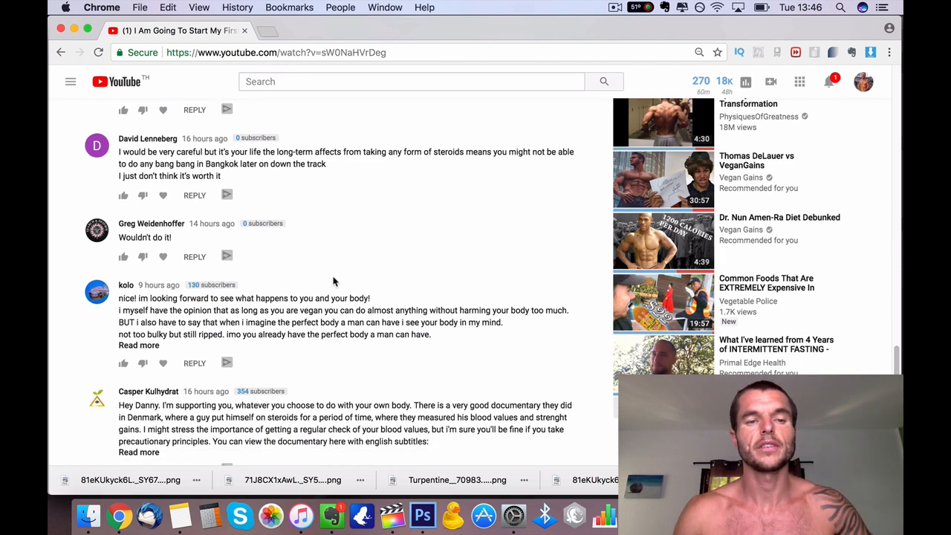
pyautogui.scroll(-3)
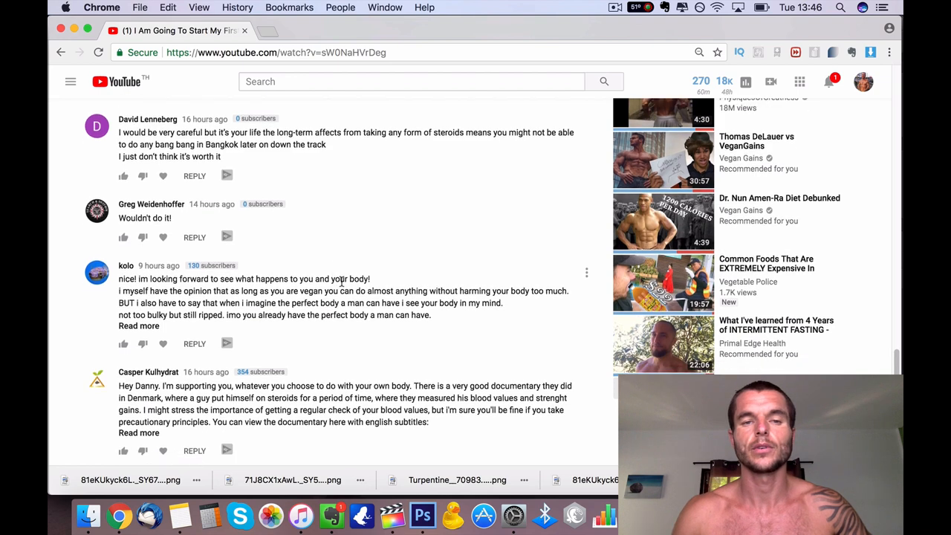
pyautogui.scroll(-3)
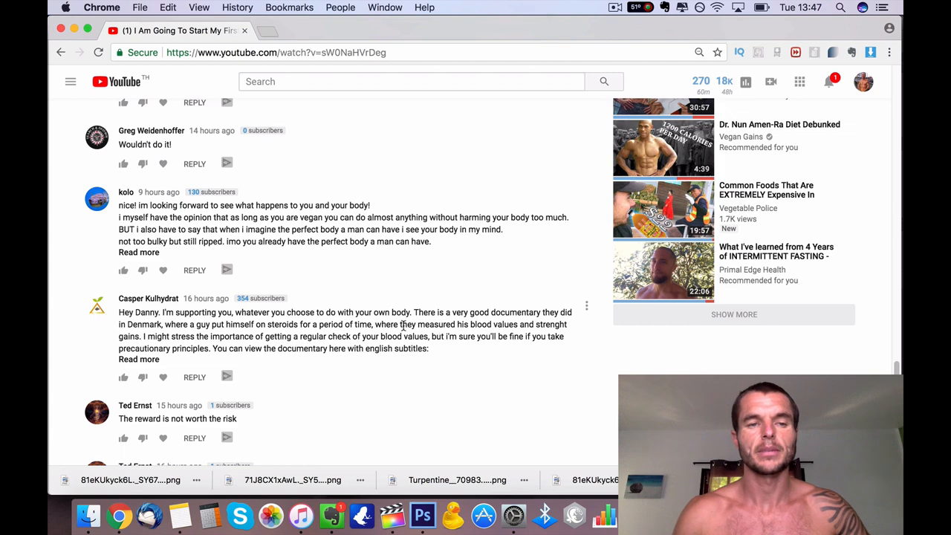
pyautogui.moveTo(356, 333)
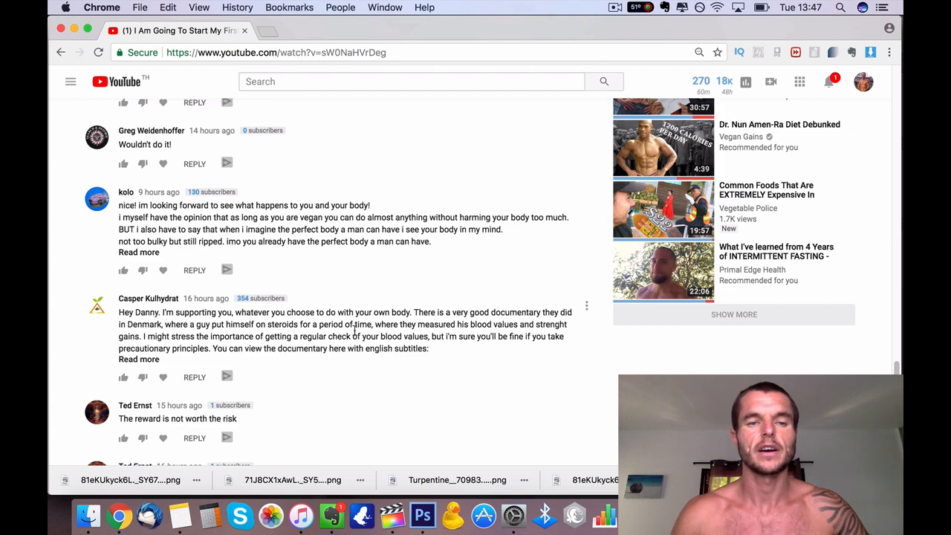
pyautogui.scroll(-3)
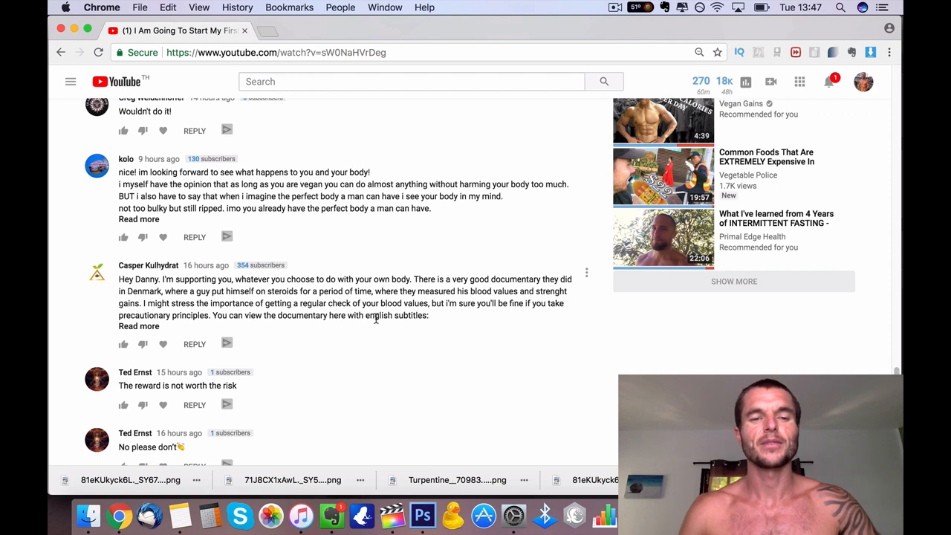
pyautogui.scroll(-3)
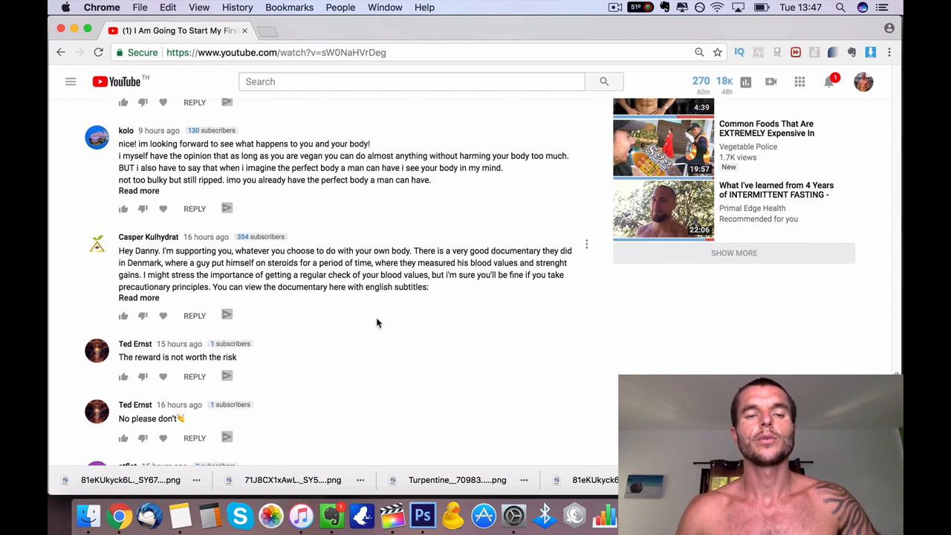
pyautogui.scroll(-3)
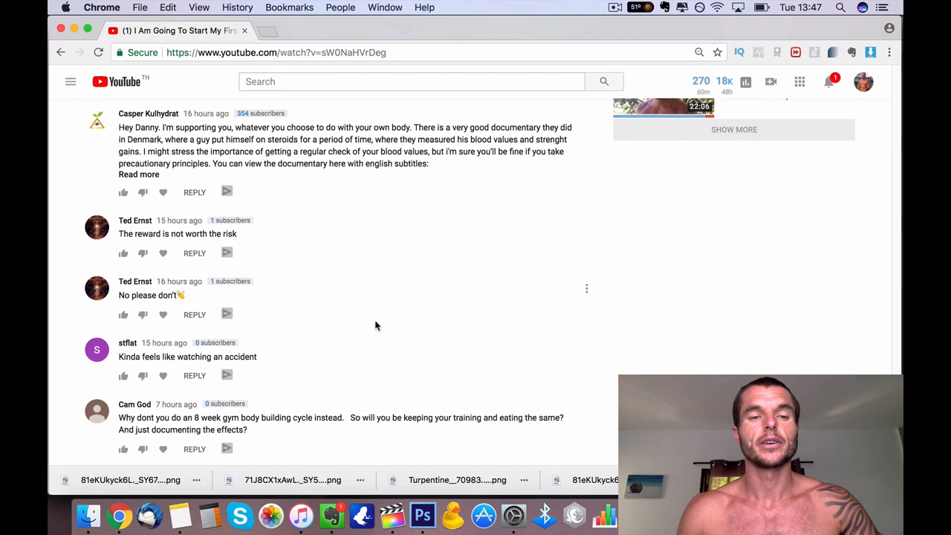
pyautogui.scroll(-3)
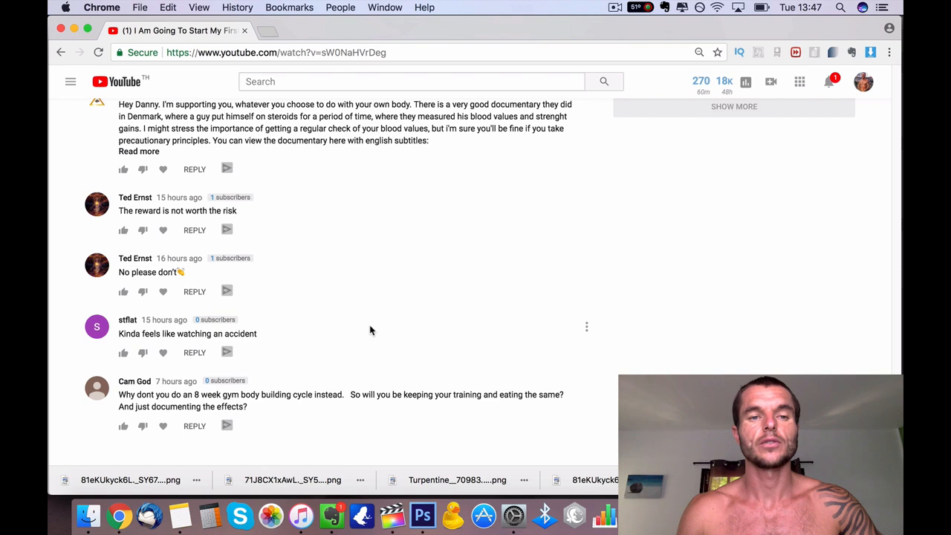
pyautogui.scroll(-3)
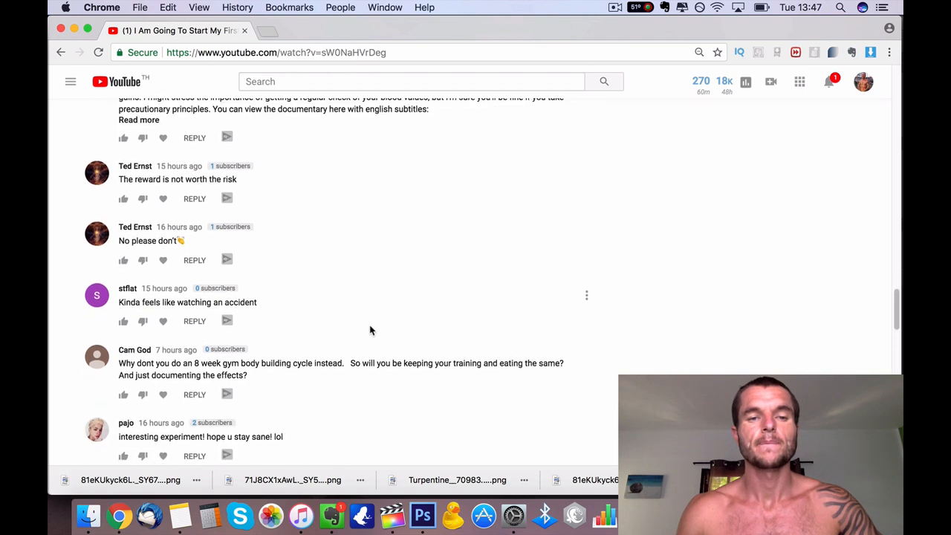
pyautogui.scroll(-3)
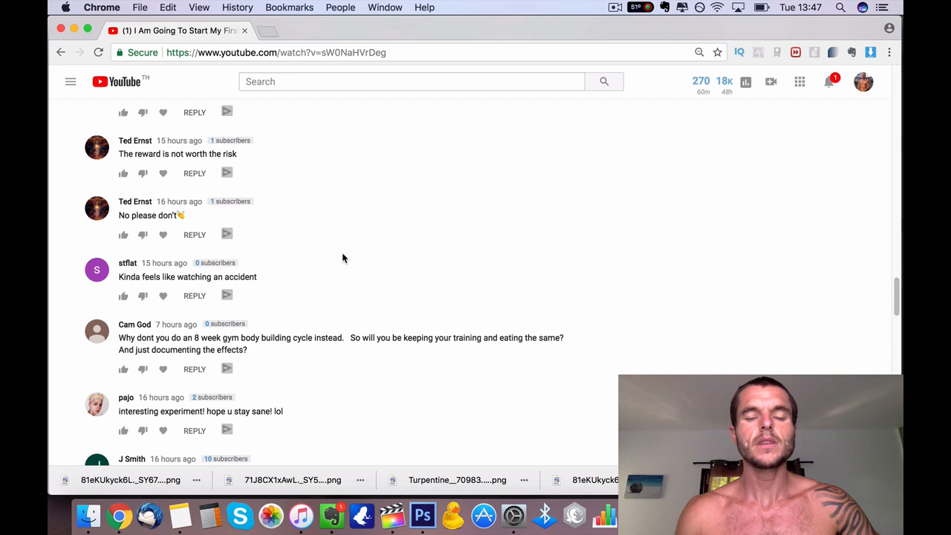
pyautogui.scroll(-3)
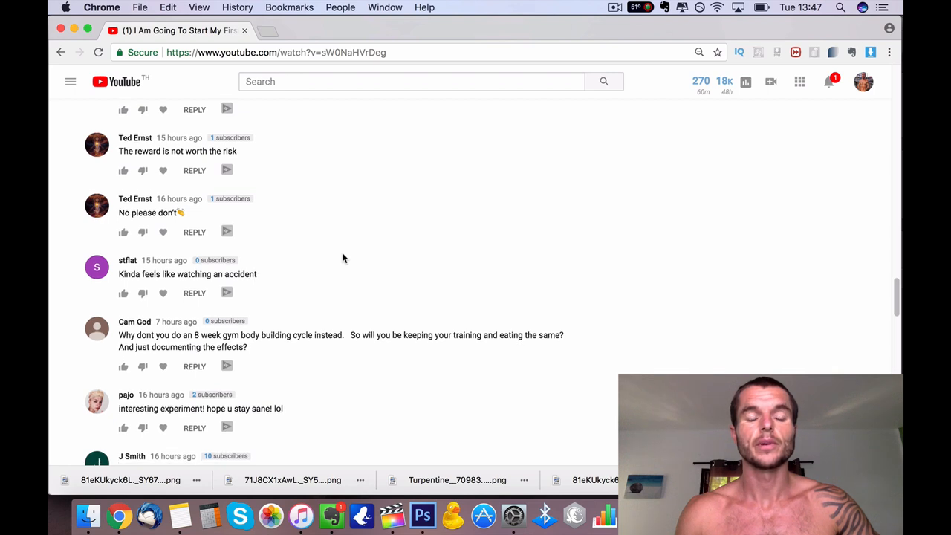
pyautogui.scroll(-3)
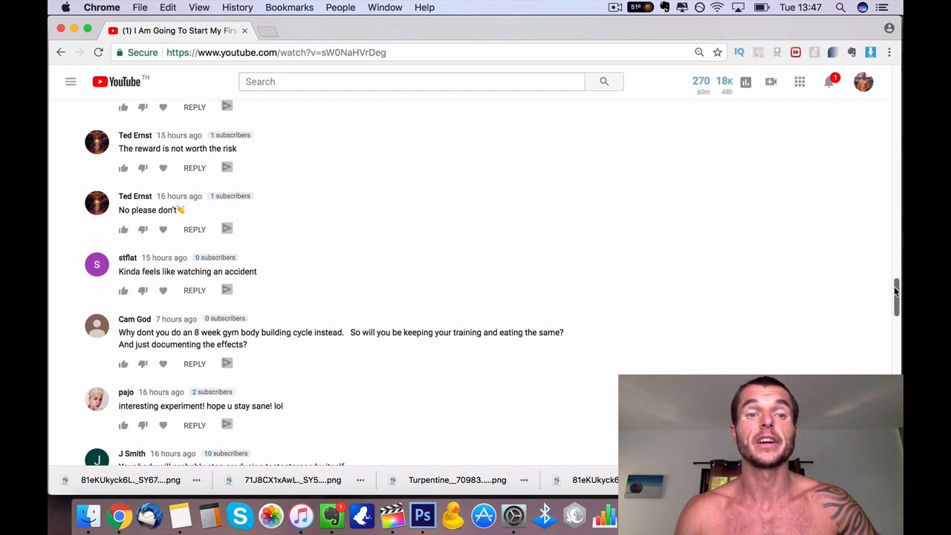
pyautogui.scroll(-3)
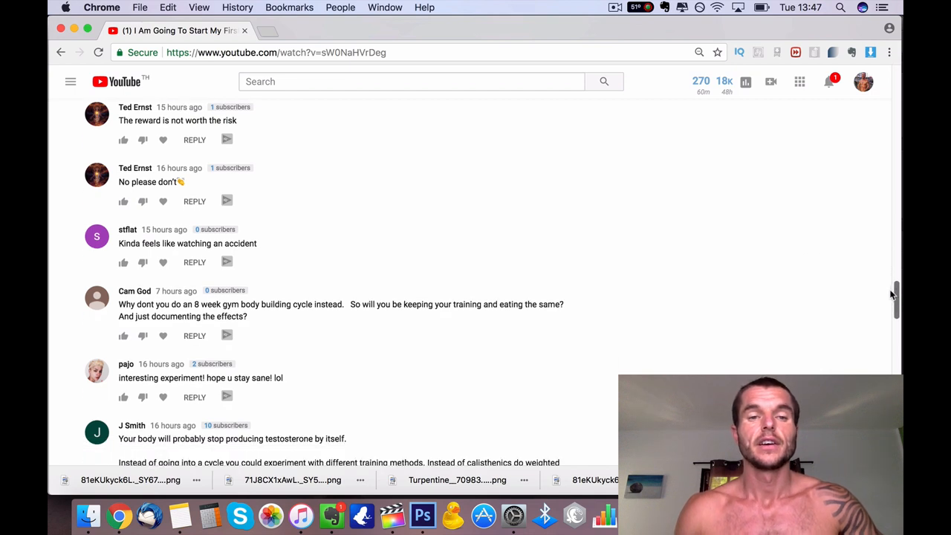
pyautogui.scroll(-3)
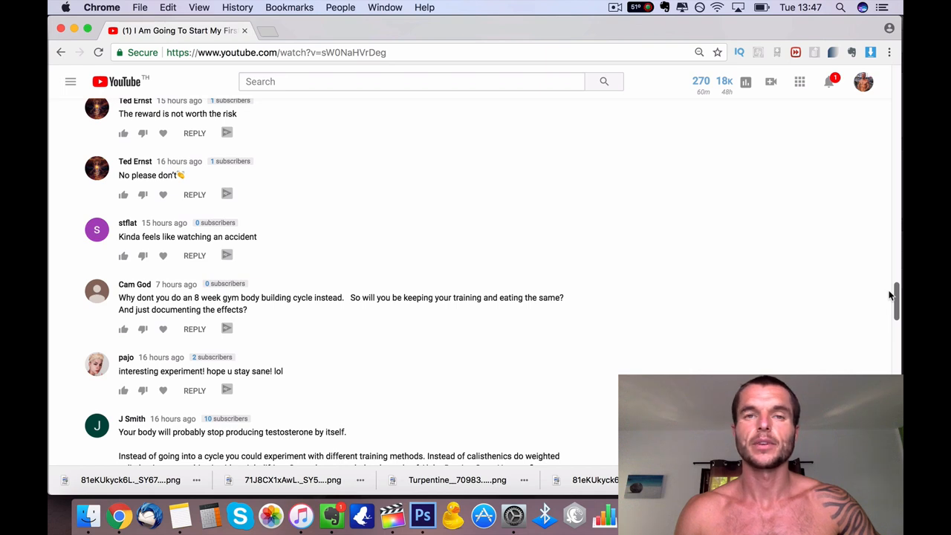
pyautogui.scroll(-3)
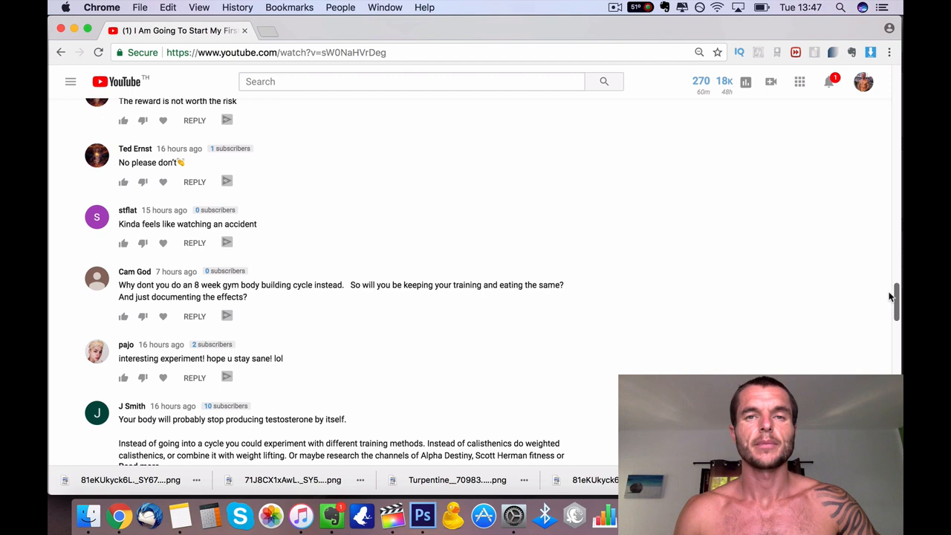
pyautogui.scroll(-3)
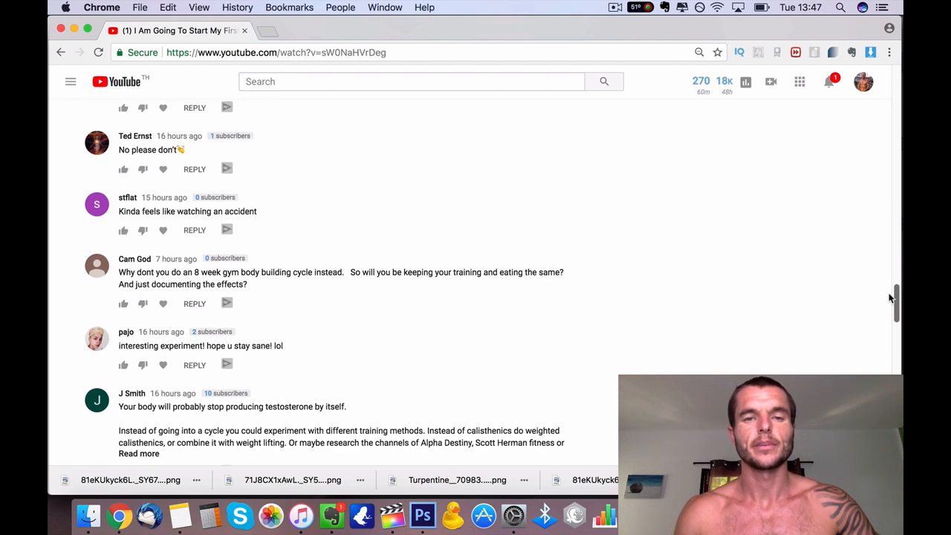
pyautogui.scroll(-3)
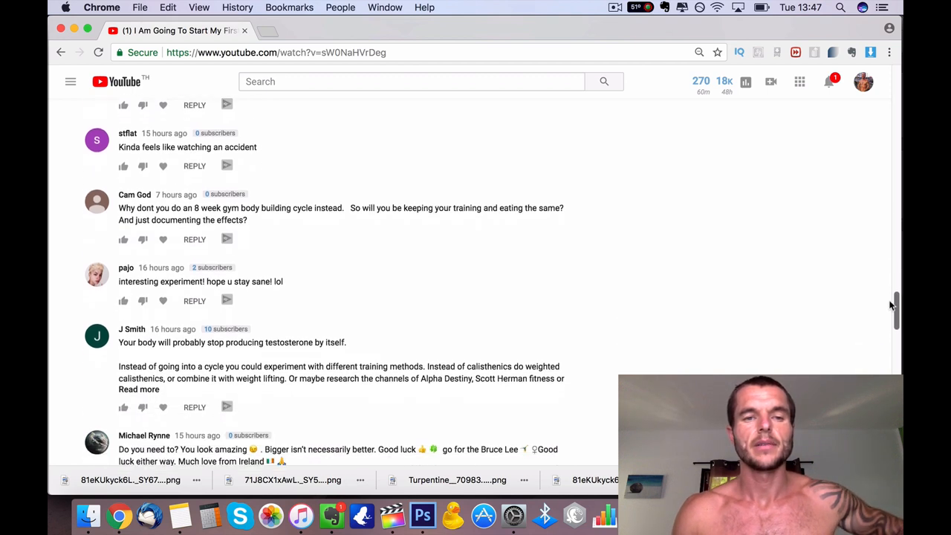
pyautogui.scroll(-3)
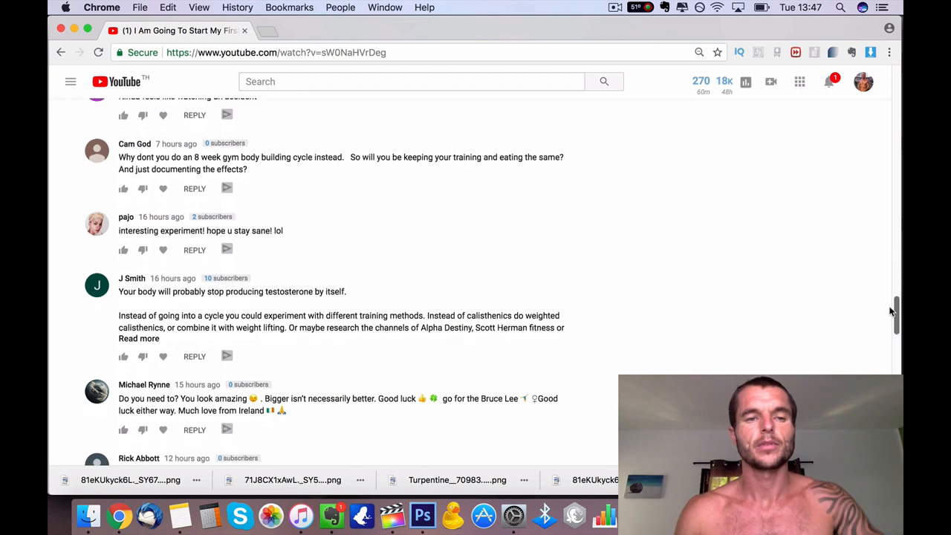
pyautogui.scroll(-3)
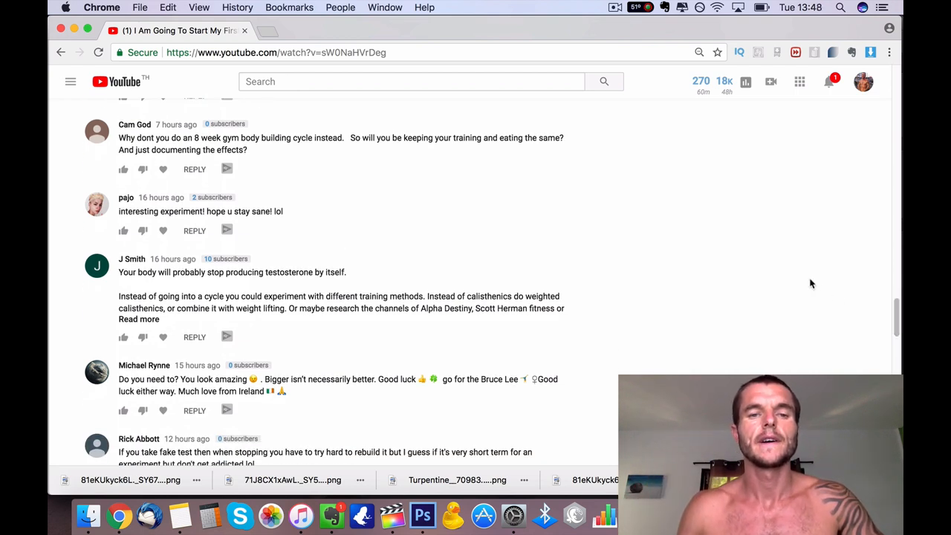
pyautogui.scroll(-3)
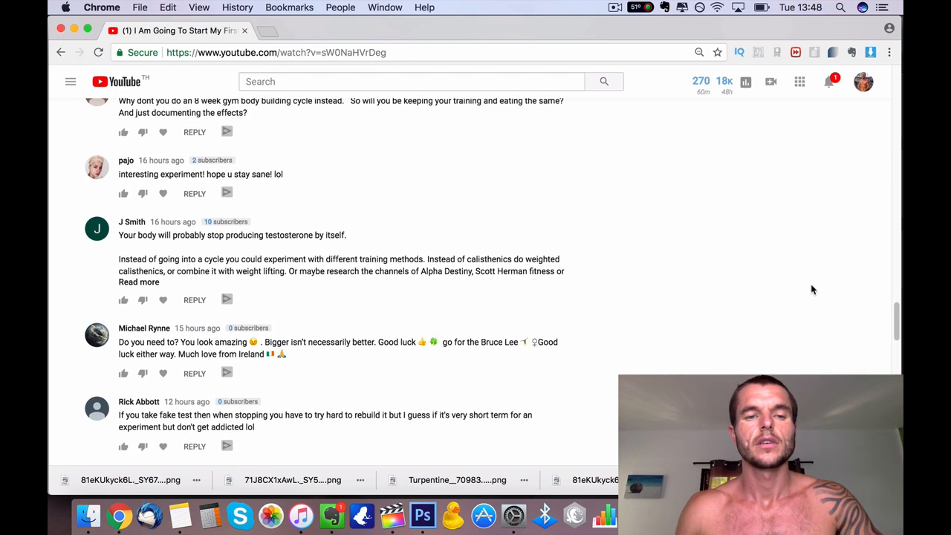
pyautogui.scroll(-3)
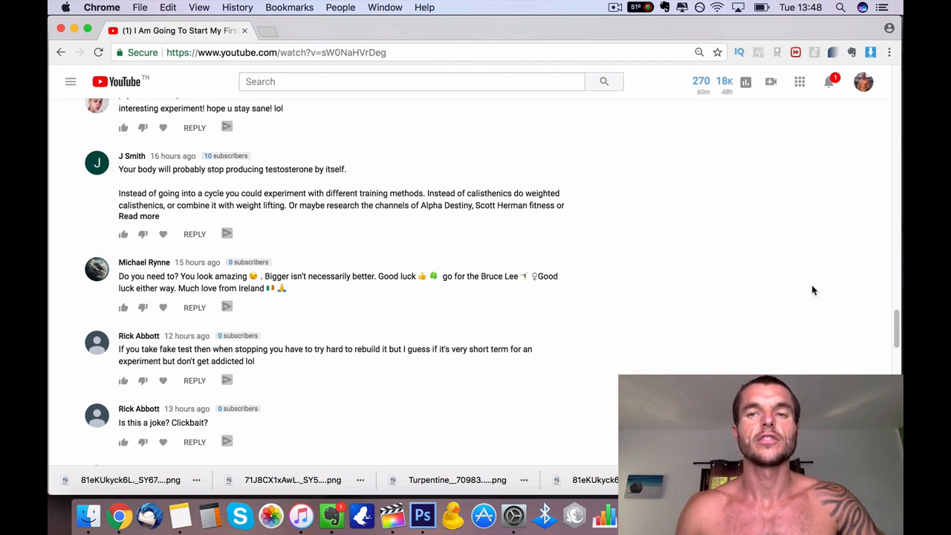
pyautogui.scroll(-3)
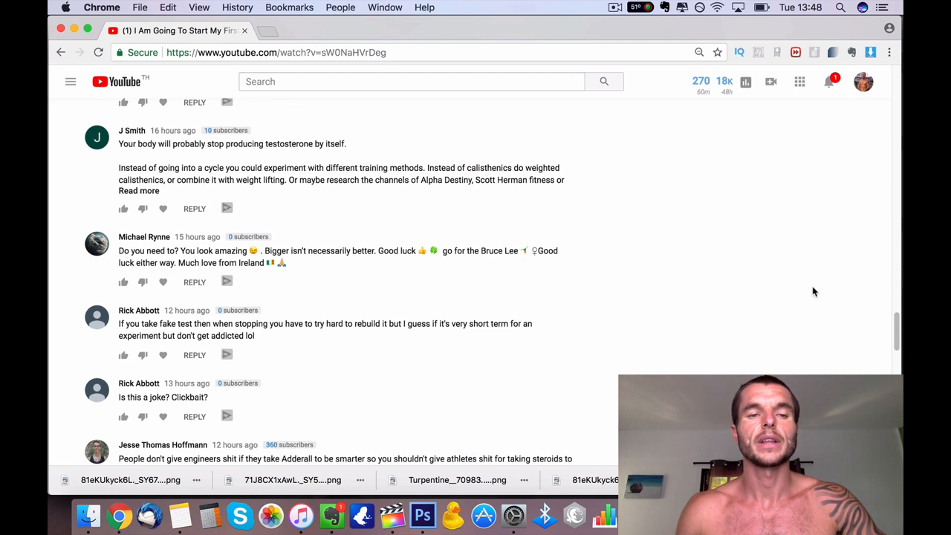
pyautogui.scroll(-3)
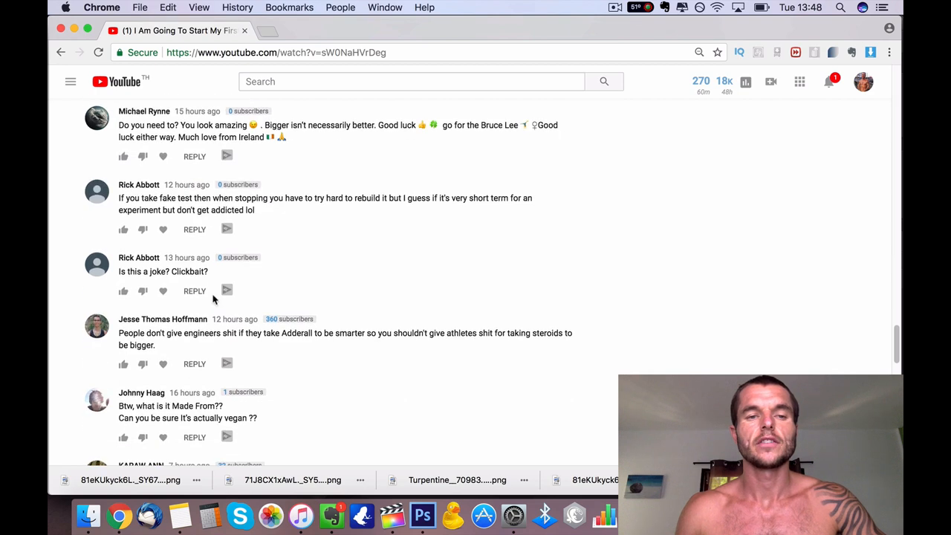
pyautogui.moveTo(457, 274)
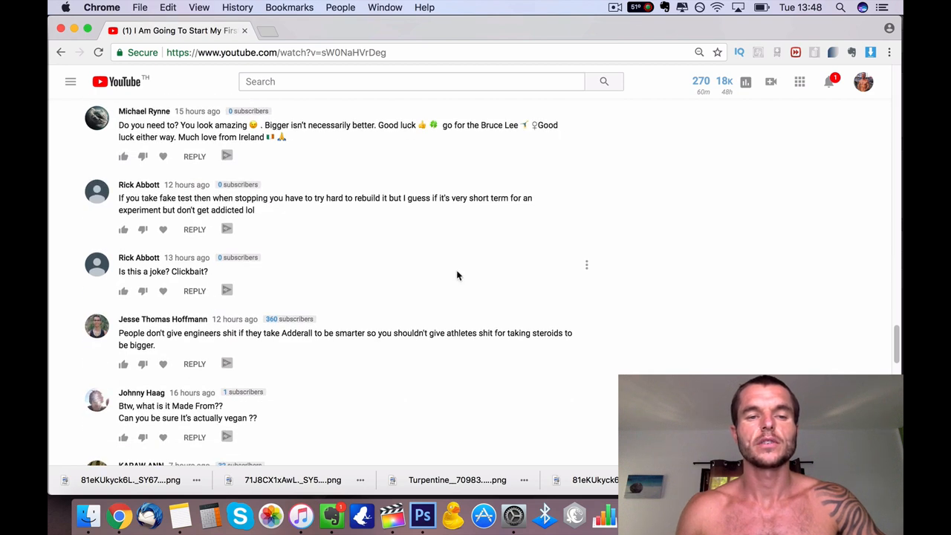
pyautogui.scroll(-3)
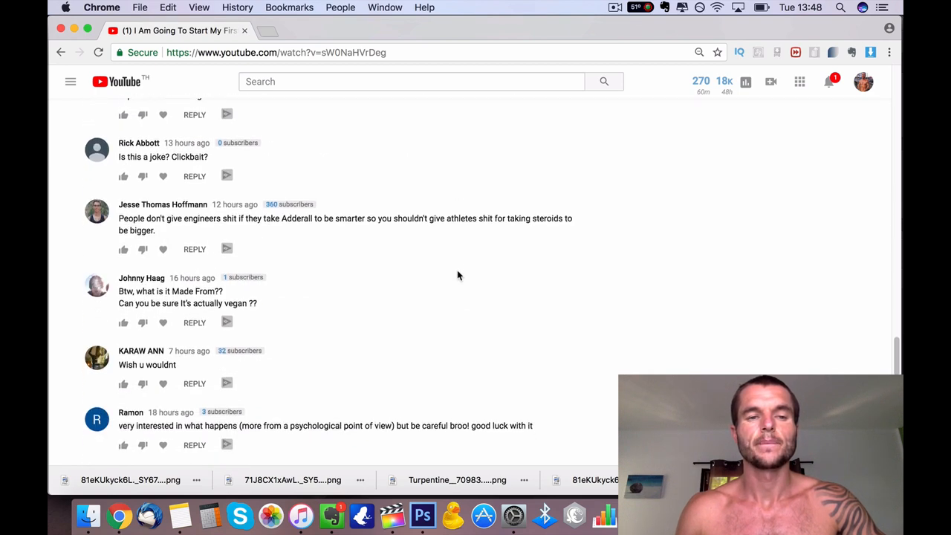
pyautogui.scroll(-3)
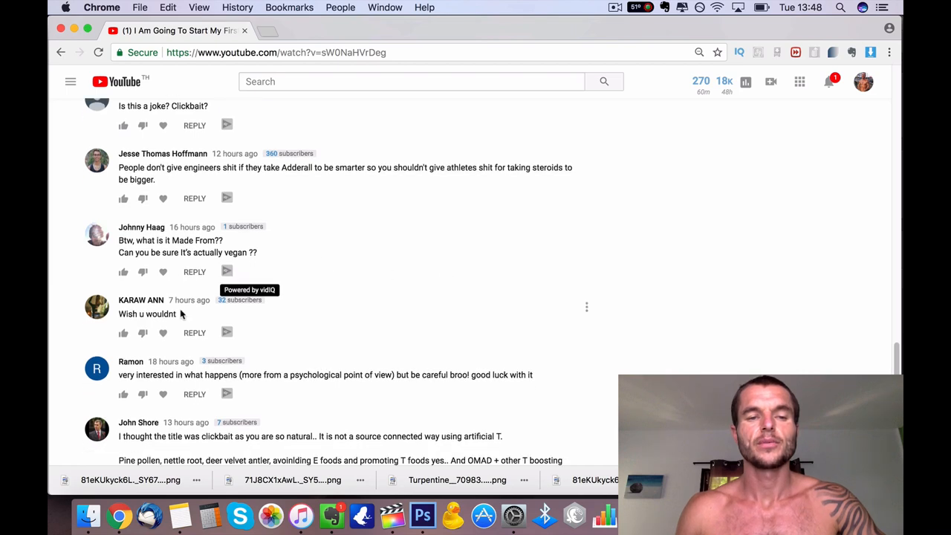
pyautogui.scroll(-3)
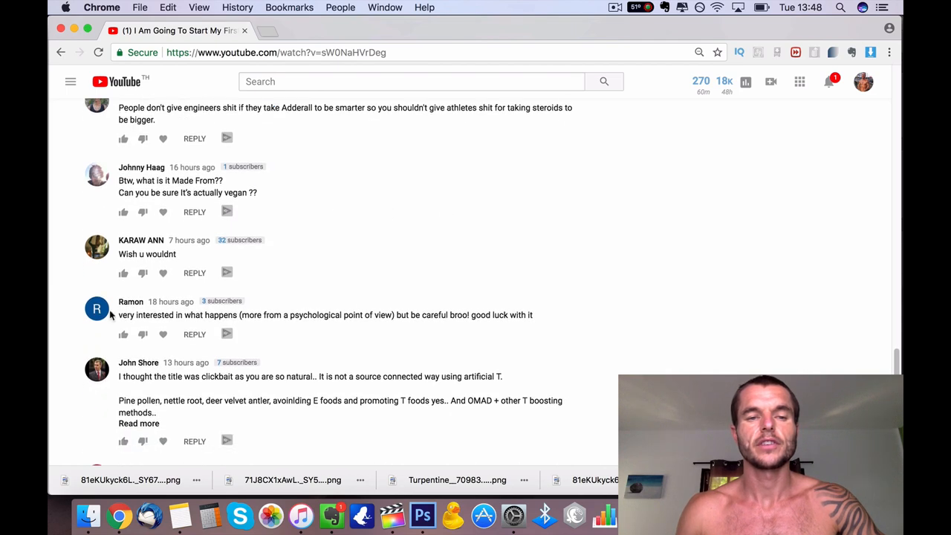
pyautogui.scroll(-3)
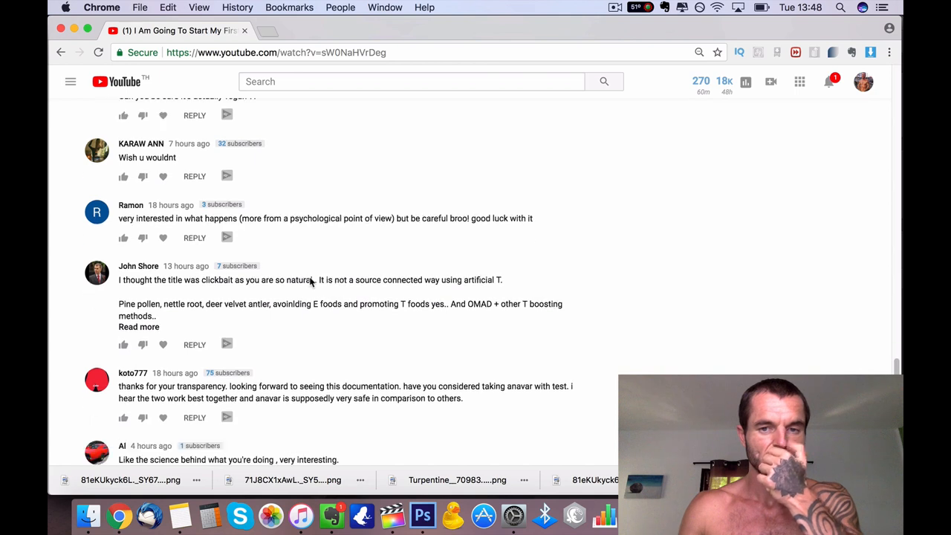
pyautogui.click(138, 326)
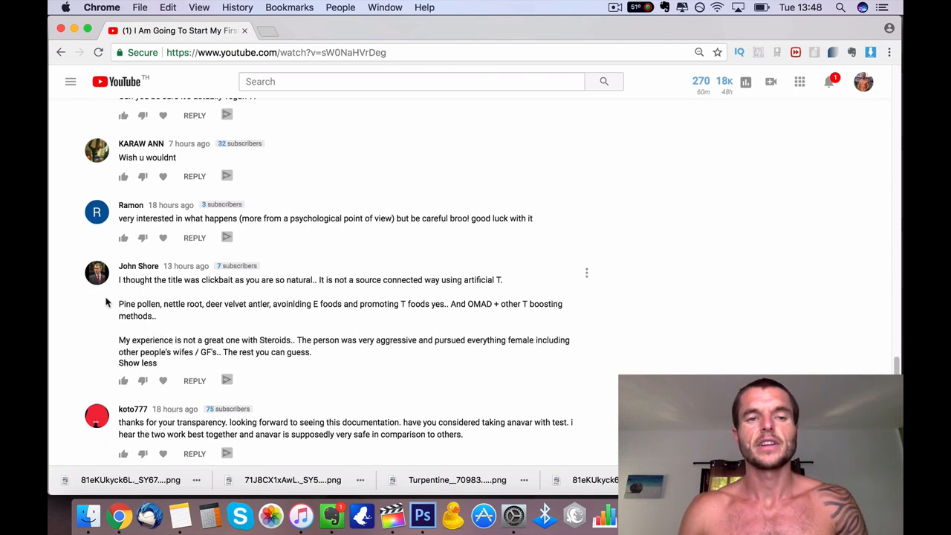
pyautogui.moveTo(154, 297)
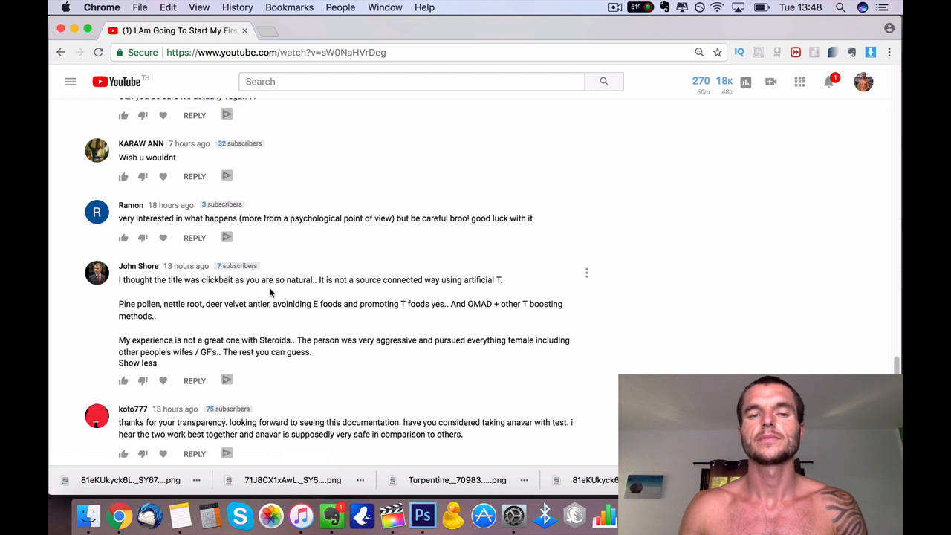
pyautogui.moveTo(384, 293)
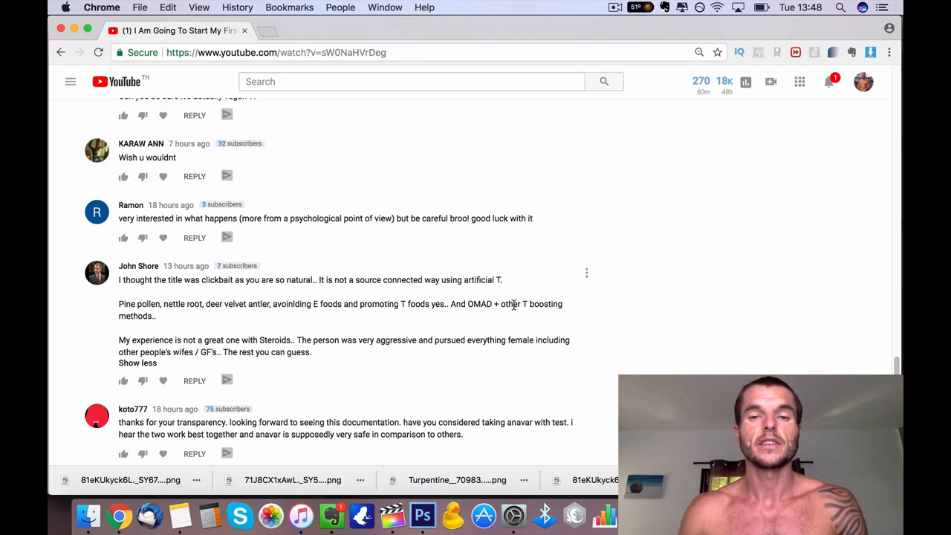
pyautogui.moveTo(202, 248)
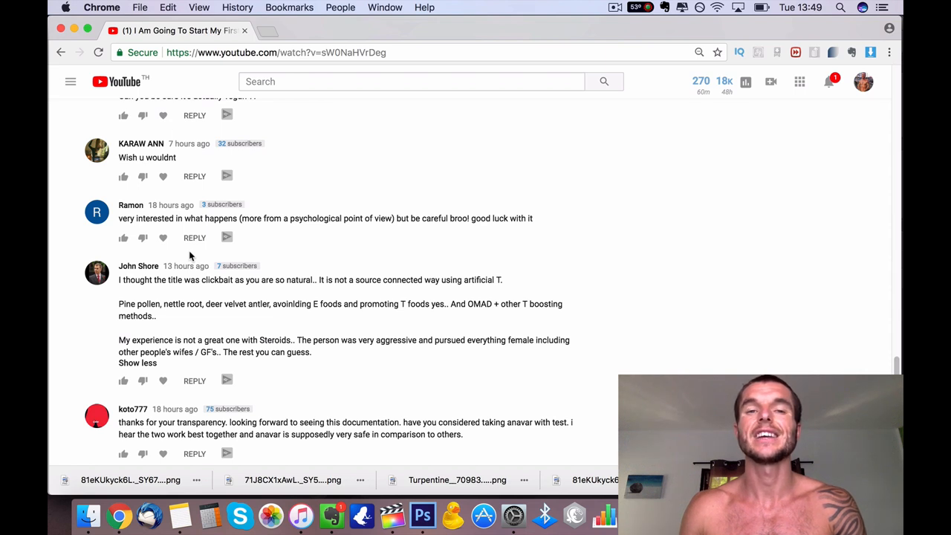
pyautogui.moveTo(229, 279)
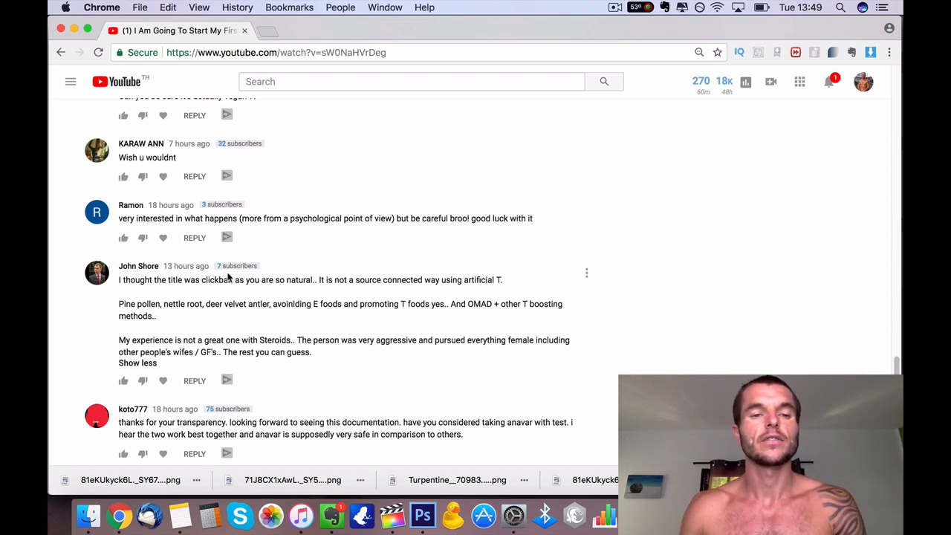
pyautogui.scroll(-3)
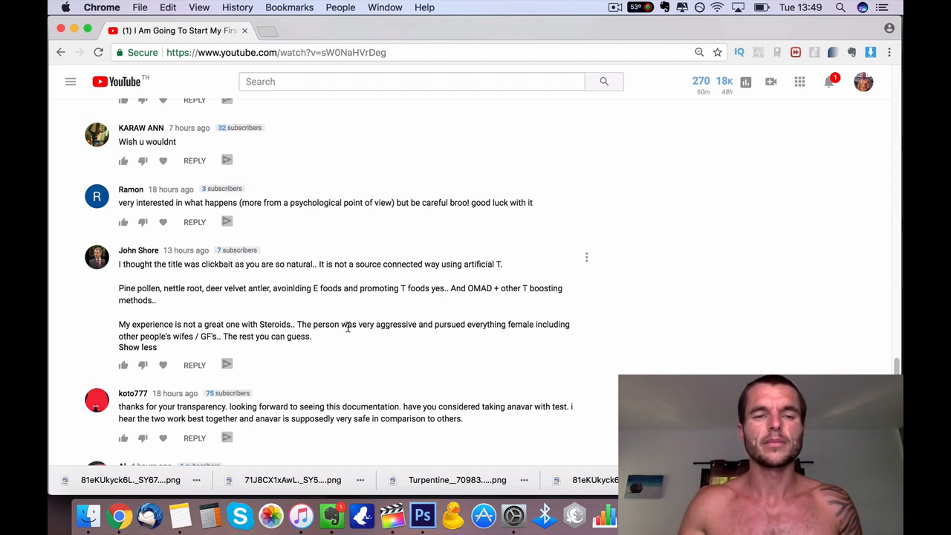
pyautogui.scroll(-3)
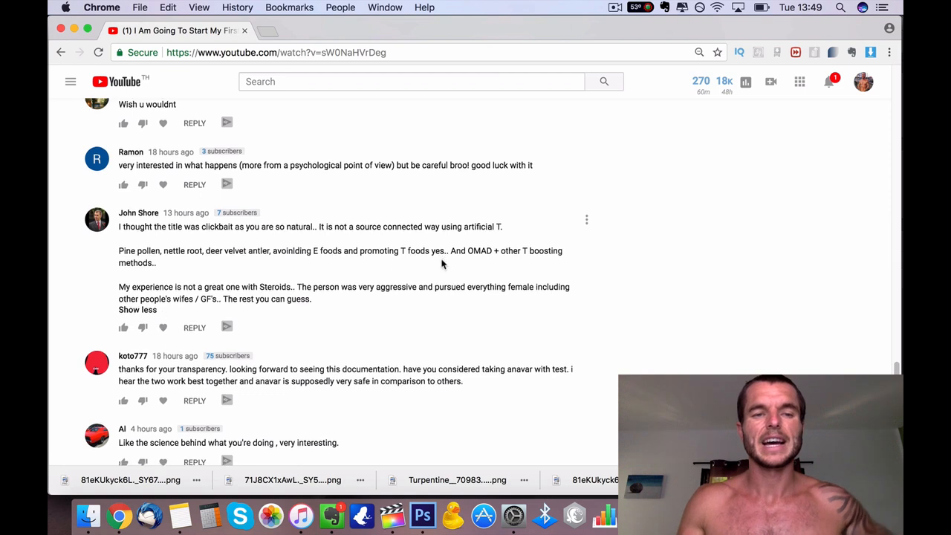
pyautogui.scroll(-3)
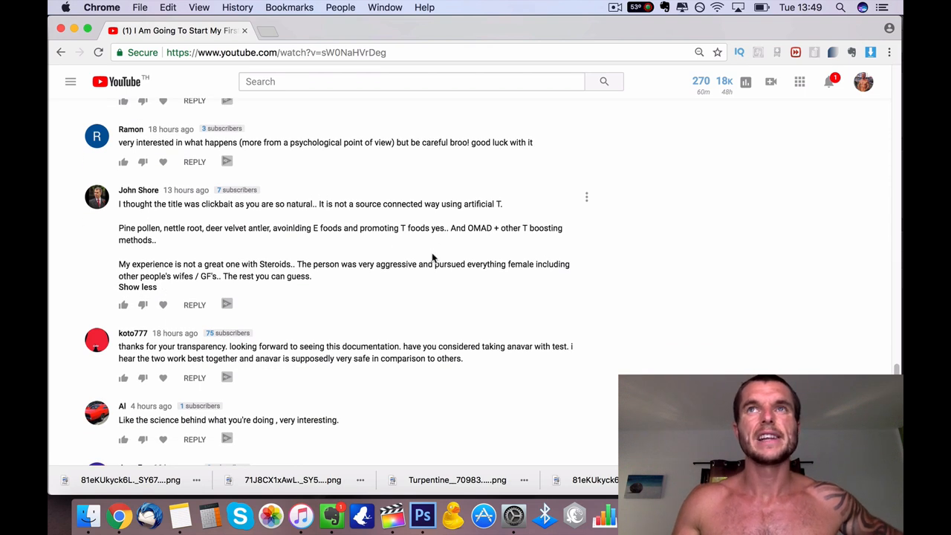
pyautogui.moveTo(404, 261)
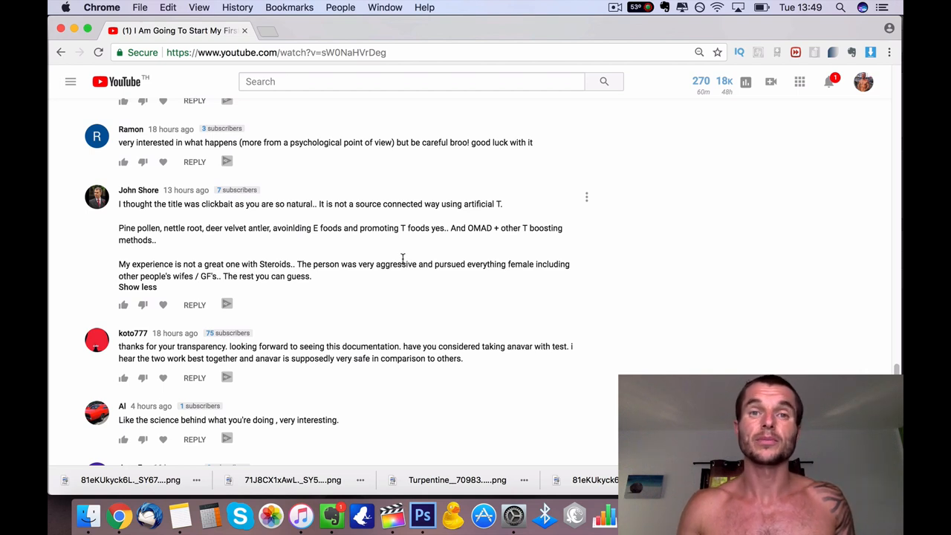
pyautogui.scroll(-3)
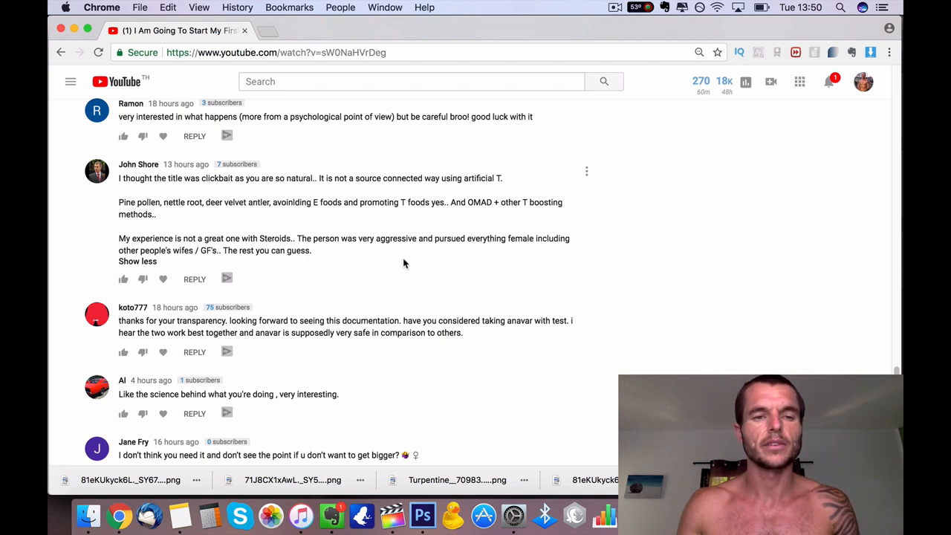
pyautogui.scroll(-3)
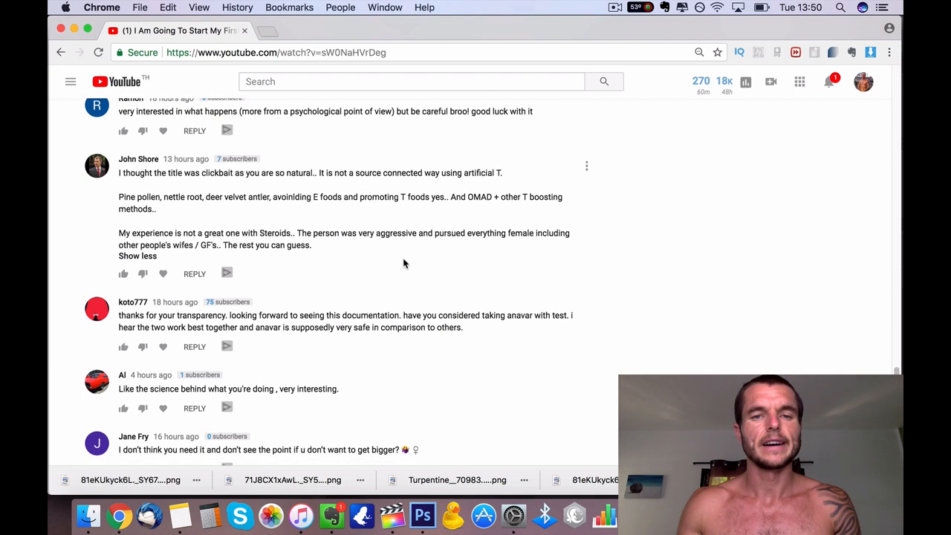
pyautogui.scroll(-3)
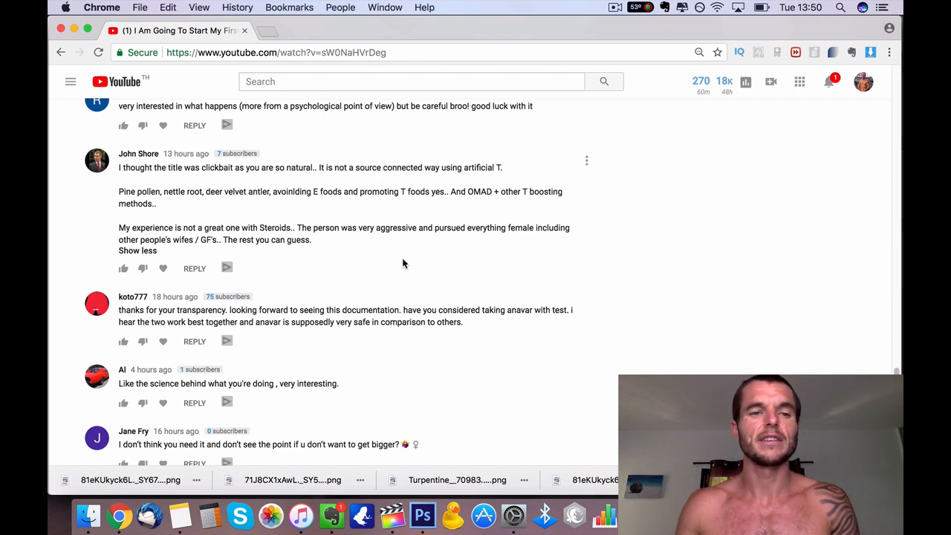
pyautogui.scroll(-3)
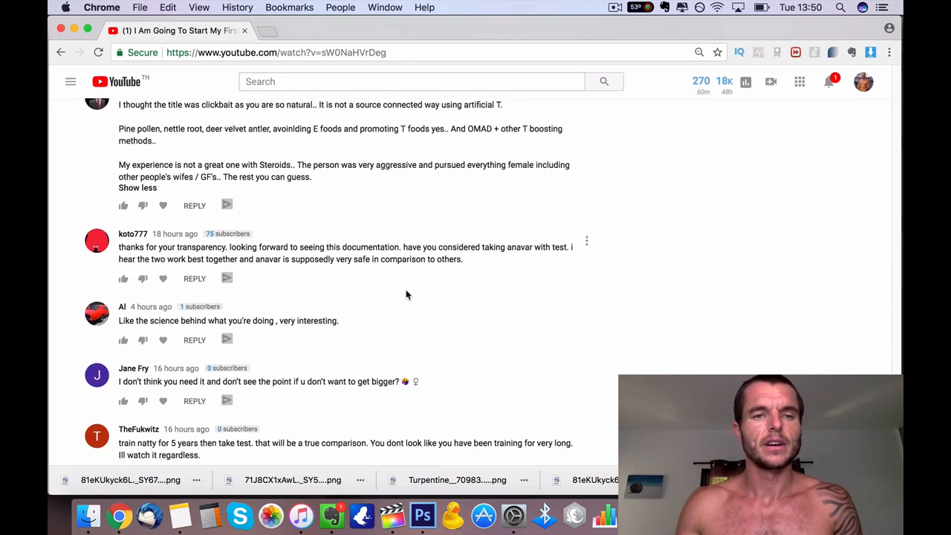
pyautogui.moveTo(240, 247)
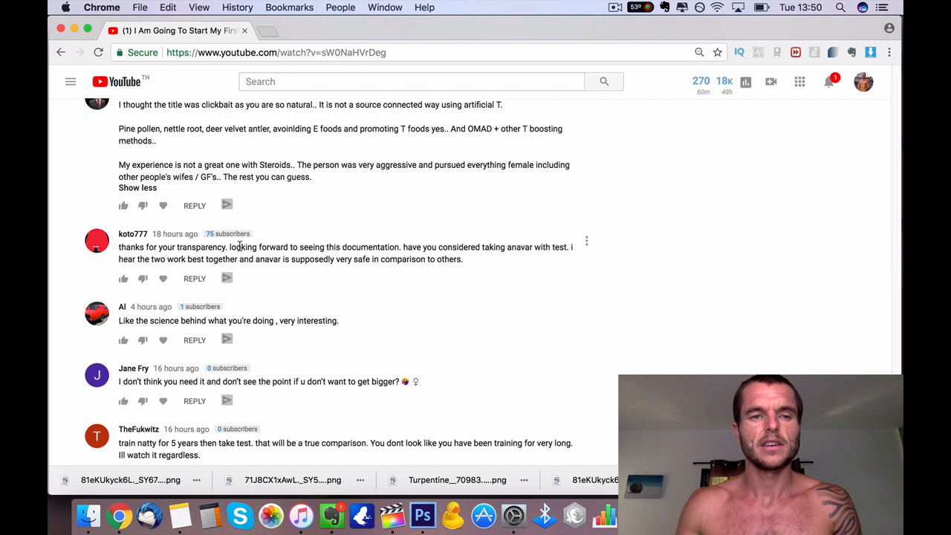
pyautogui.scroll(-3)
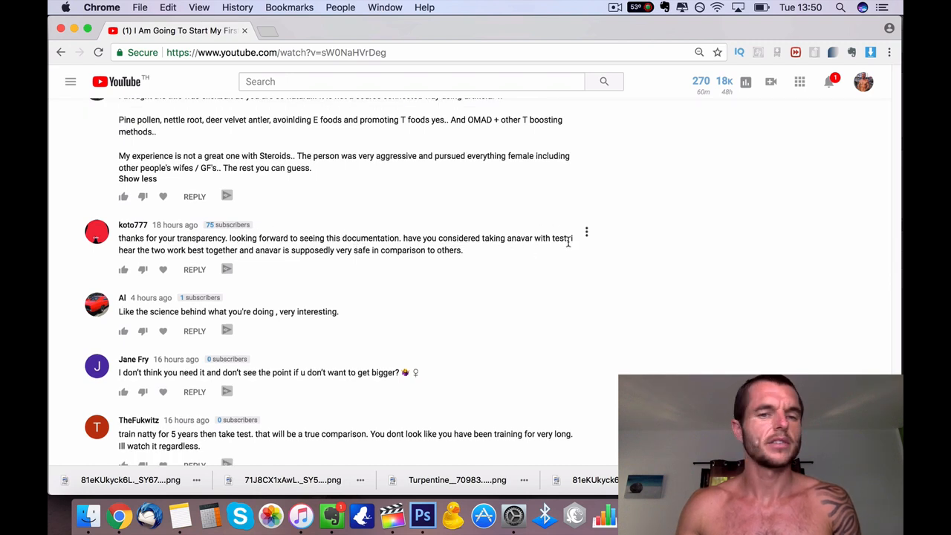
pyautogui.scroll(-3)
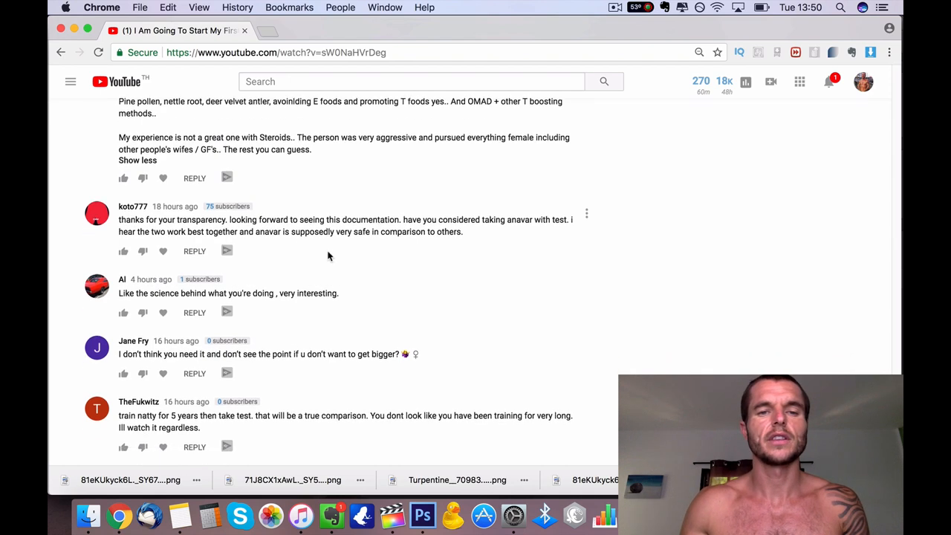
pyautogui.scroll(-3)
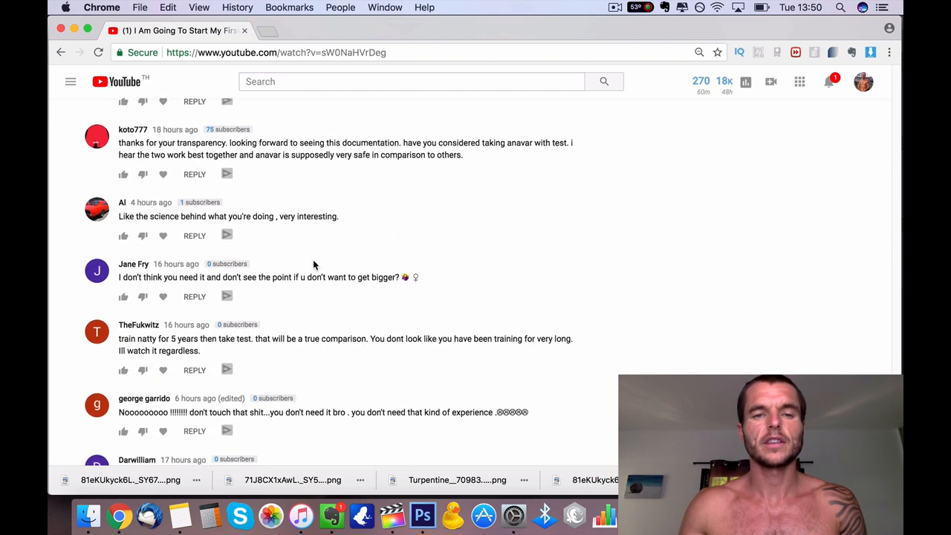
pyautogui.moveTo(370, 301)
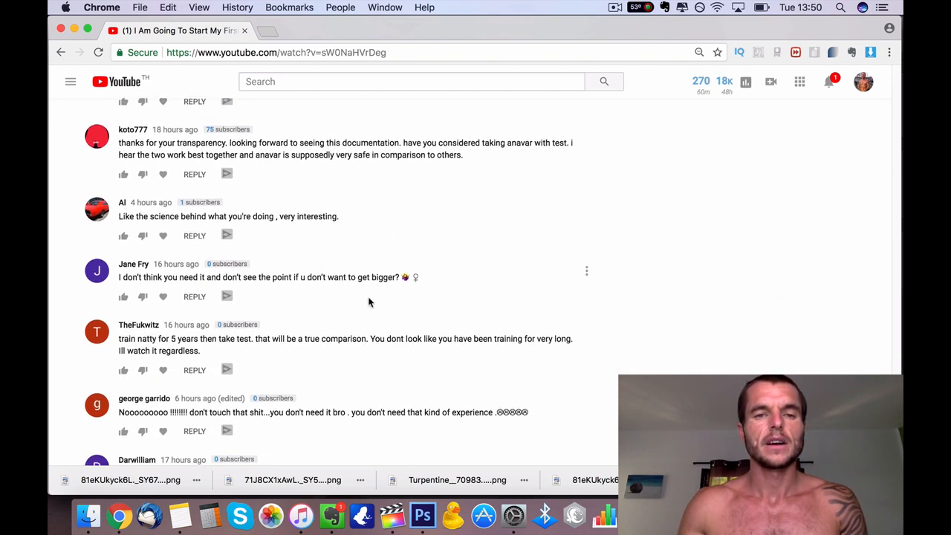
pyautogui.scroll(-3)
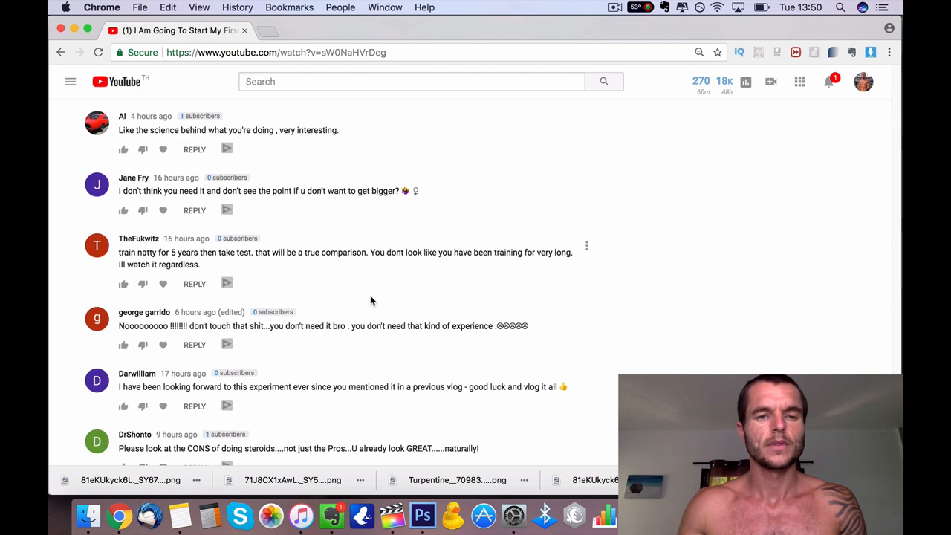
pyautogui.scroll(-3)
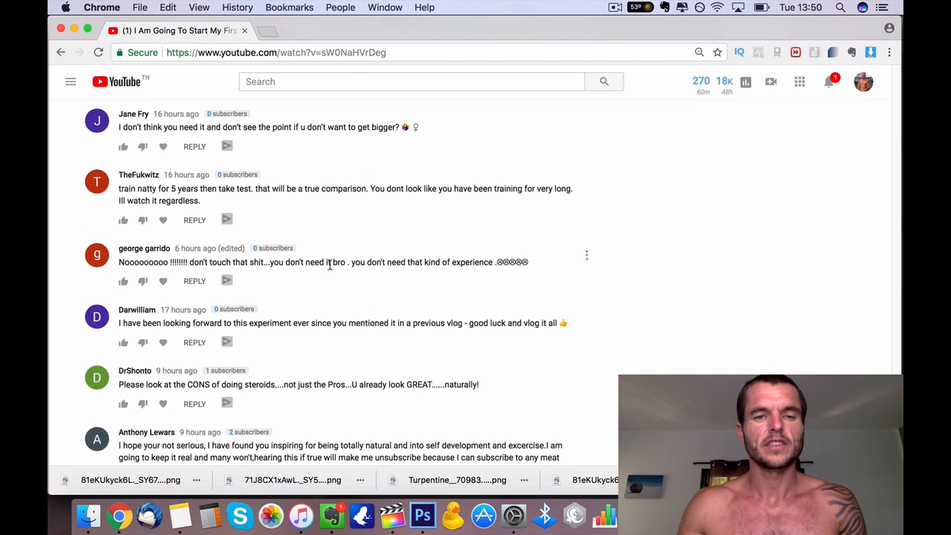
pyautogui.scroll(-3)
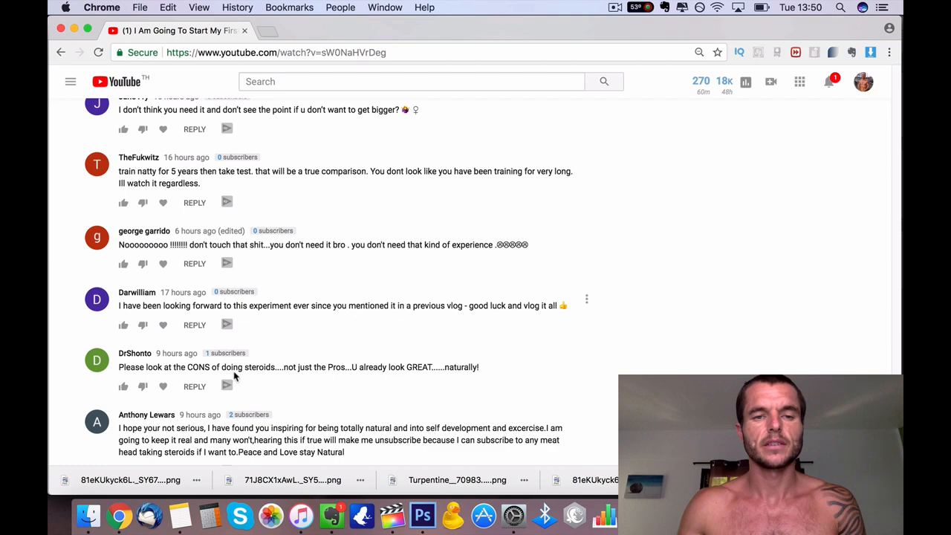
pyautogui.scroll(-3)
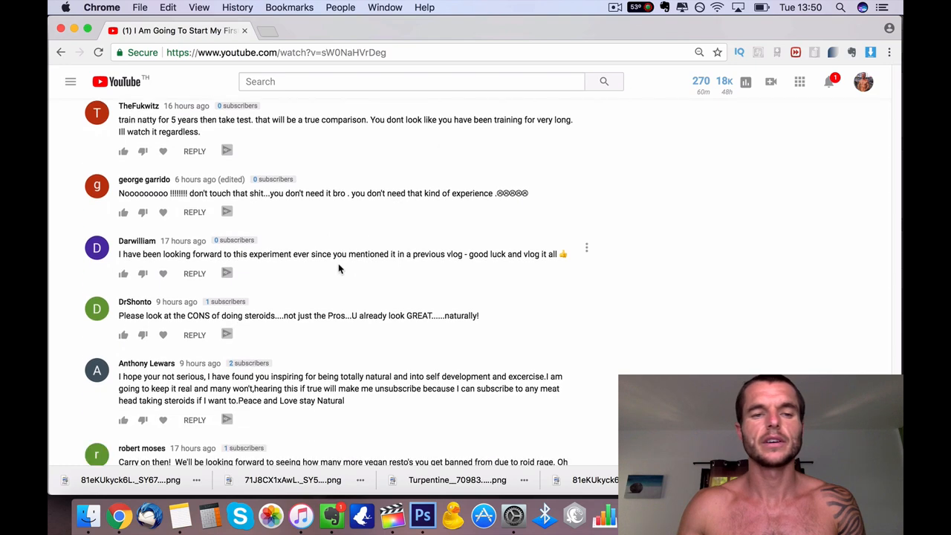
pyautogui.scroll(-3)
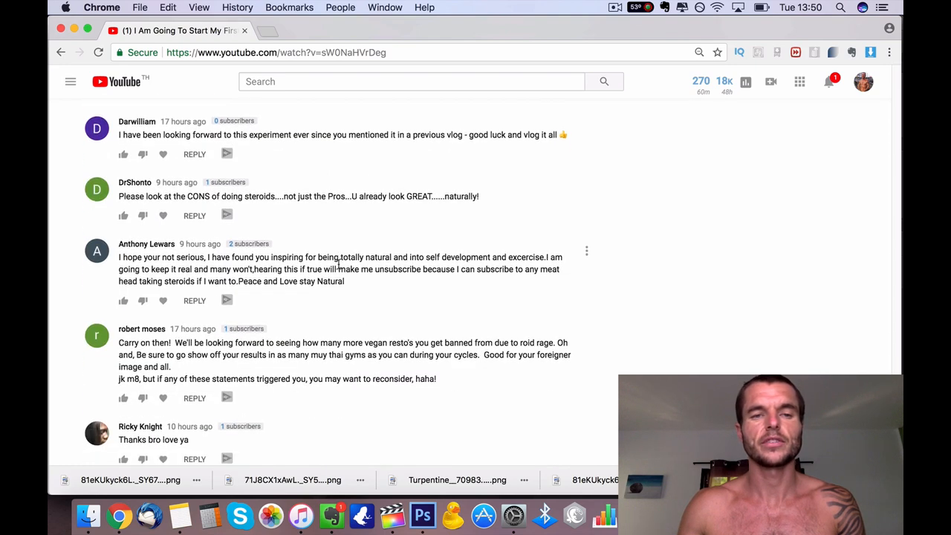
pyautogui.scroll(-3)
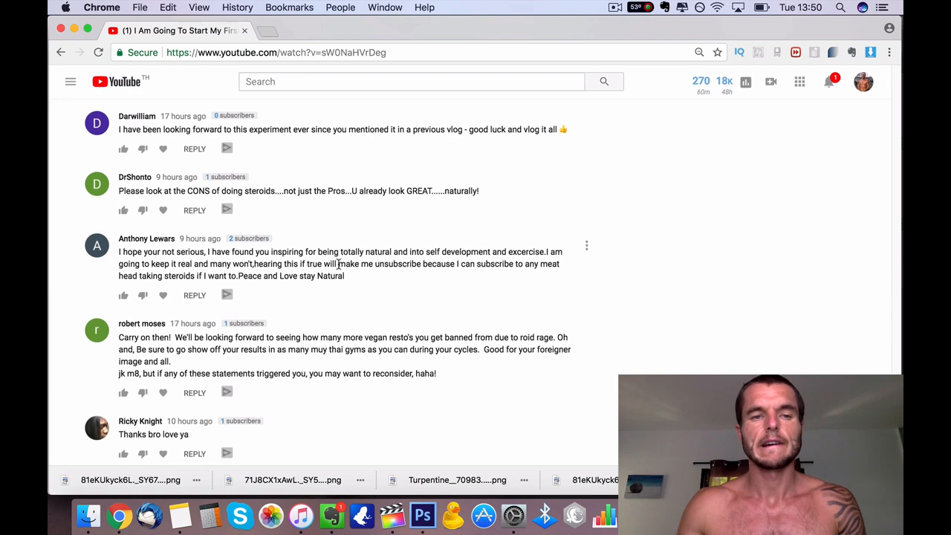
pyautogui.scroll(-3)
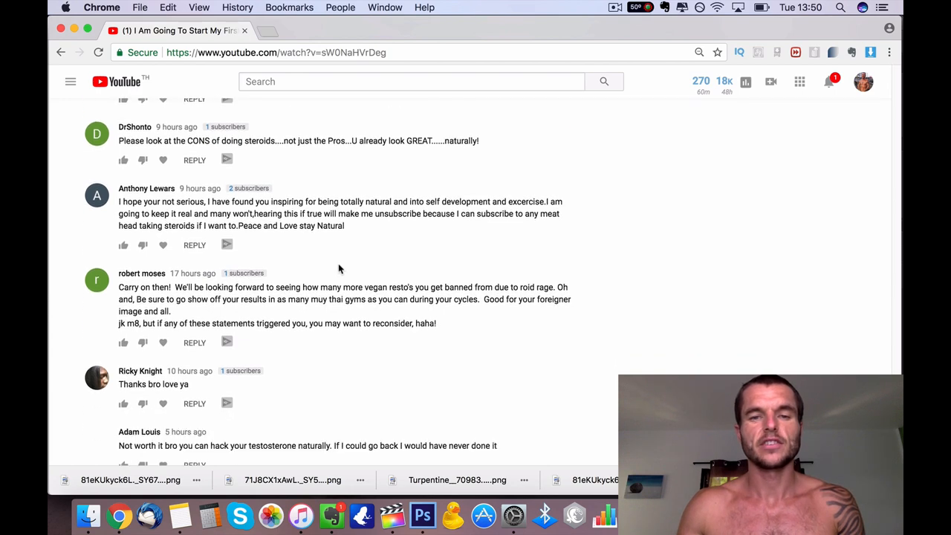
pyautogui.scroll(-3)
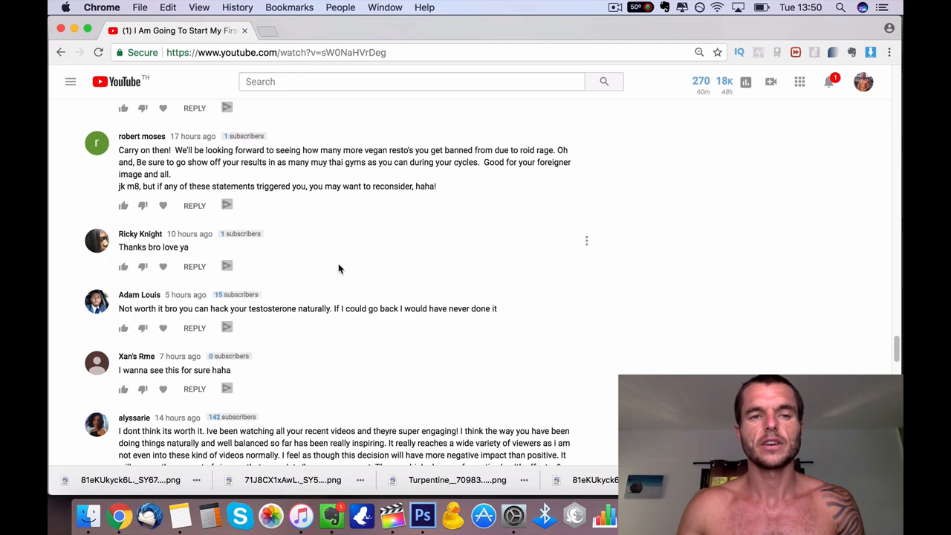
pyautogui.scroll(-3)
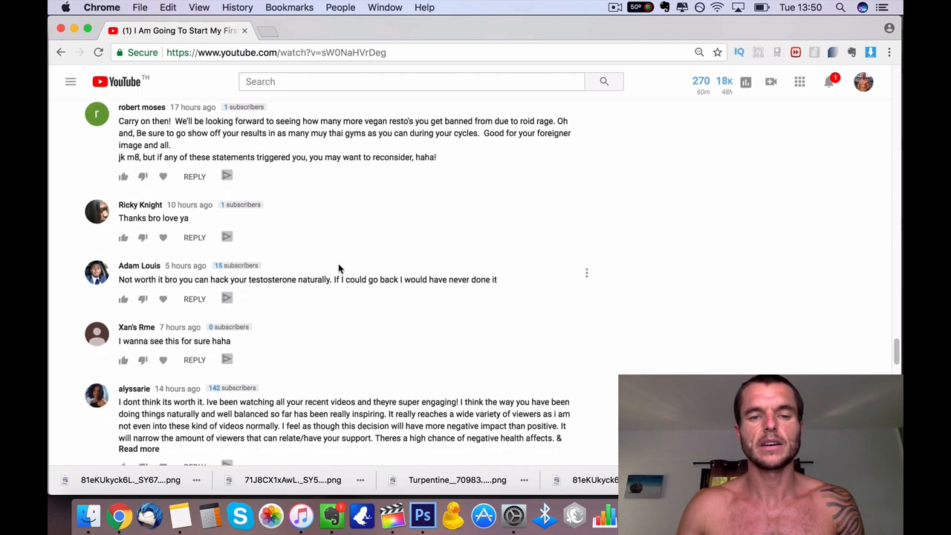
pyautogui.scroll(-3)
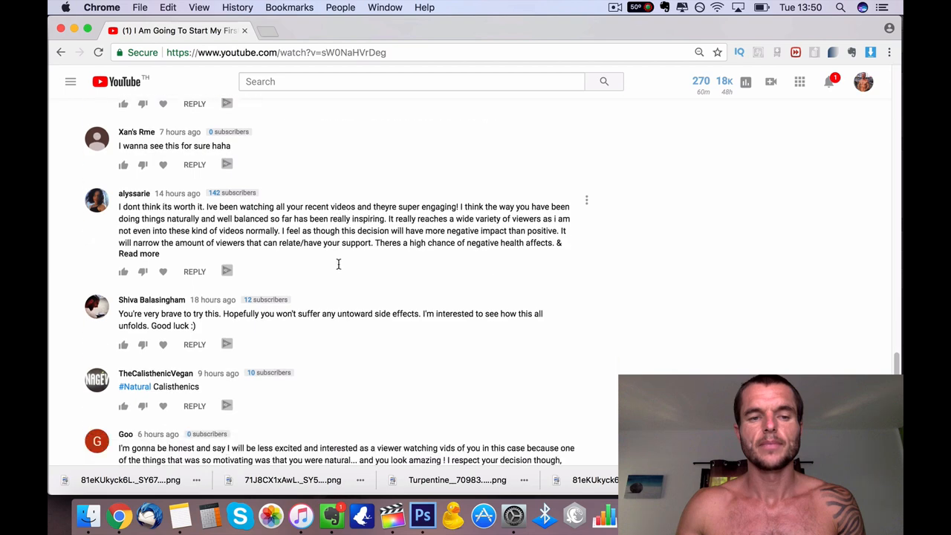
pyautogui.scroll(-3)
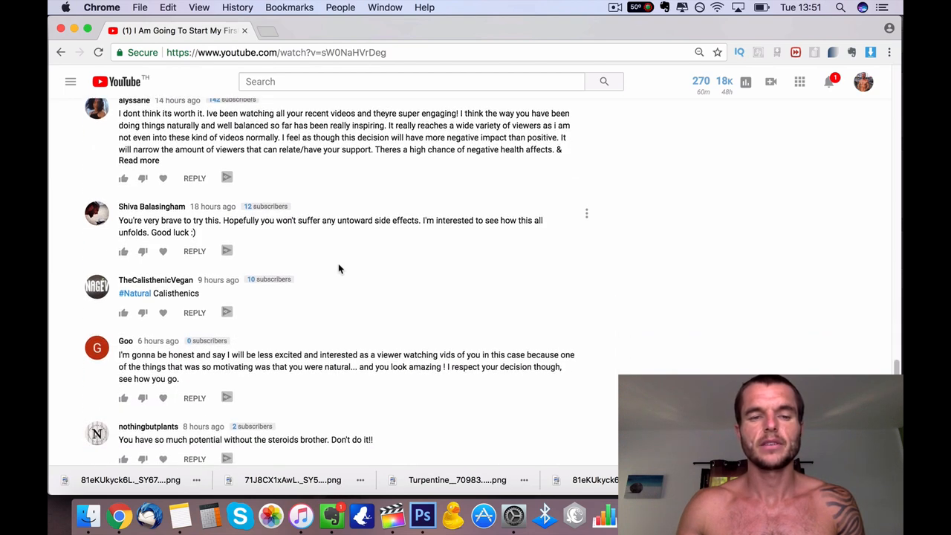
pyautogui.scroll(-3)
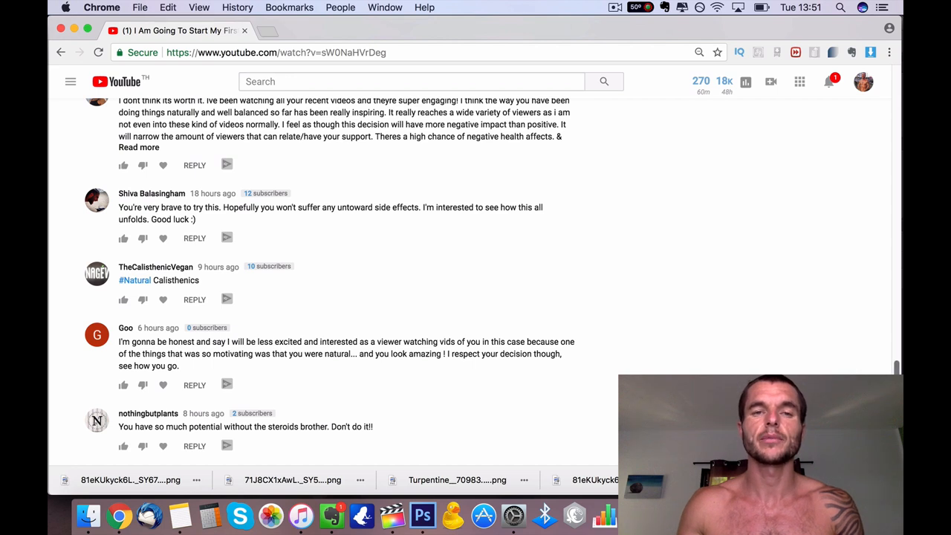
pyautogui.scroll(-3)
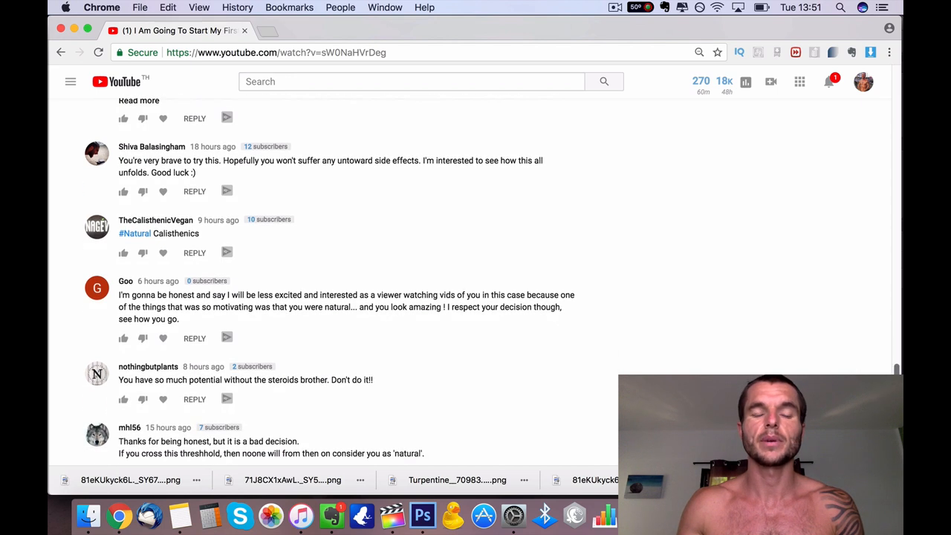
pyautogui.scroll(-3)
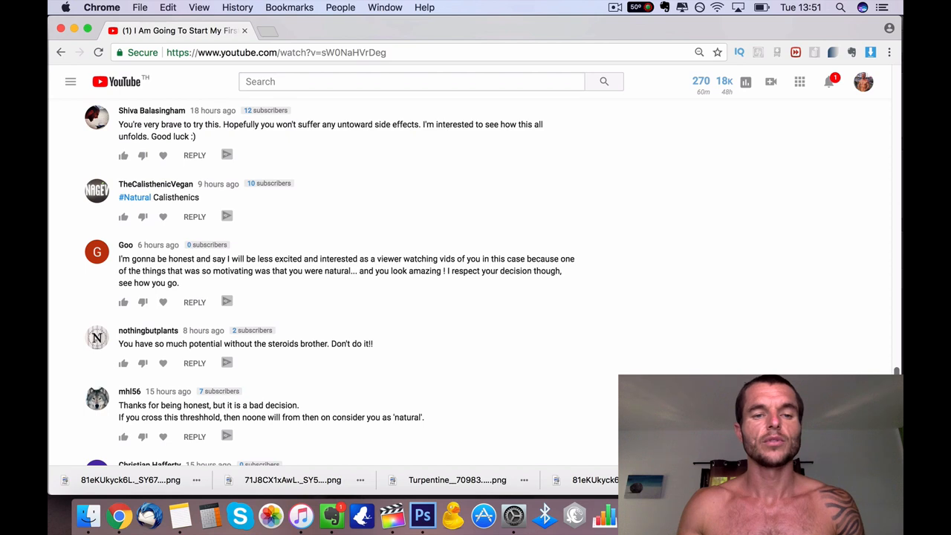
pyautogui.scroll(-3)
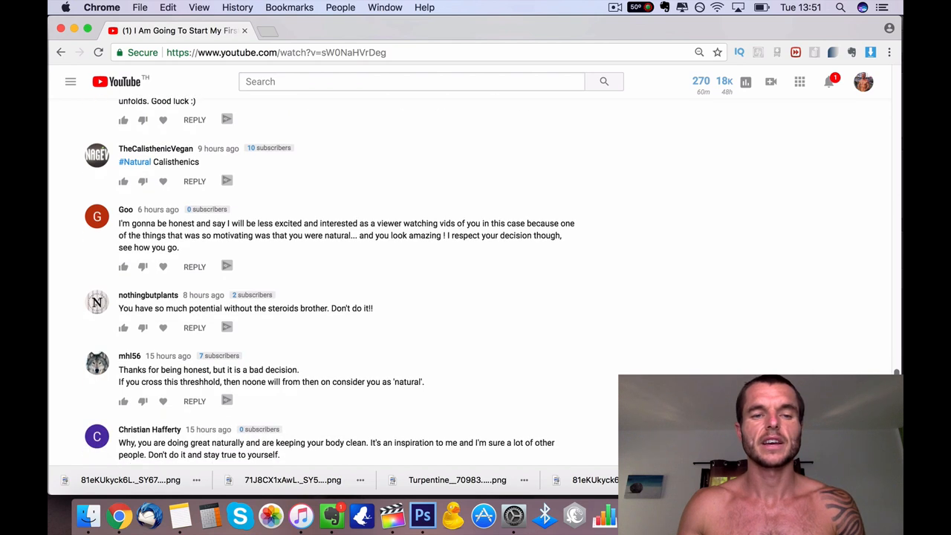
pyautogui.scroll(-3)
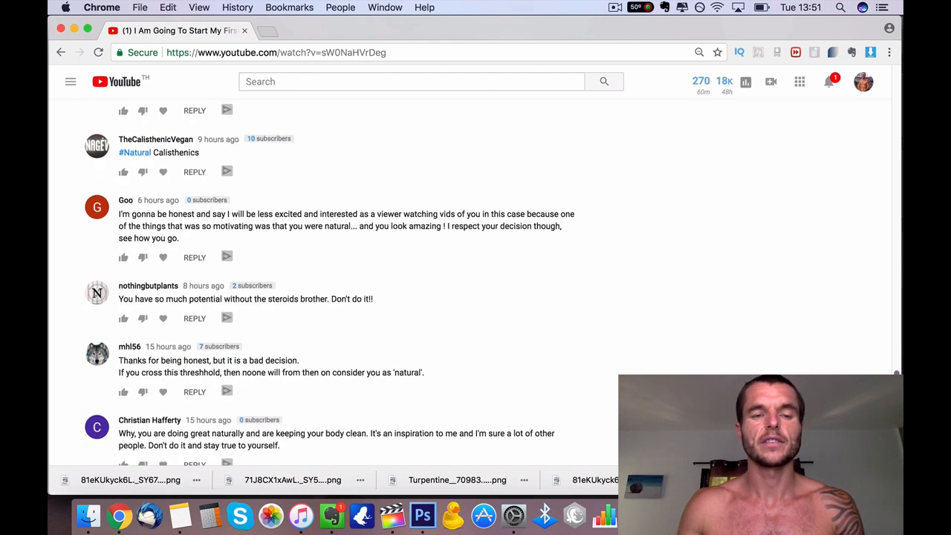
pyautogui.scroll(-3)
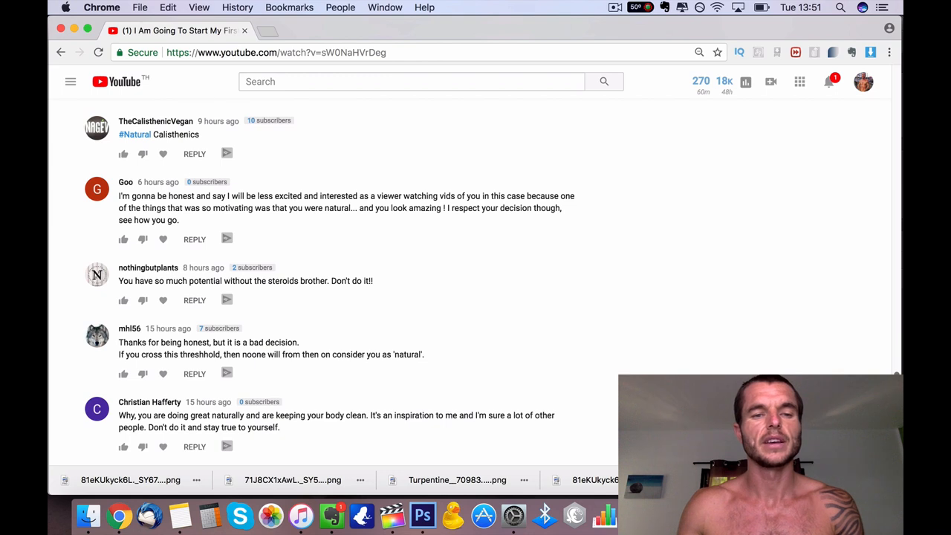
pyautogui.scroll(-3)
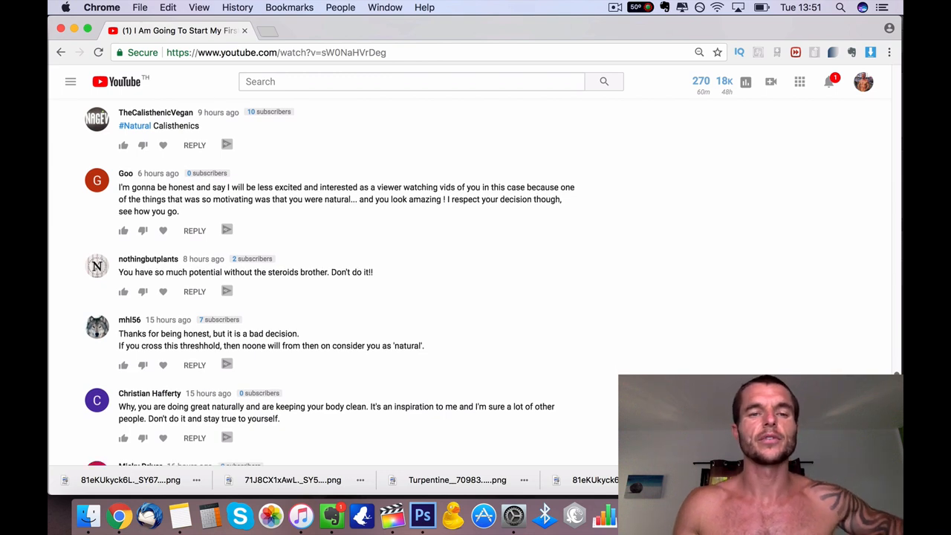
pyautogui.scroll(-3)
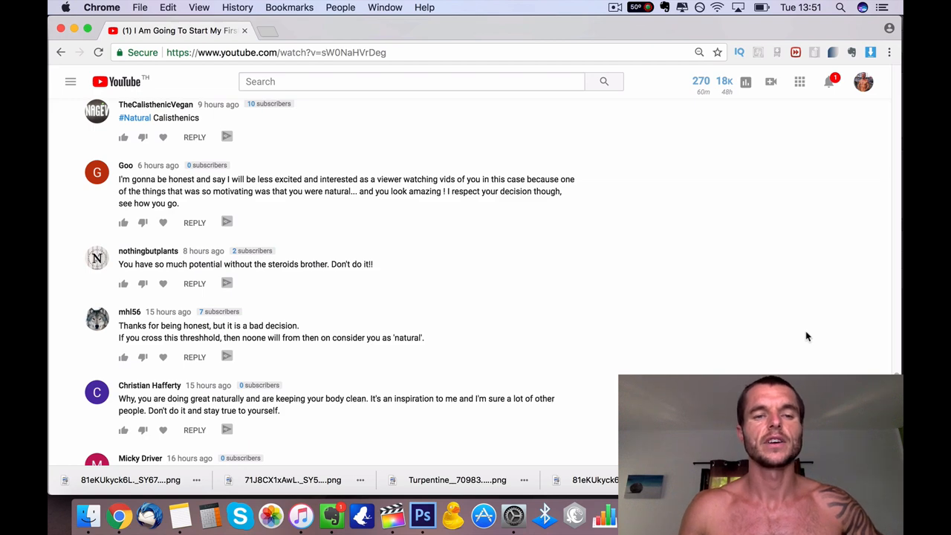
pyautogui.scroll(-3)
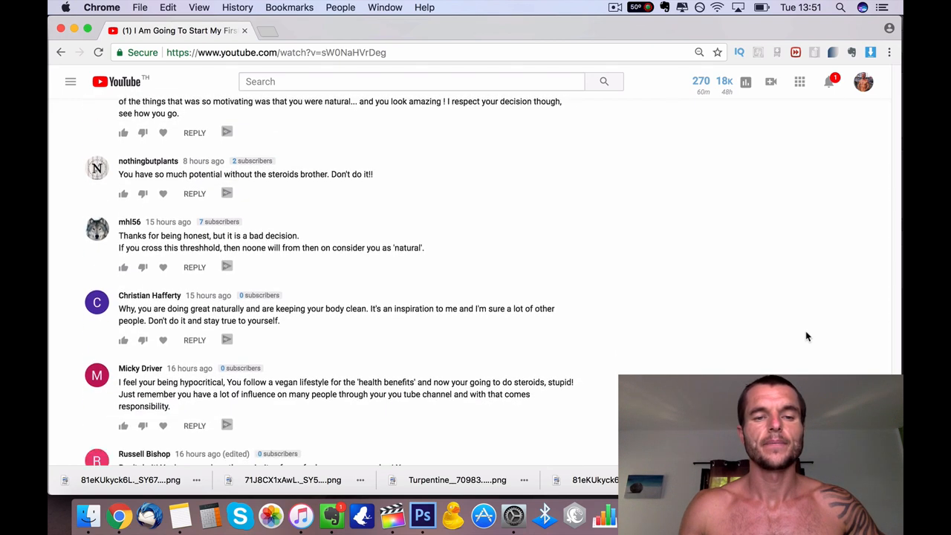
pyautogui.scroll(-3)
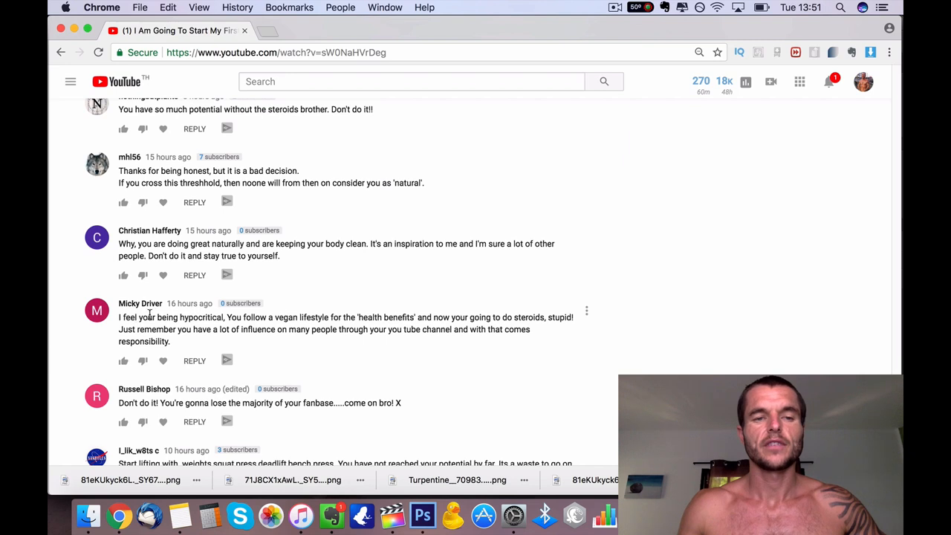
pyautogui.moveTo(190, 321)
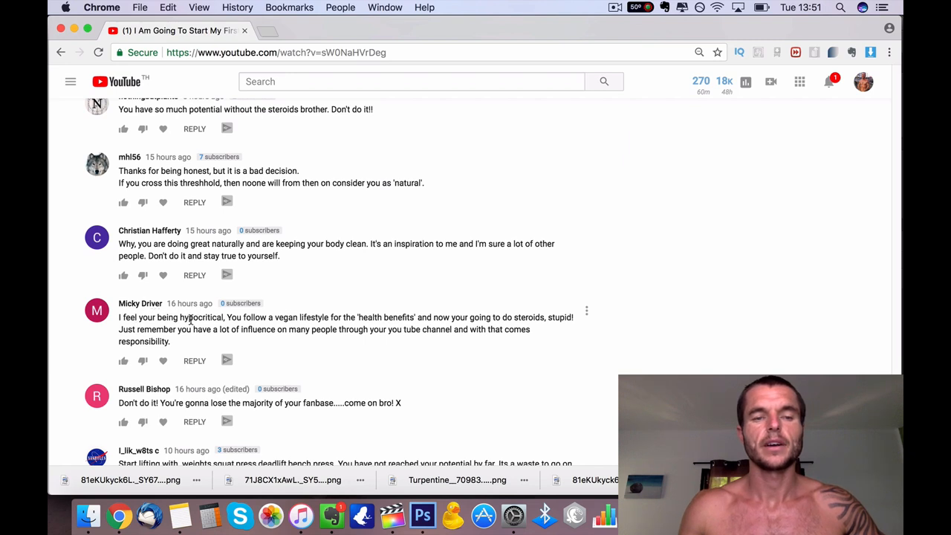
pyautogui.moveTo(419, 318)
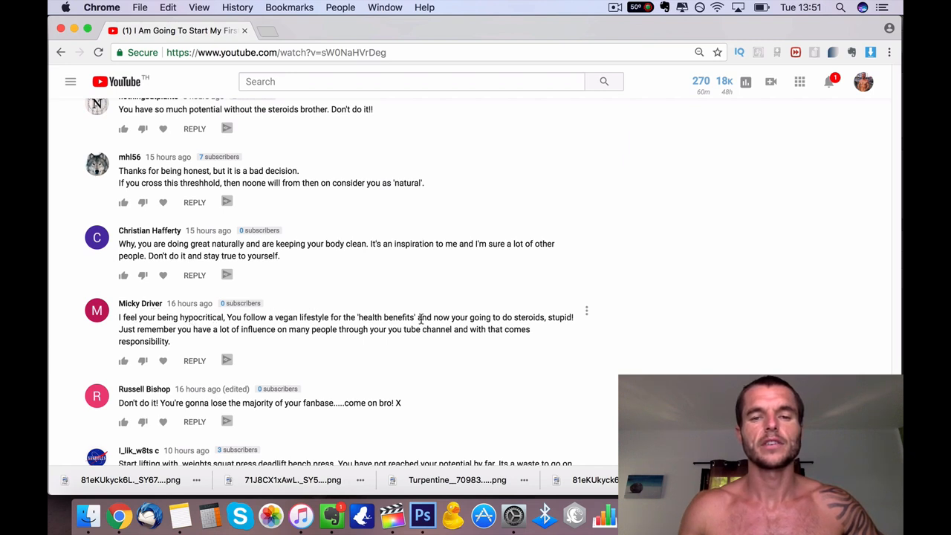
pyautogui.moveTo(238, 331)
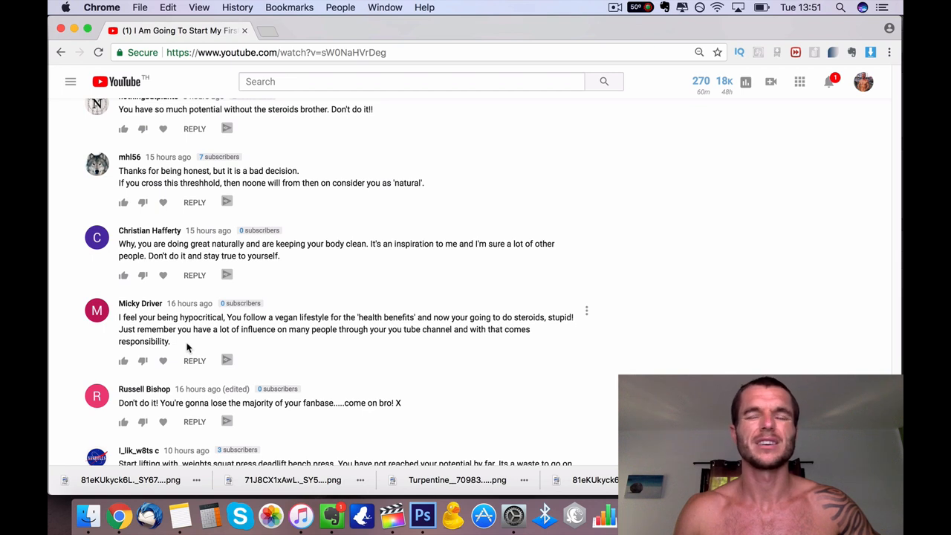
pyautogui.scroll(-3)
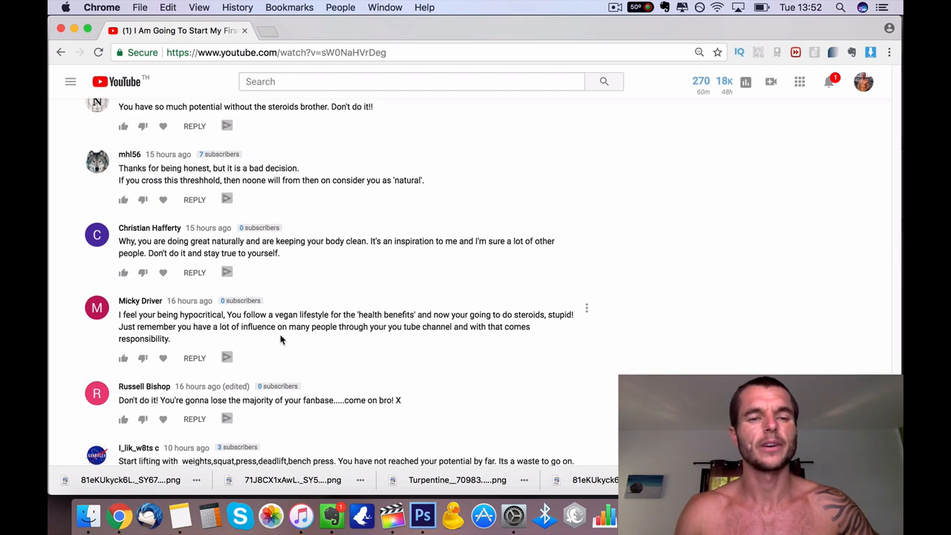
pyautogui.scroll(-3)
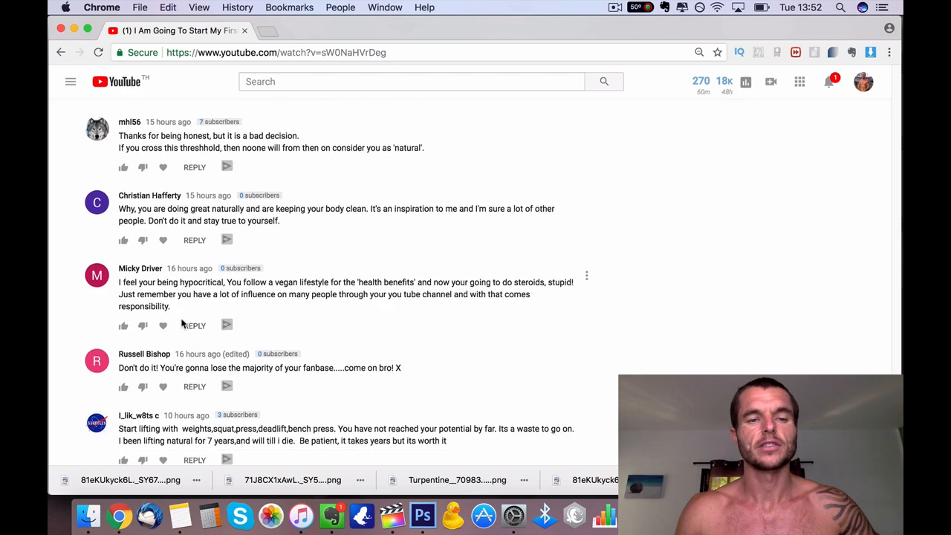
pyautogui.scroll(-3)
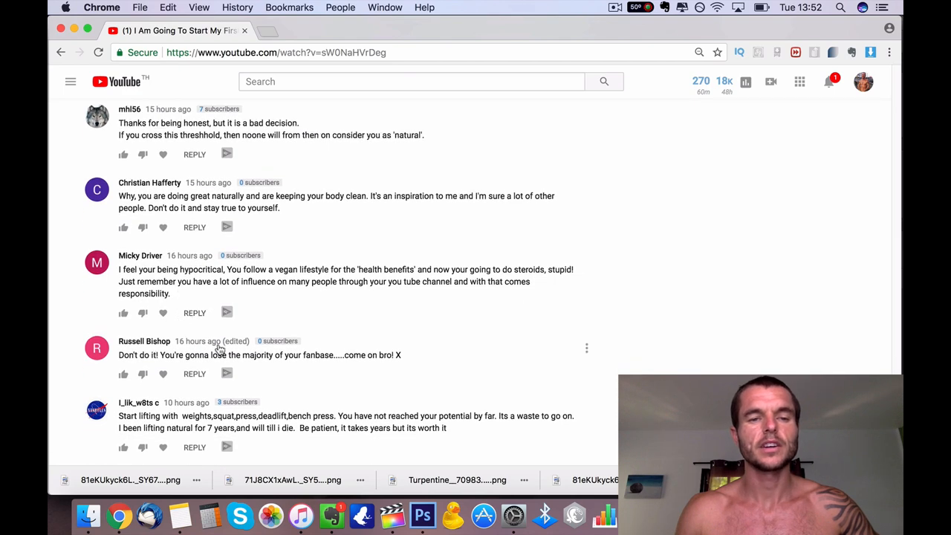
pyautogui.scroll(-3)
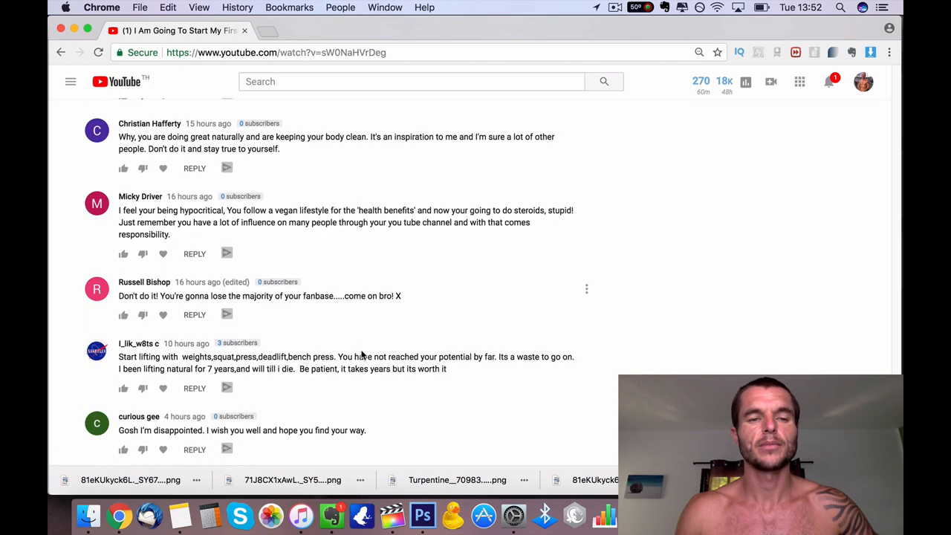
pyautogui.scroll(-3)
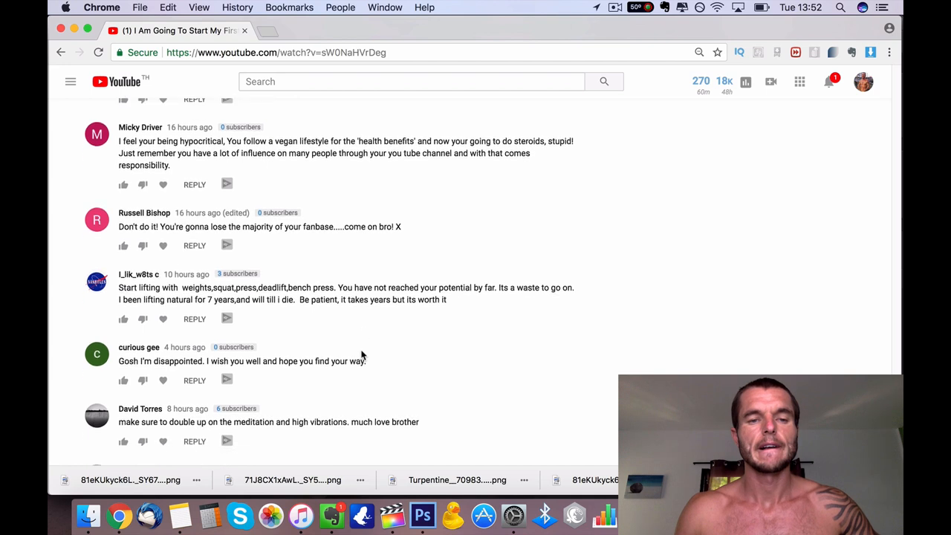
pyautogui.scroll(-3)
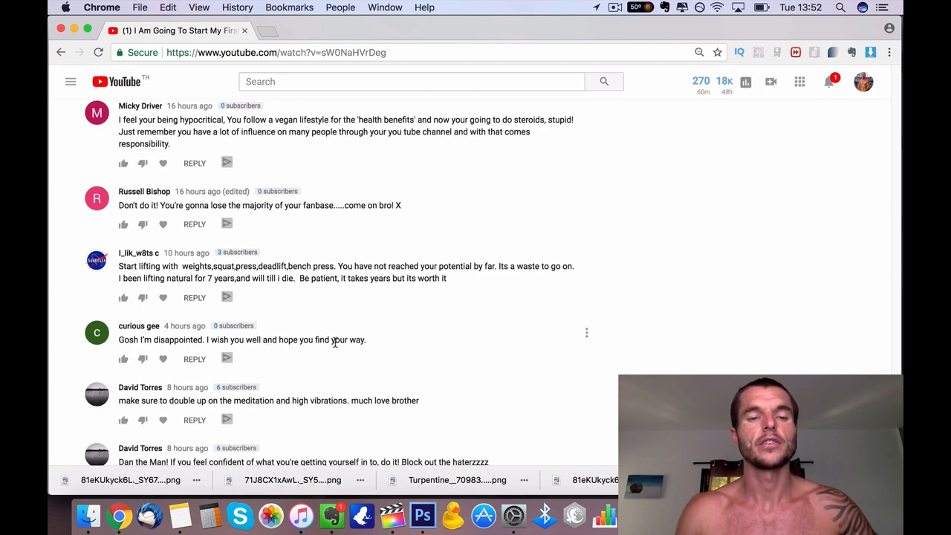
pyautogui.scroll(-3)
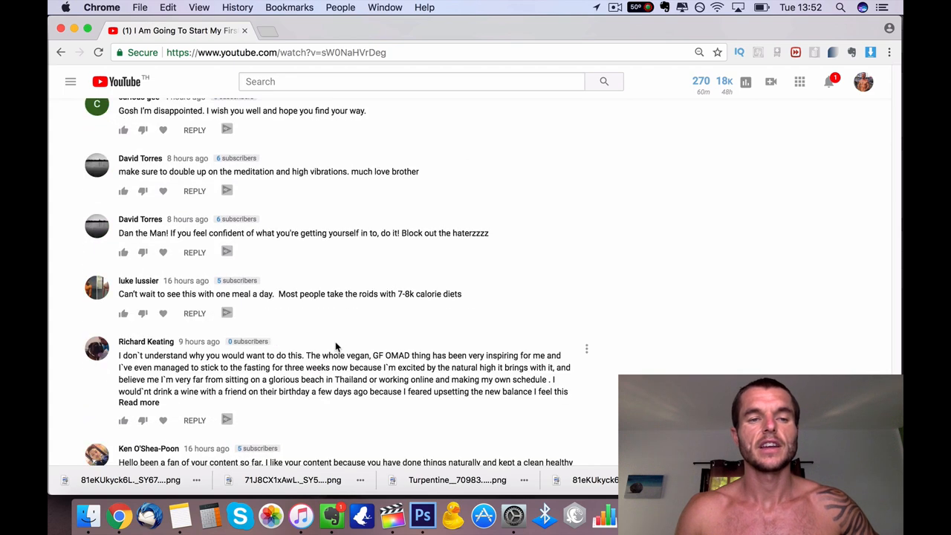
pyautogui.scroll(-3)
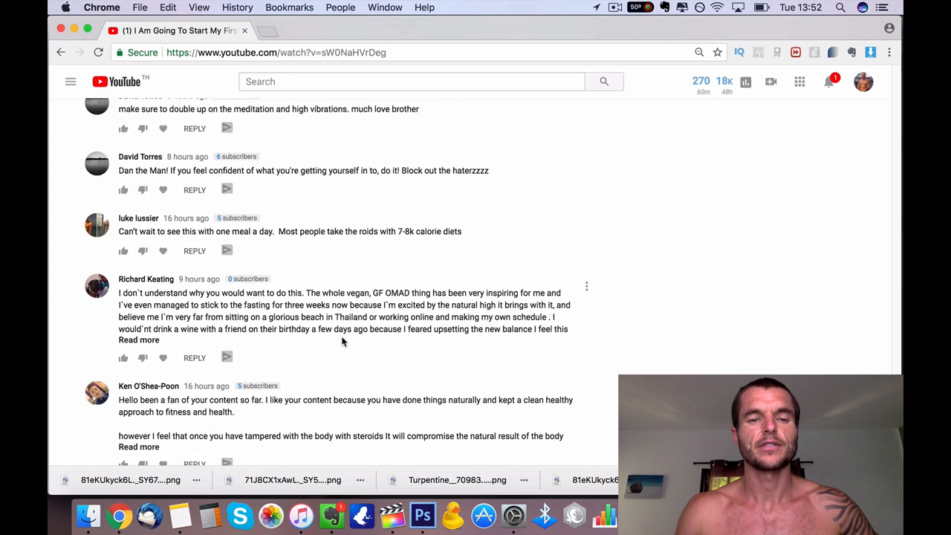
pyautogui.scroll(-3)
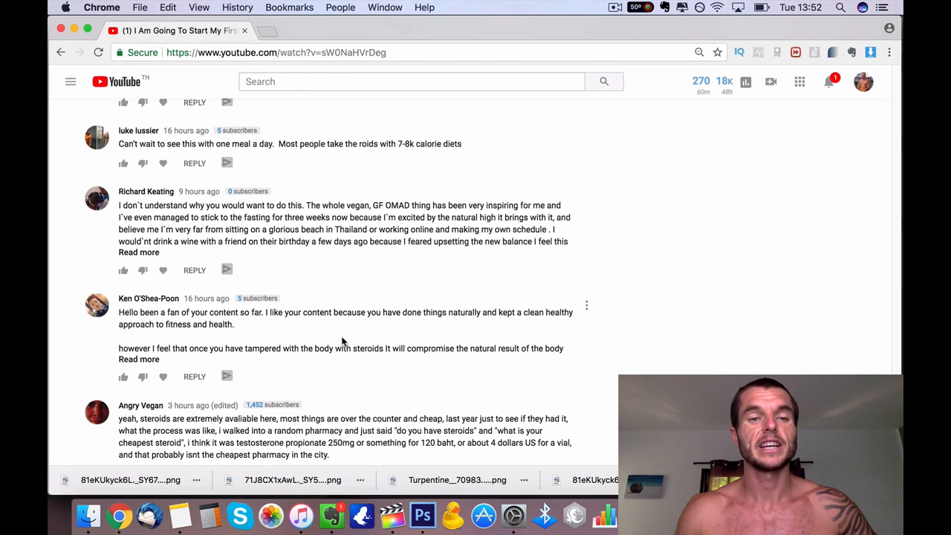
pyautogui.scroll(-3)
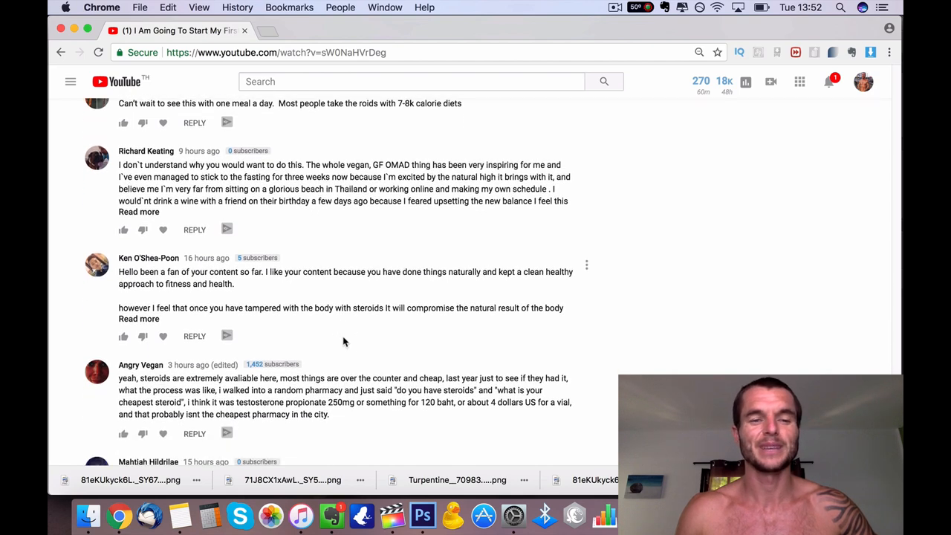
pyautogui.scroll(-3)
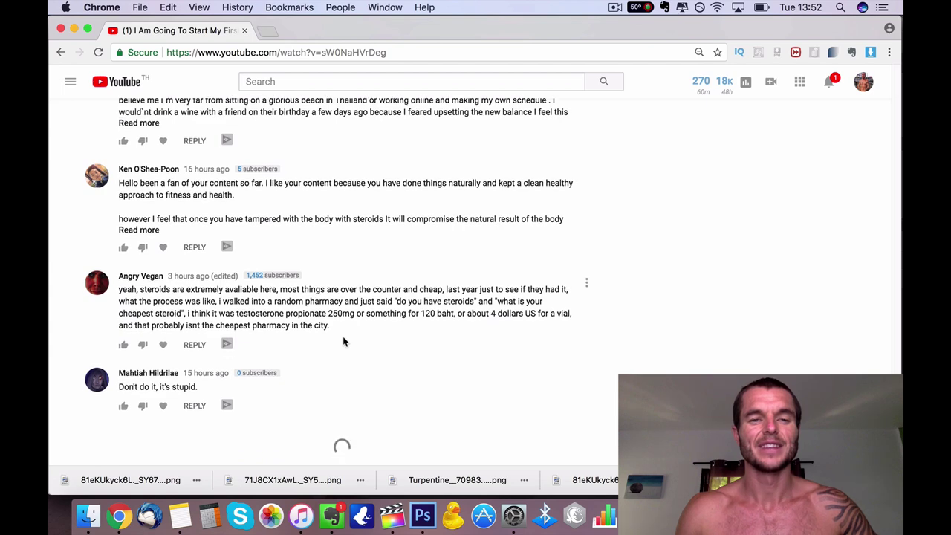
pyautogui.scroll(-3)
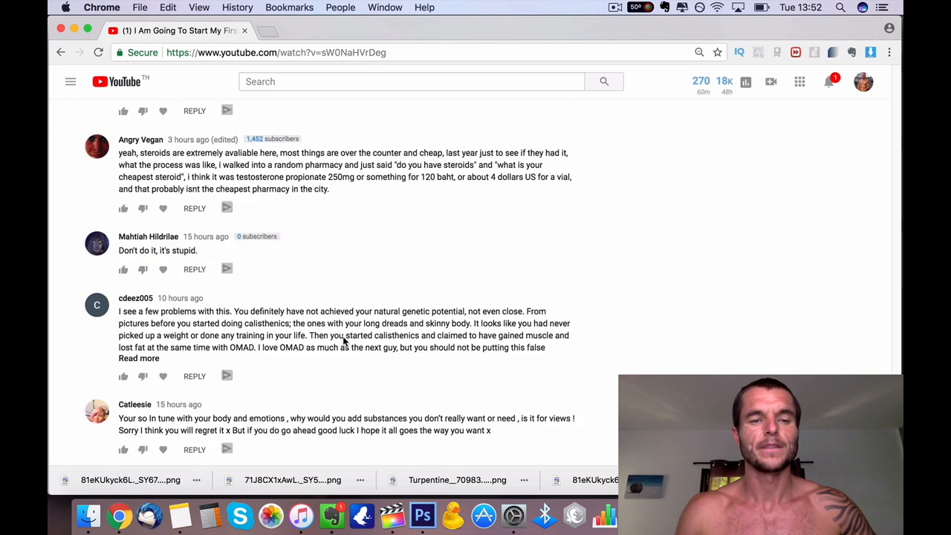
pyautogui.scroll(-3)
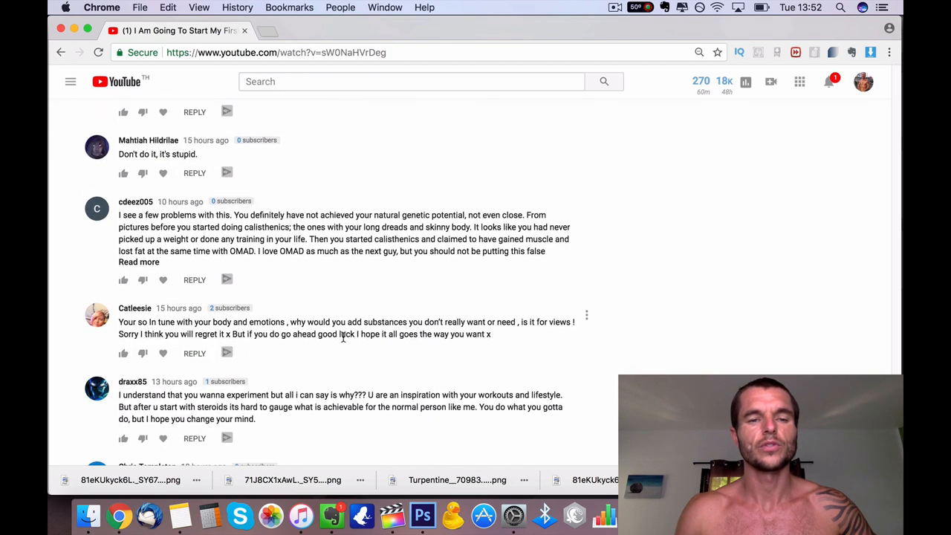
pyautogui.scroll(-3)
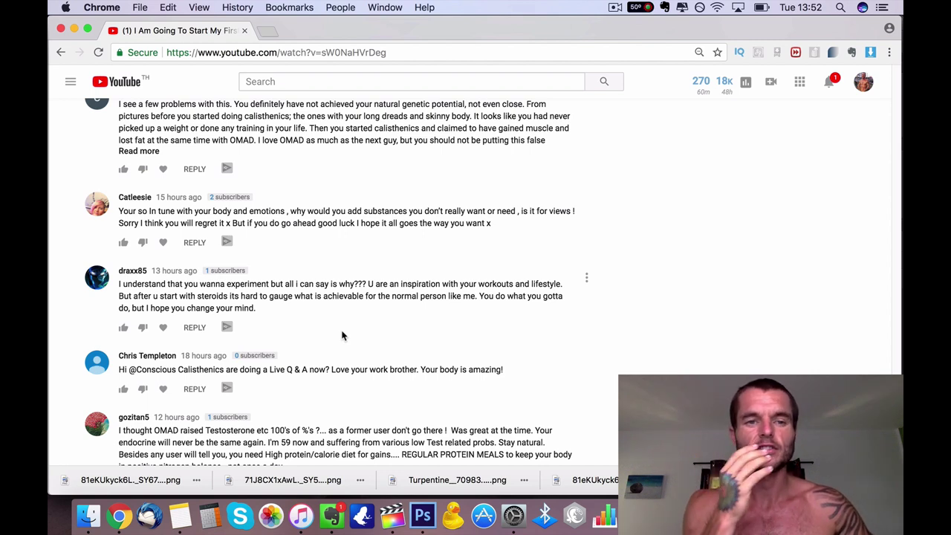
pyautogui.moveTo(645, 279)
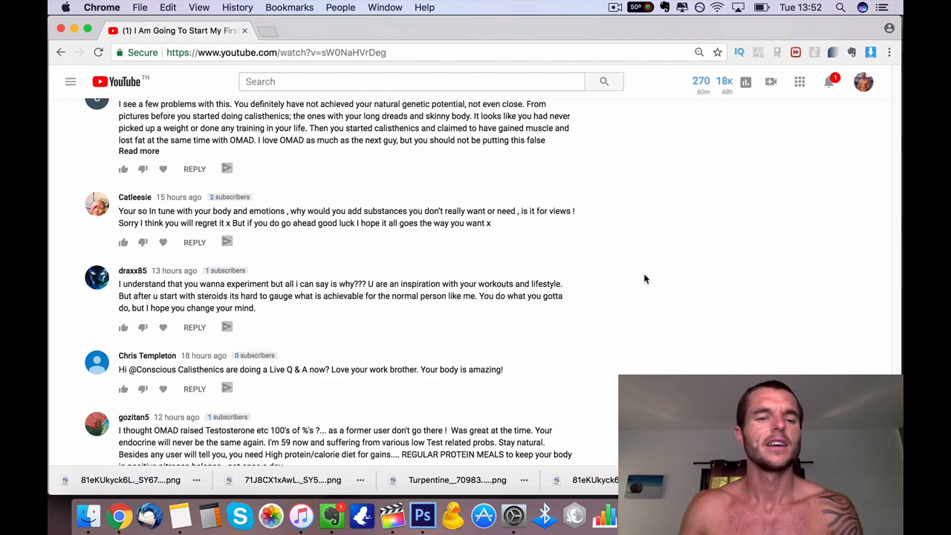
pyautogui.scroll(-3)
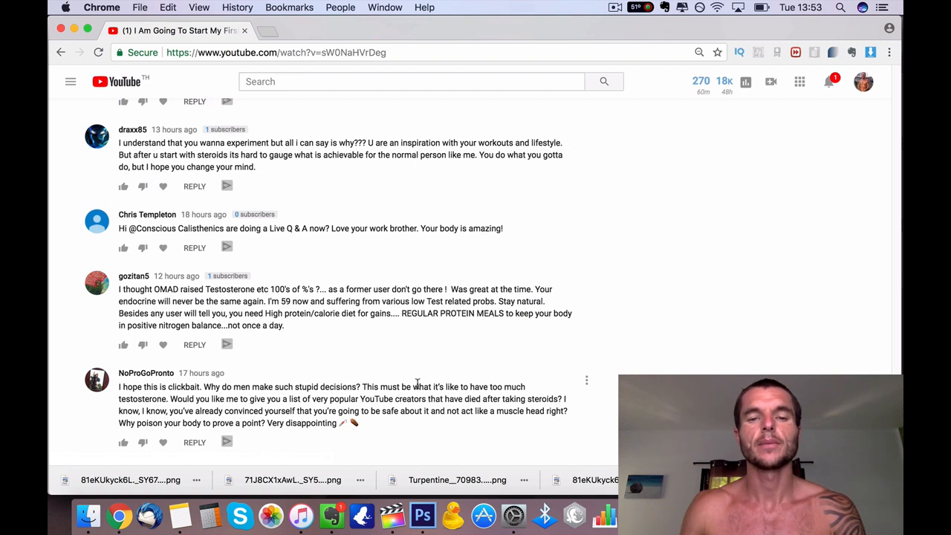
pyautogui.moveTo(184, 386)
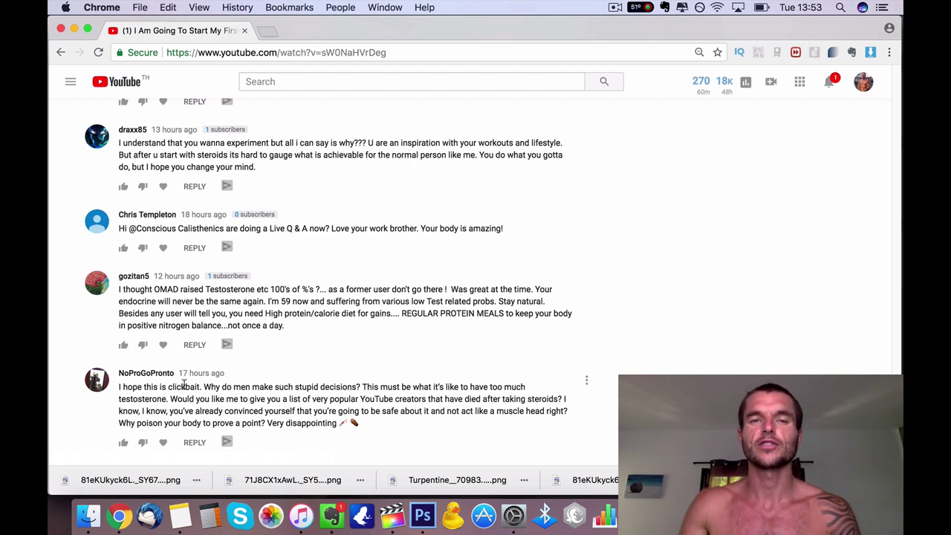
pyautogui.moveTo(187, 373)
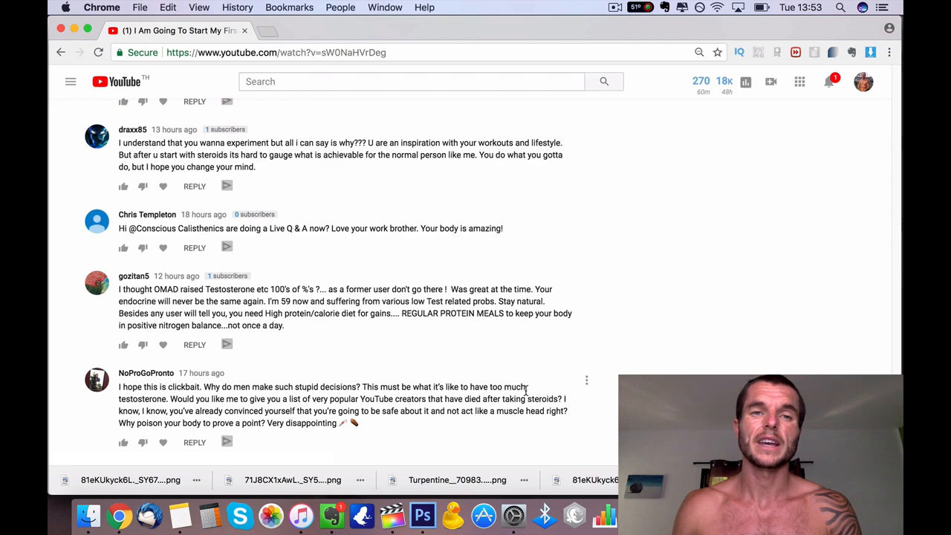
pyautogui.moveTo(552, 365)
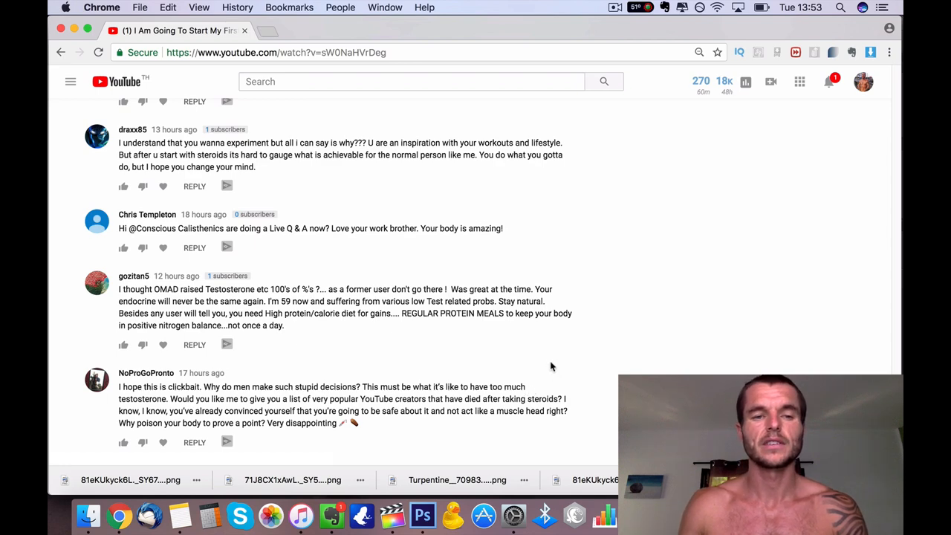
pyautogui.moveTo(550, 362)
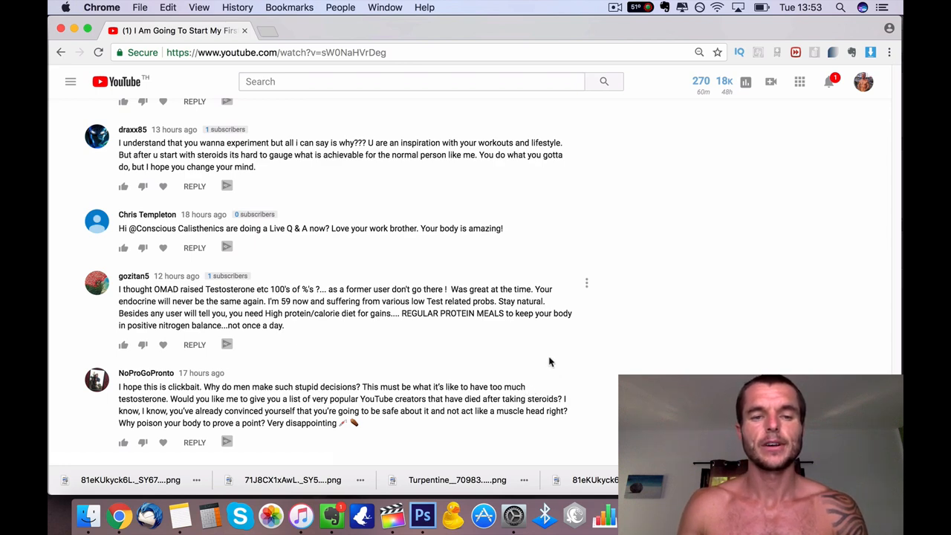
# - Scroll back to the top of the page showing the video player and its vidIQ stats
pyautogui.scroll(-3)
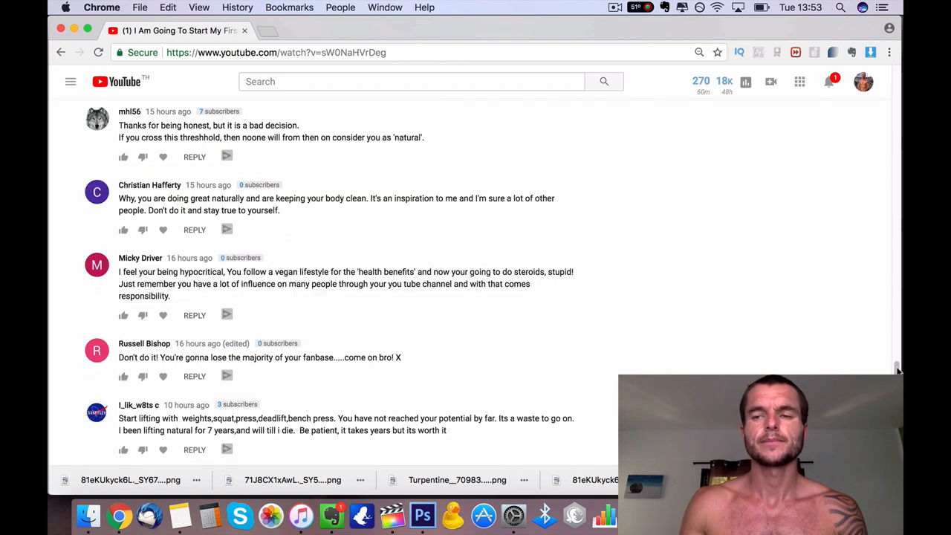
pyautogui.scroll(-3)
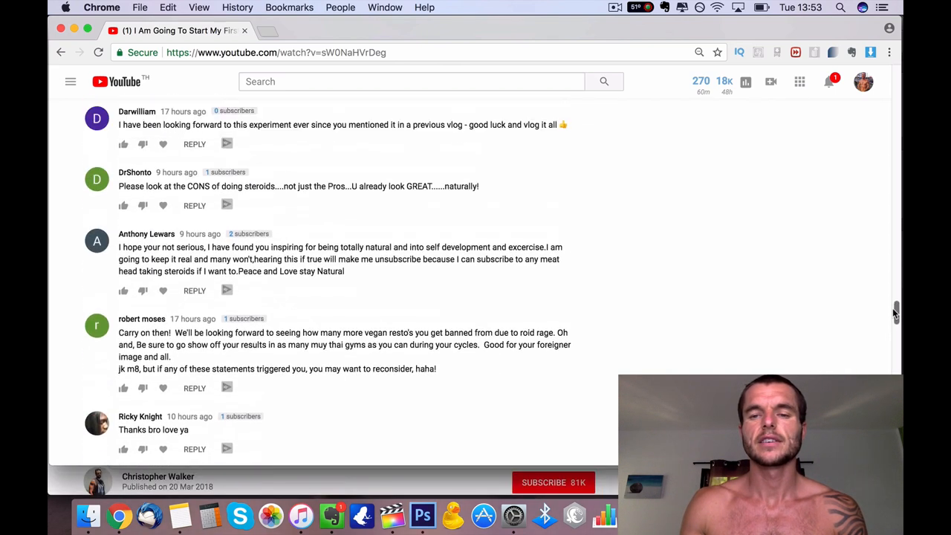
pyautogui.scroll(-3)
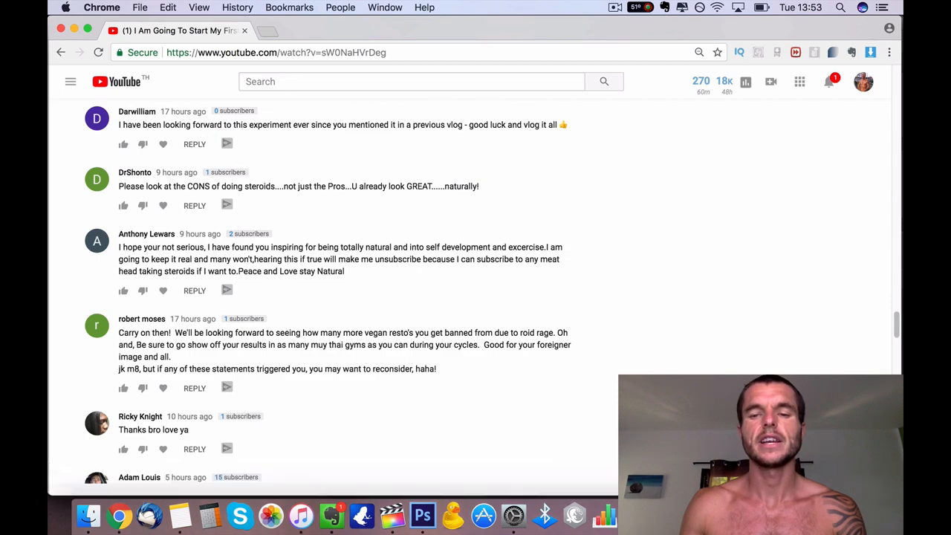
pyautogui.scroll(-3)
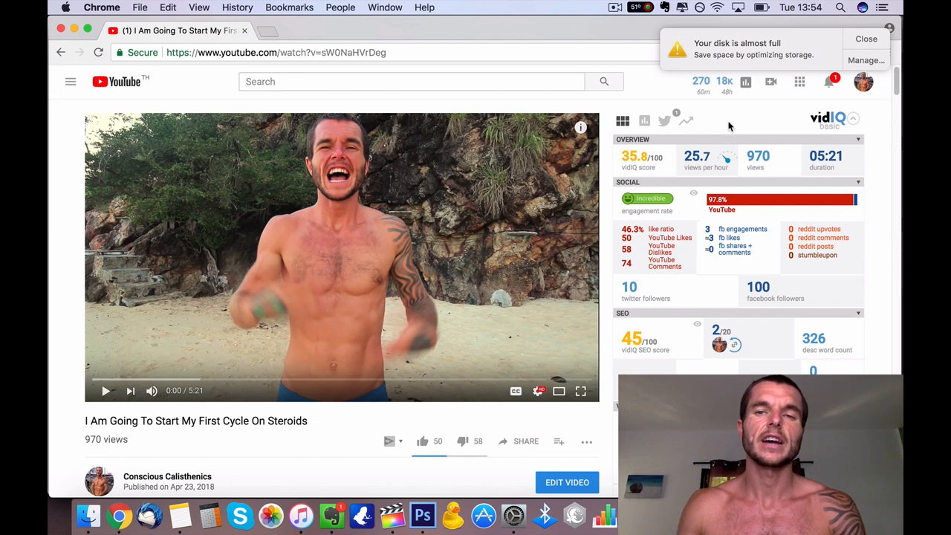
pyautogui.moveTo(727, 122)
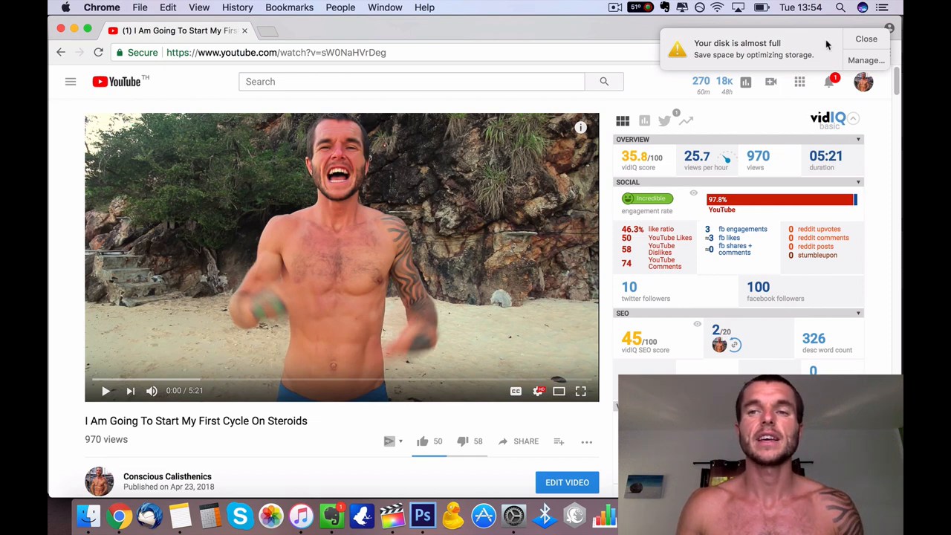
# - Dismiss the macOS low disk space notification
pyautogui.click(864, 40)
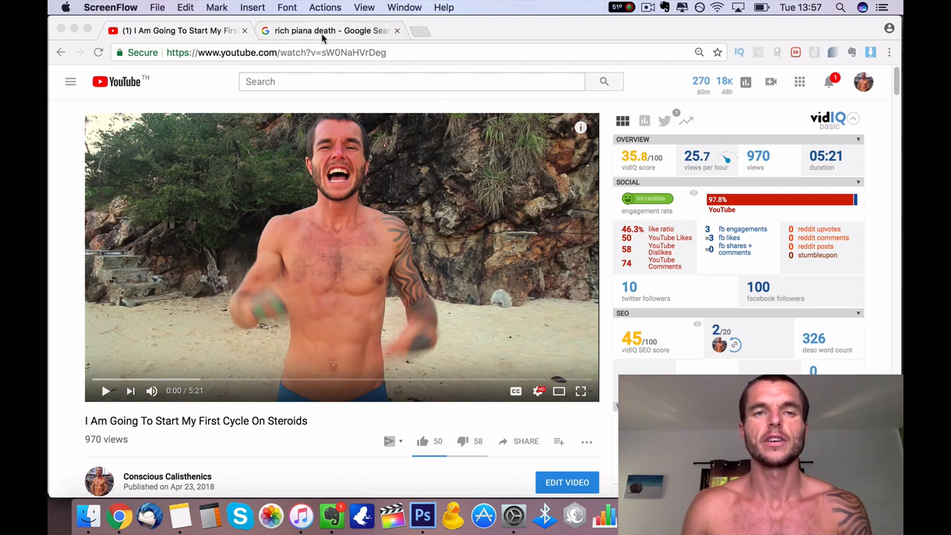
# - Switch to the 'rich piana death' image results and preview the gym photo in the black shirt, then close it
pyautogui.click(327, 30)
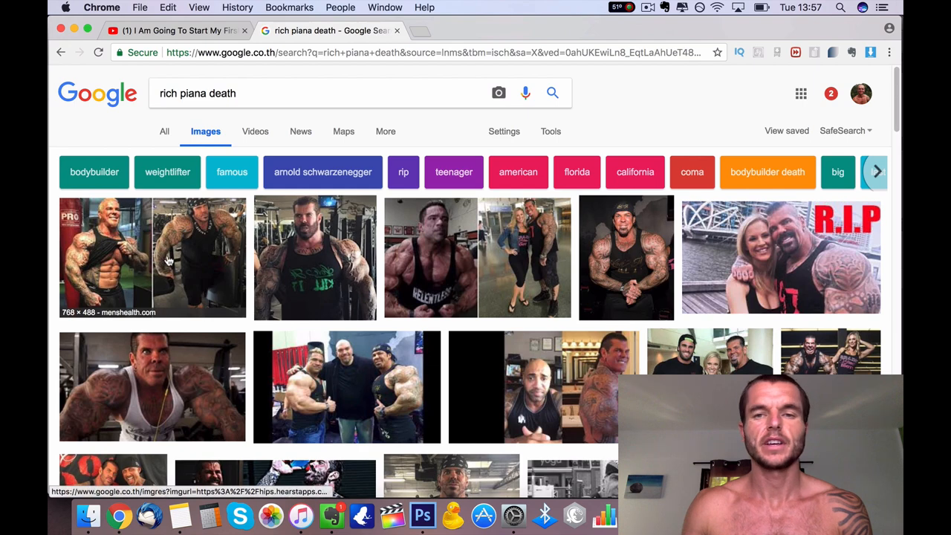
pyautogui.click(152, 258)
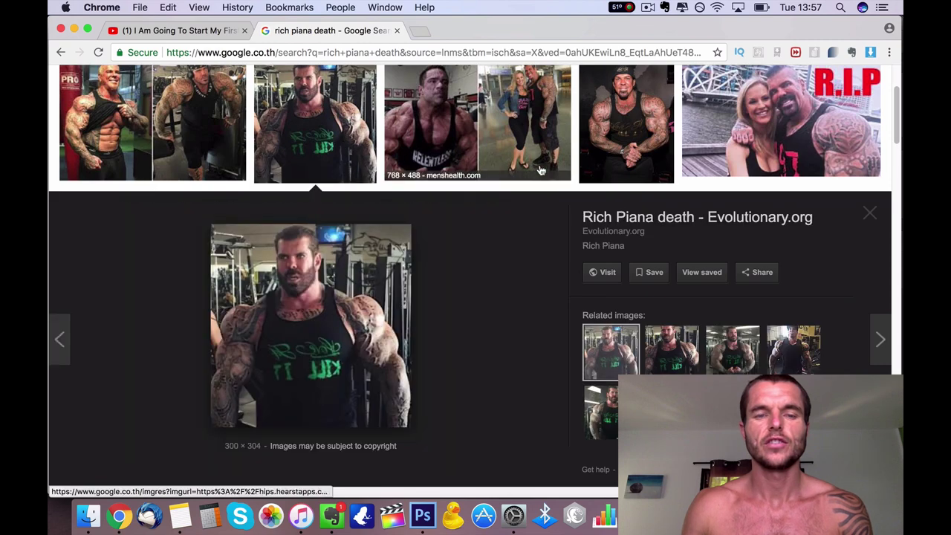
pyautogui.click(868, 214)
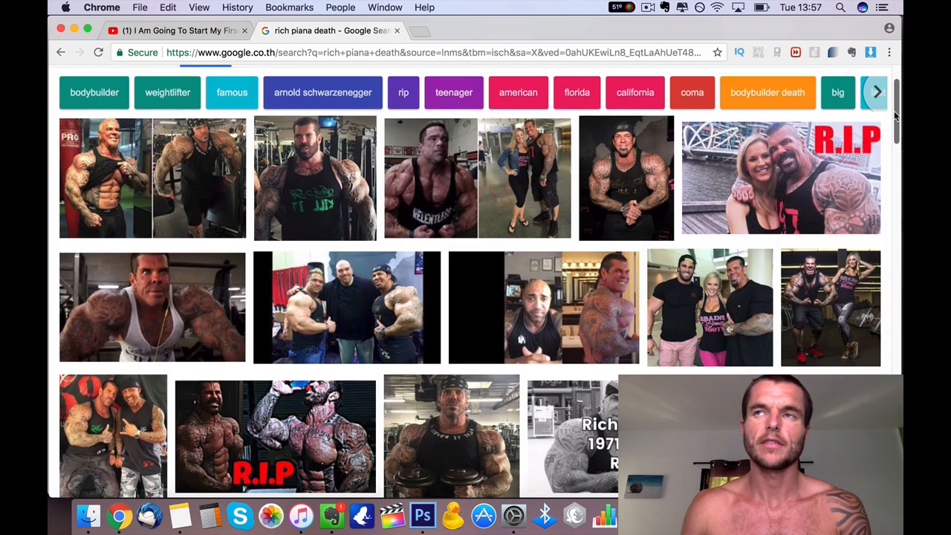
# - Scroll down through the first rows of 'rich piana death' image results
pyautogui.scroll(-3)
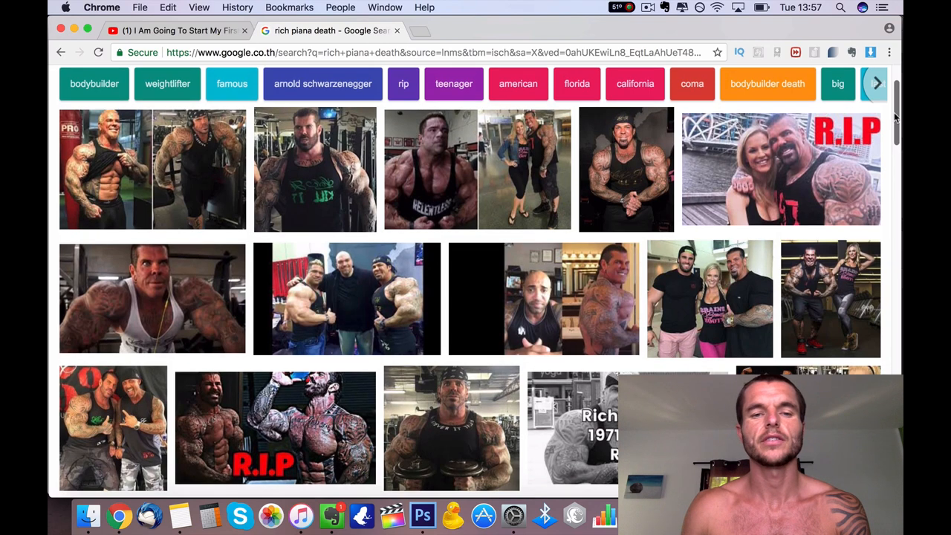
pyautogui.scroll(-3)
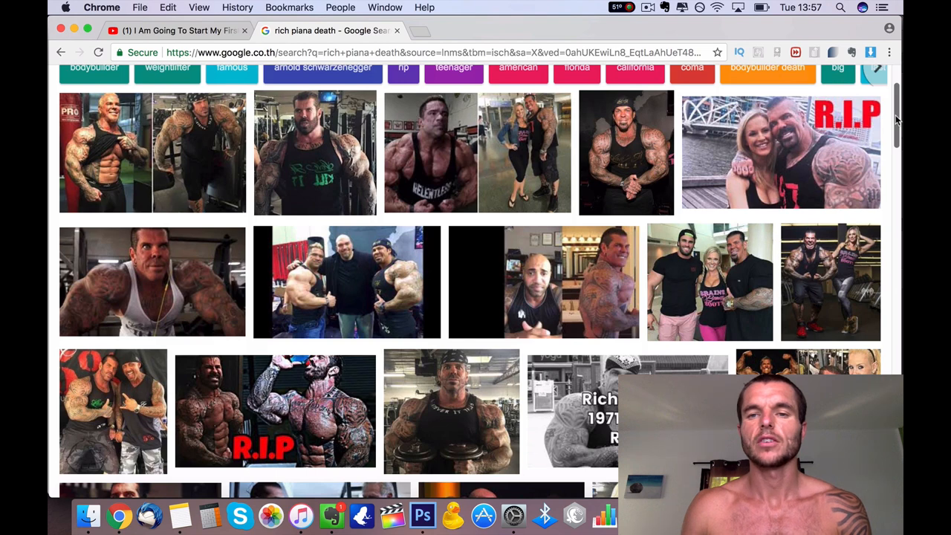
pyautogui.moveTo(579, 279)
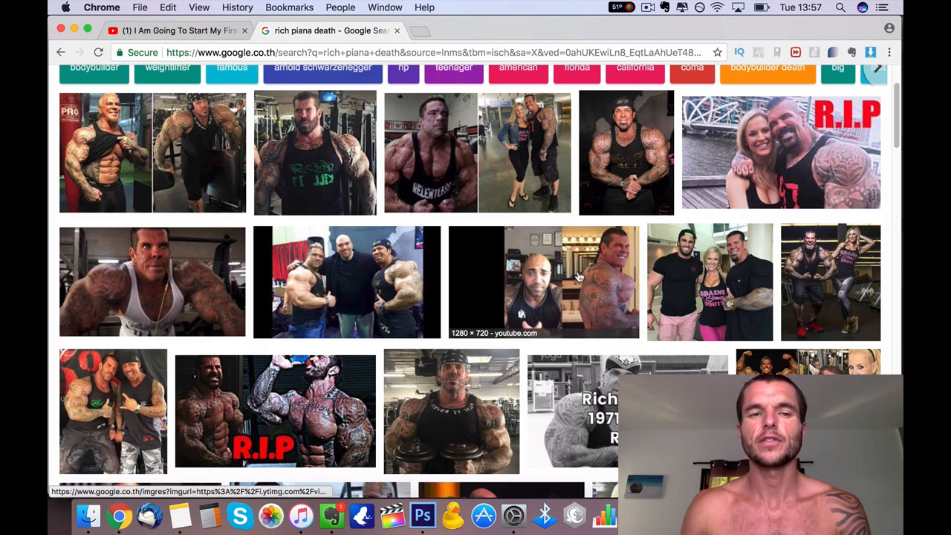
pyautogui.scroll(-3)
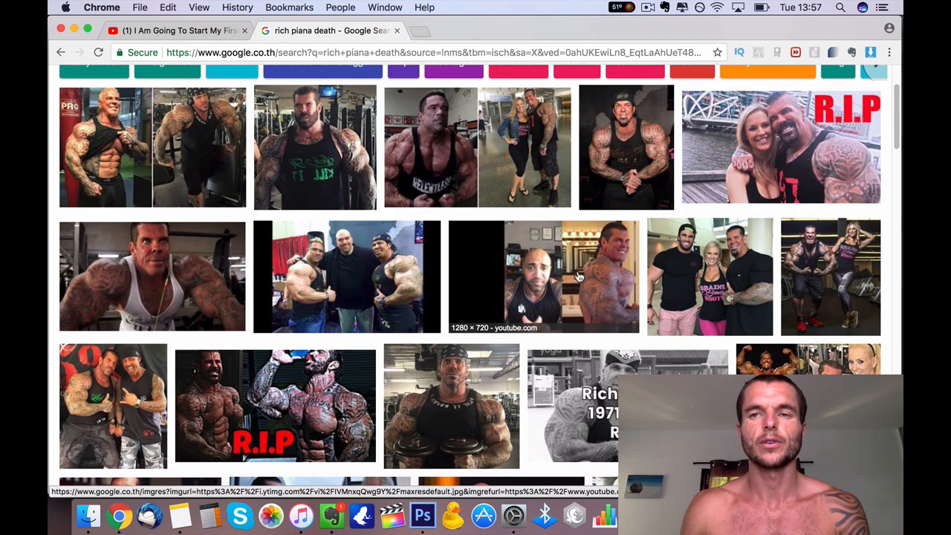
pyautogui.scroll(-3)
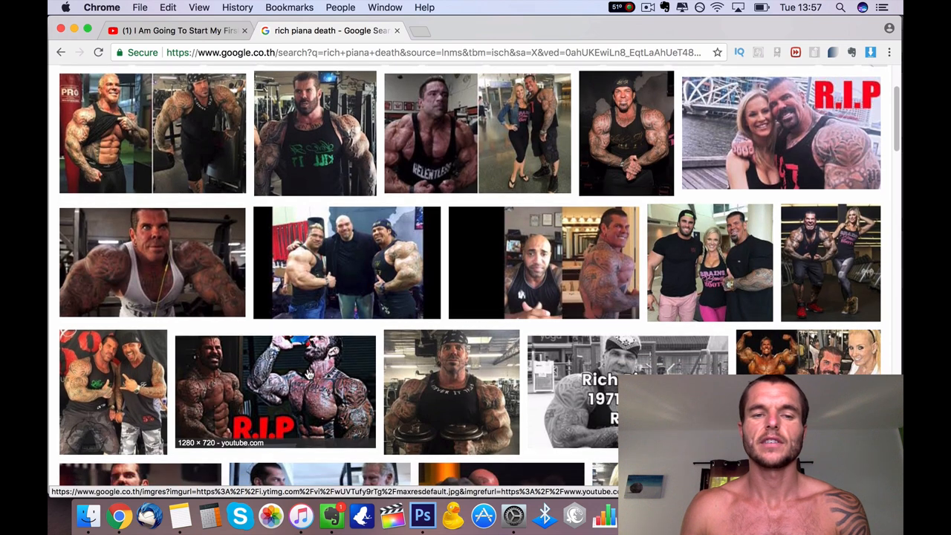
pyautogui.scroll(-3)
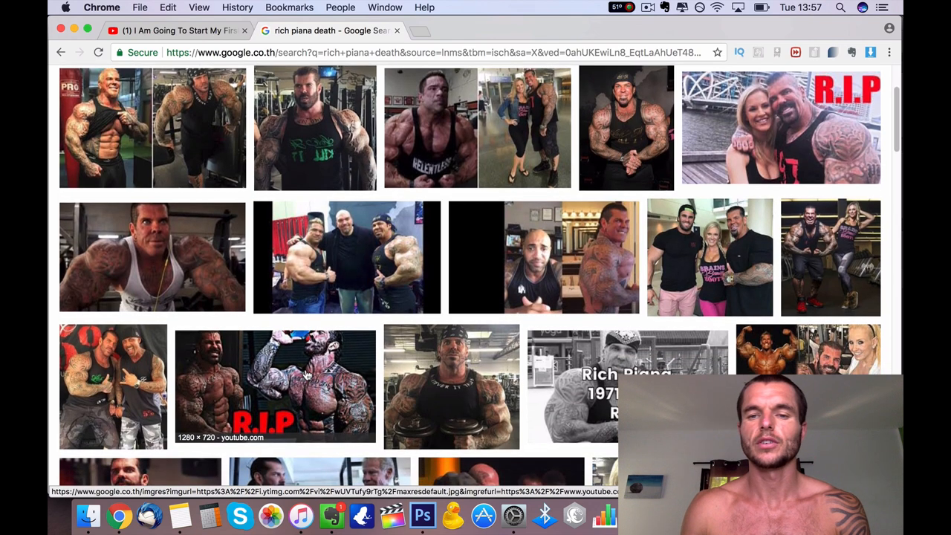
pyautogui.click(604, 371)
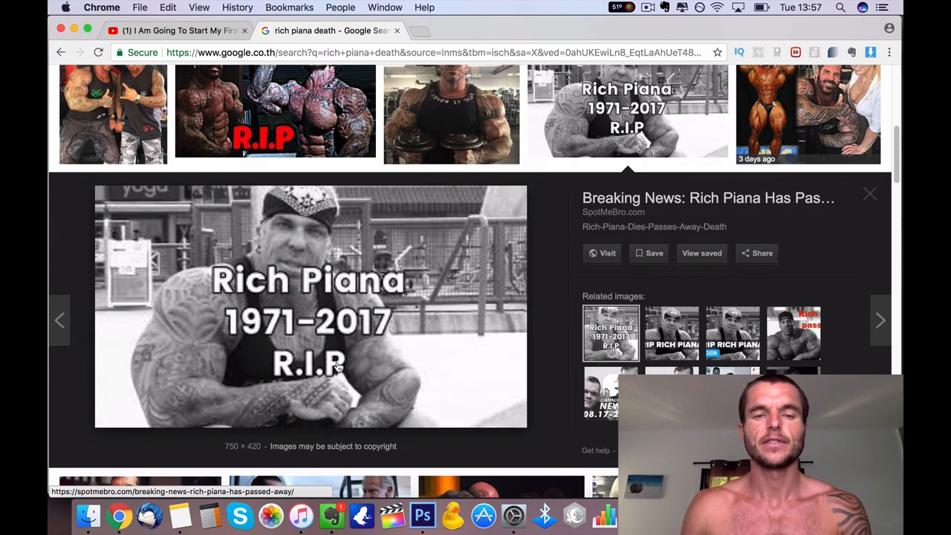
pyautogui.moveTo(345, 398)
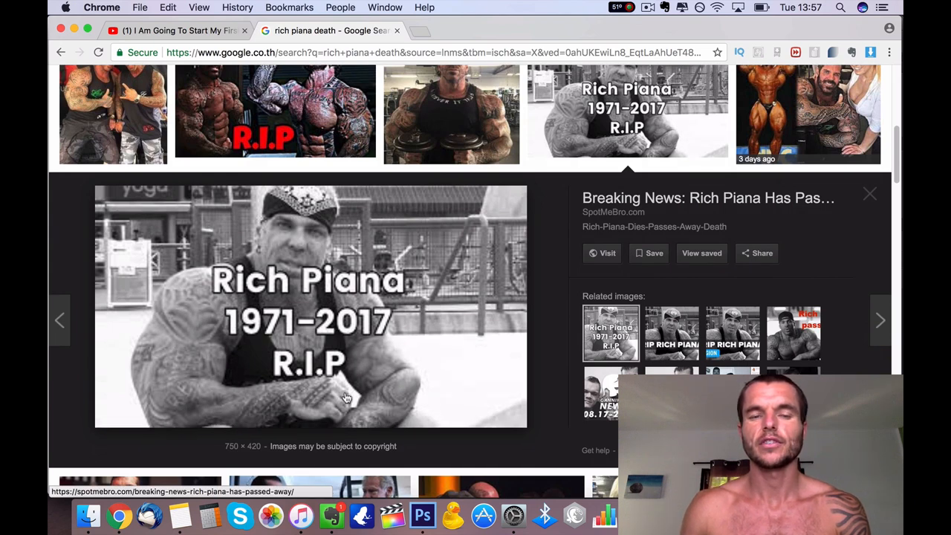
pyautogui.moveTo(311, 241)
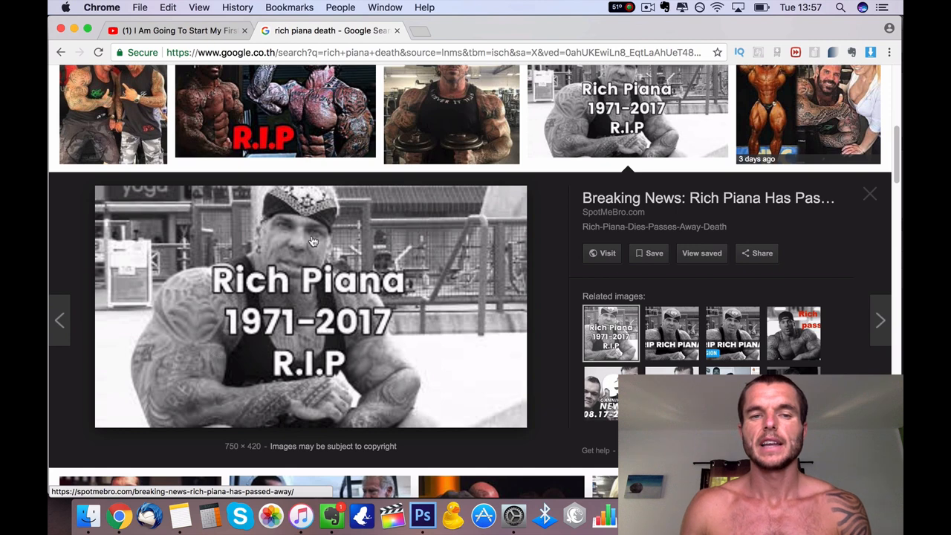
pyautogui.moveTo(451, 235)
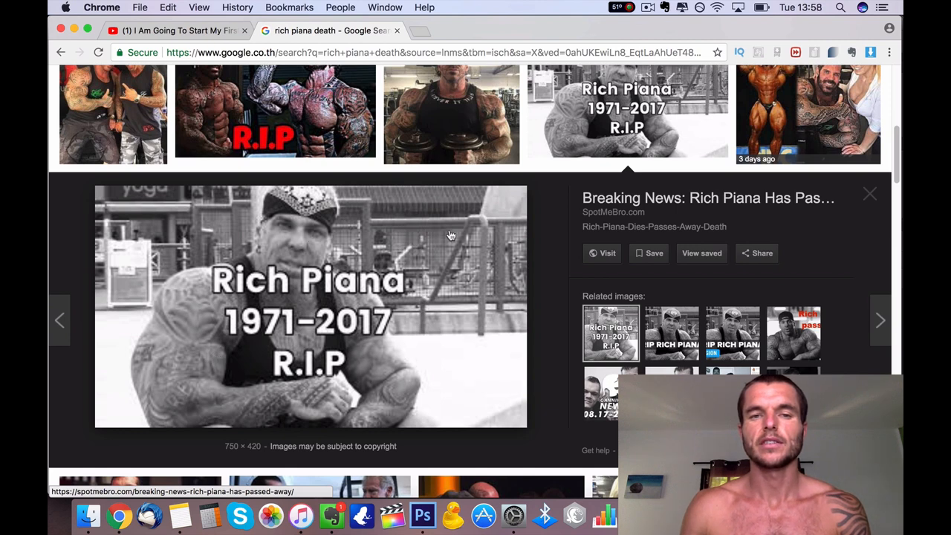
pyautogui.moveTo(451, 231)
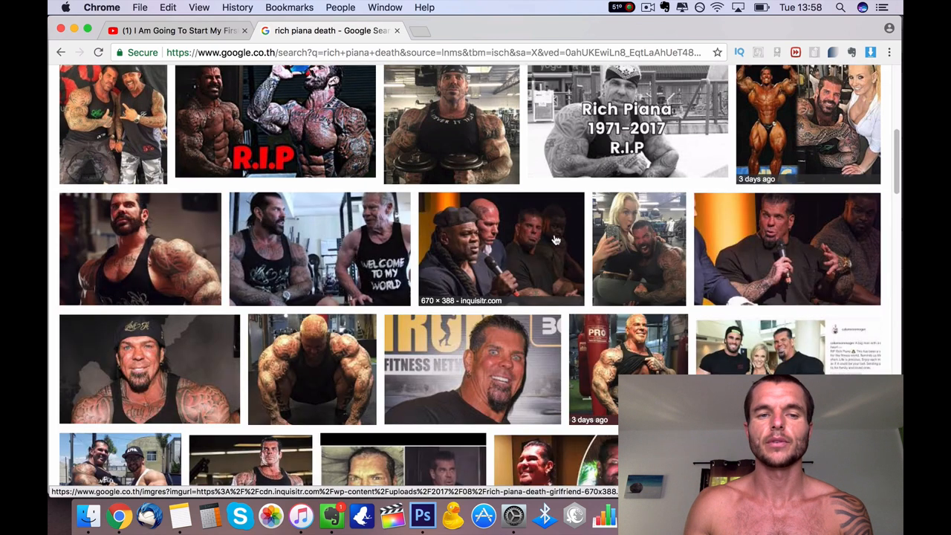
pyautogui.scroll(-3)
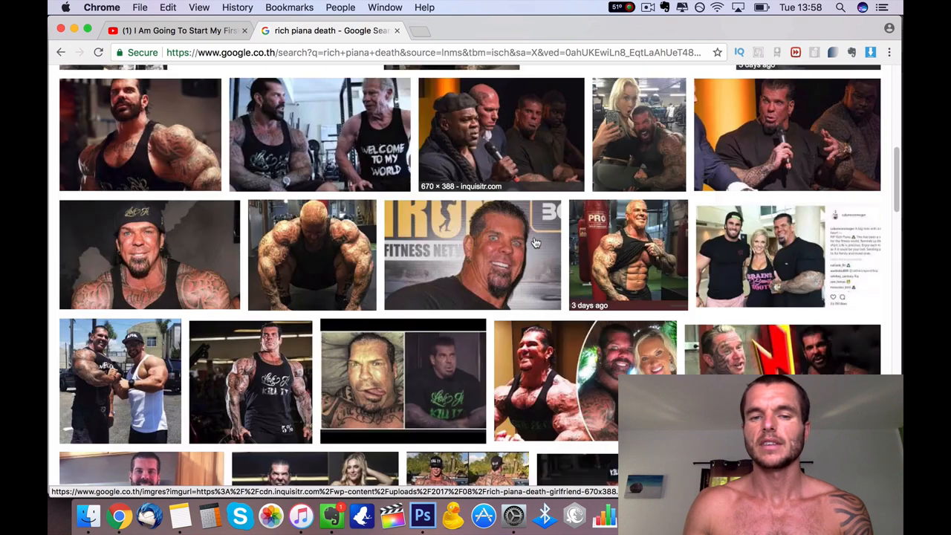
pyautogui.scroll(-3)
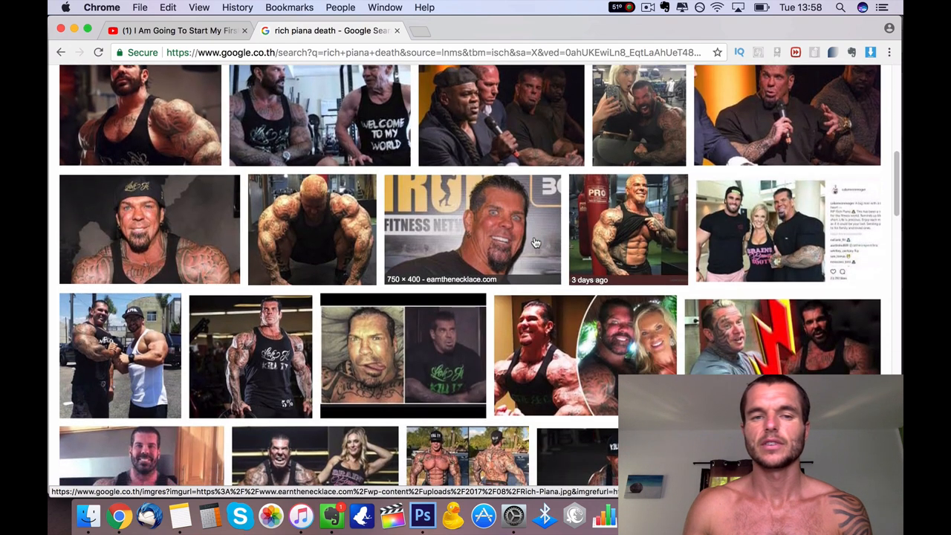
pyautogui.scroll(-3)
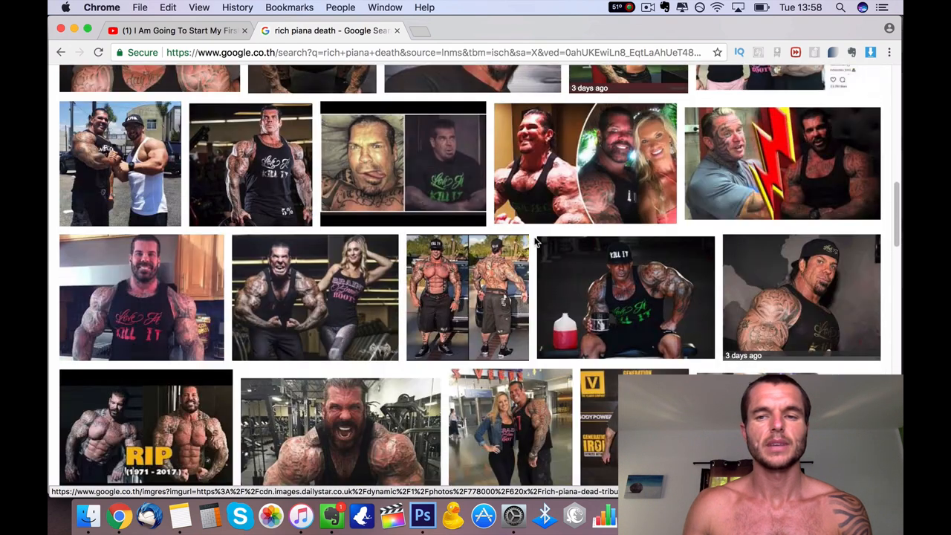
pyautogui.scroll(-3)
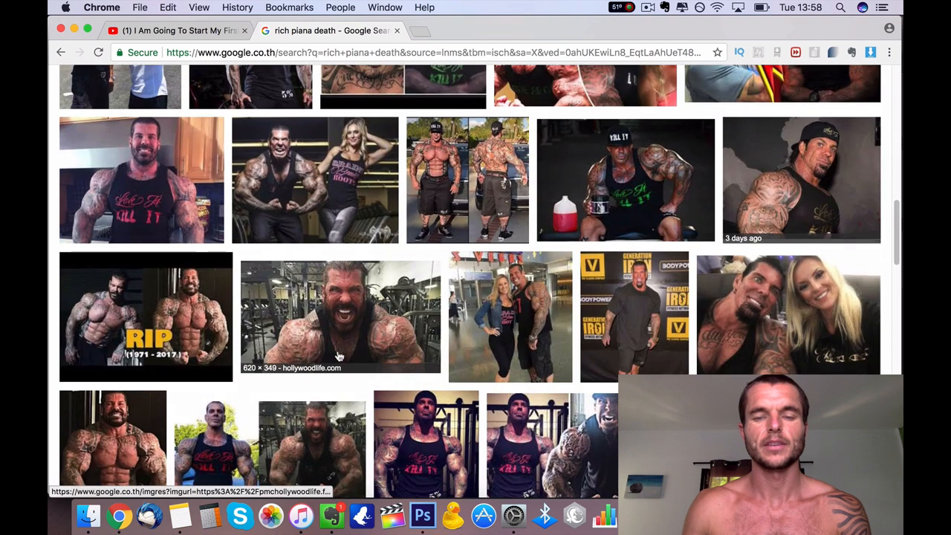
pyautogui.moveTo(508, 331)
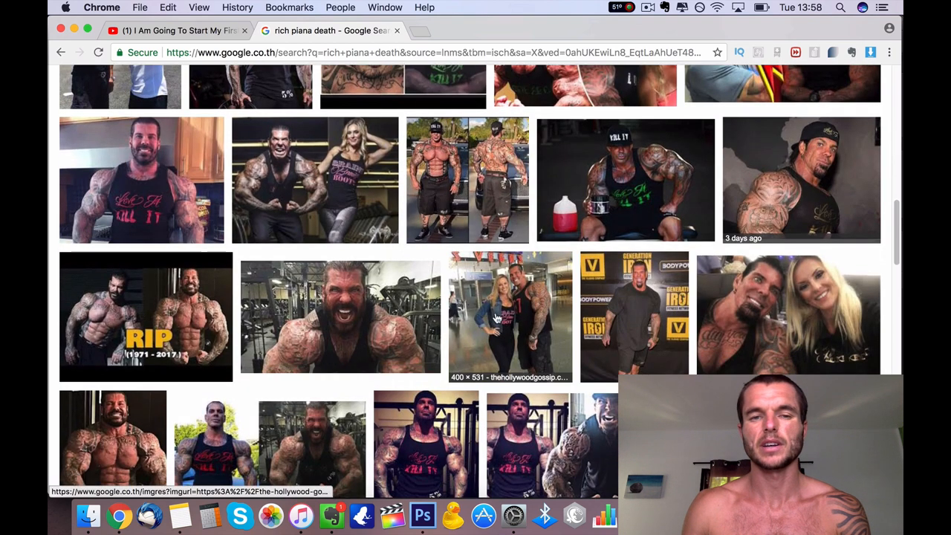
pyautogui.moveTo(489, 318)
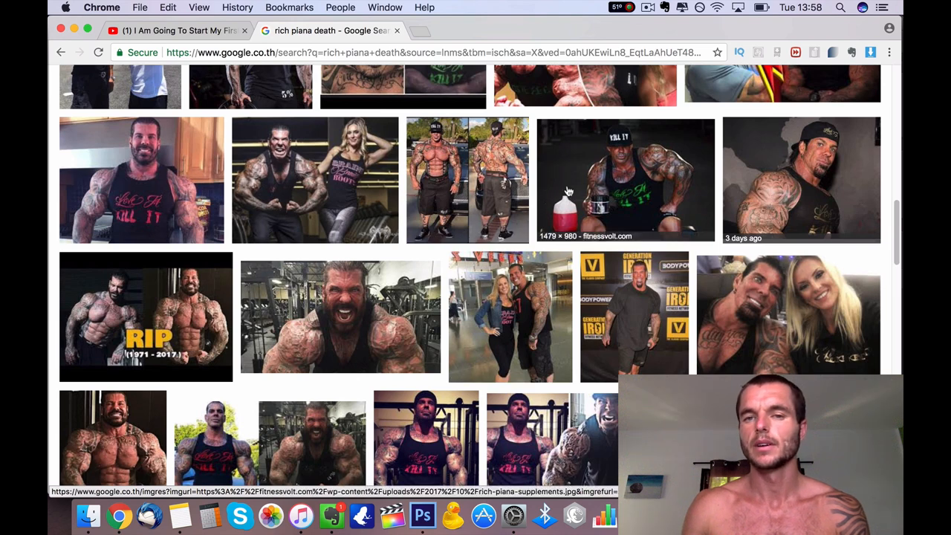
pyautogui.scroll(-3)
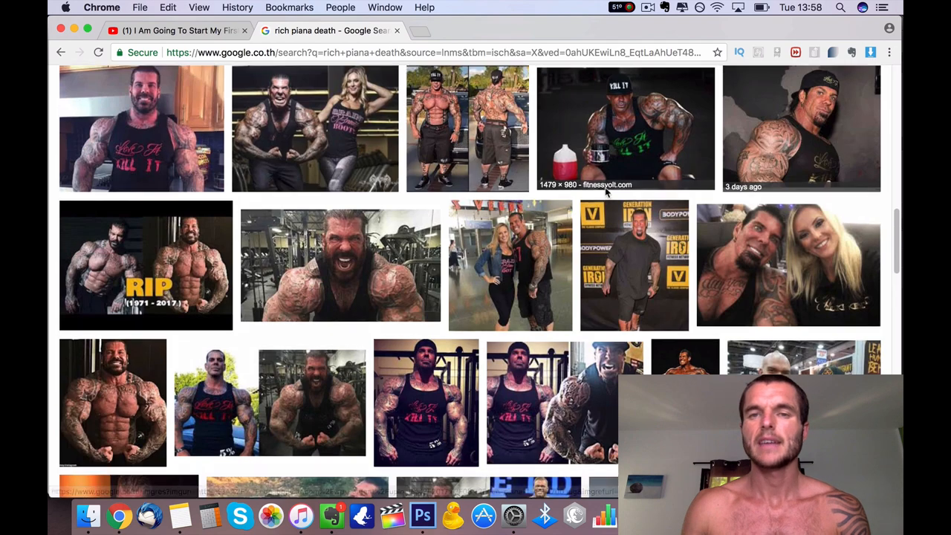
pyautogui.scroll(-3)
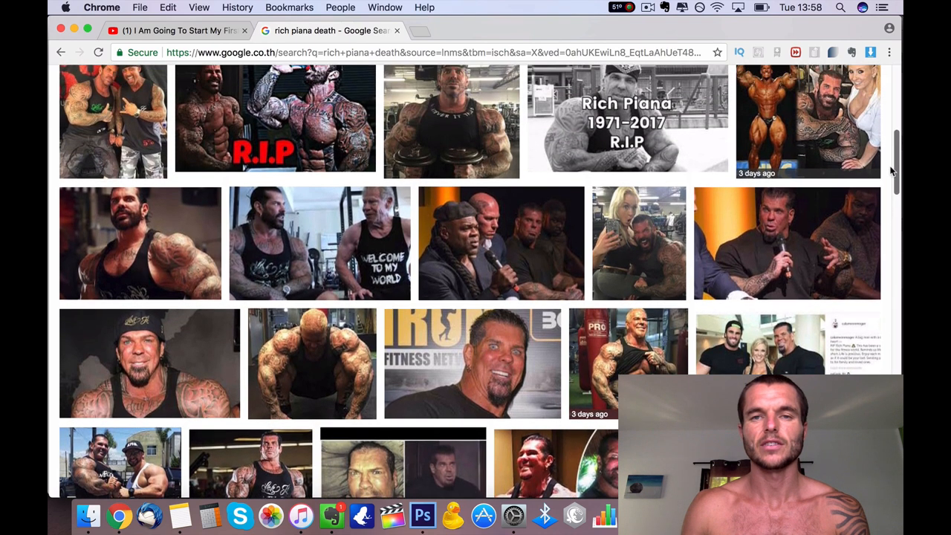
pyautogui.scroll(3)
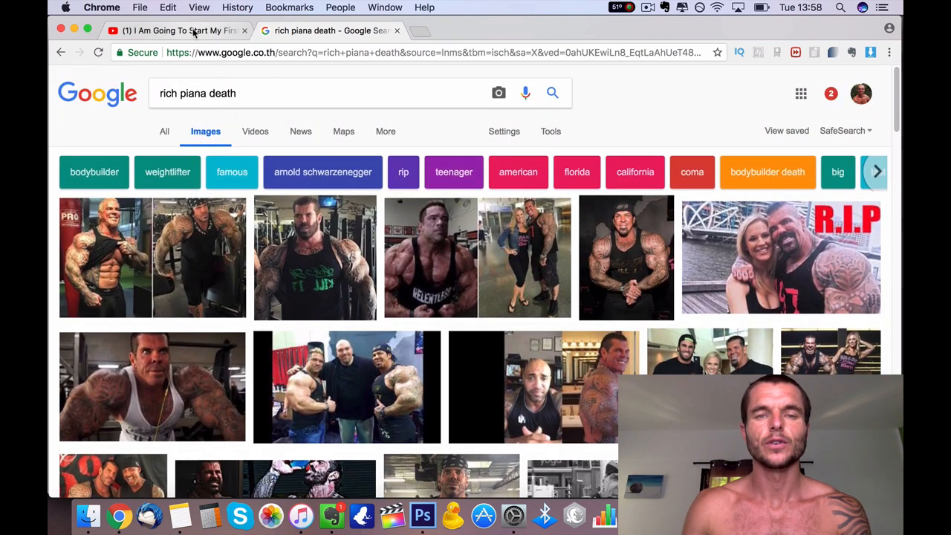
# - Switch back to the 'I Am Going To Start My First Cycle On Steroids' video tab
pyautogui.click(171, 31)
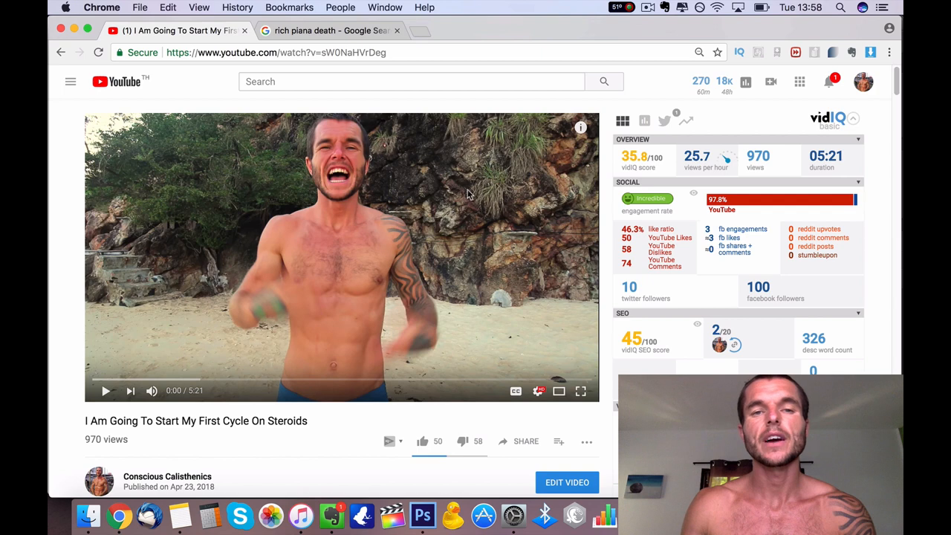
pyautogui.moveTo(422, 153)
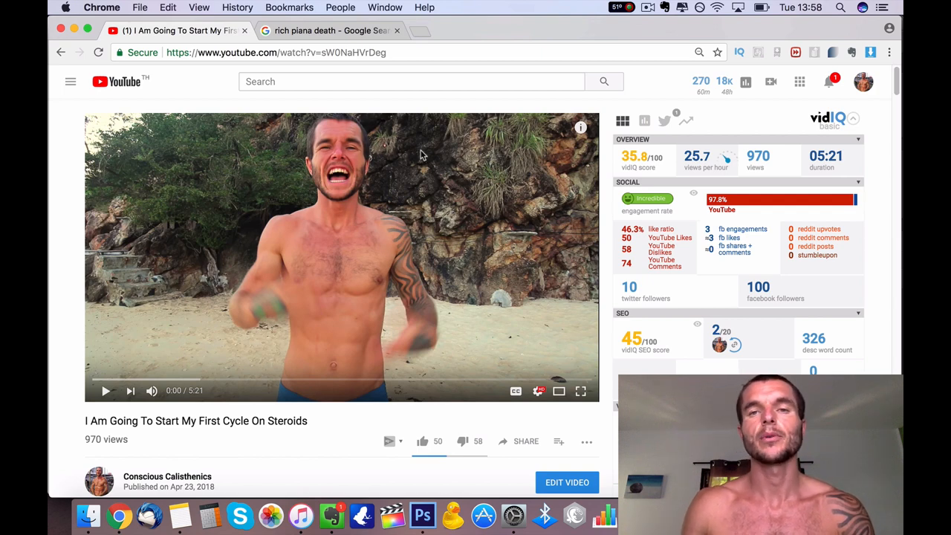